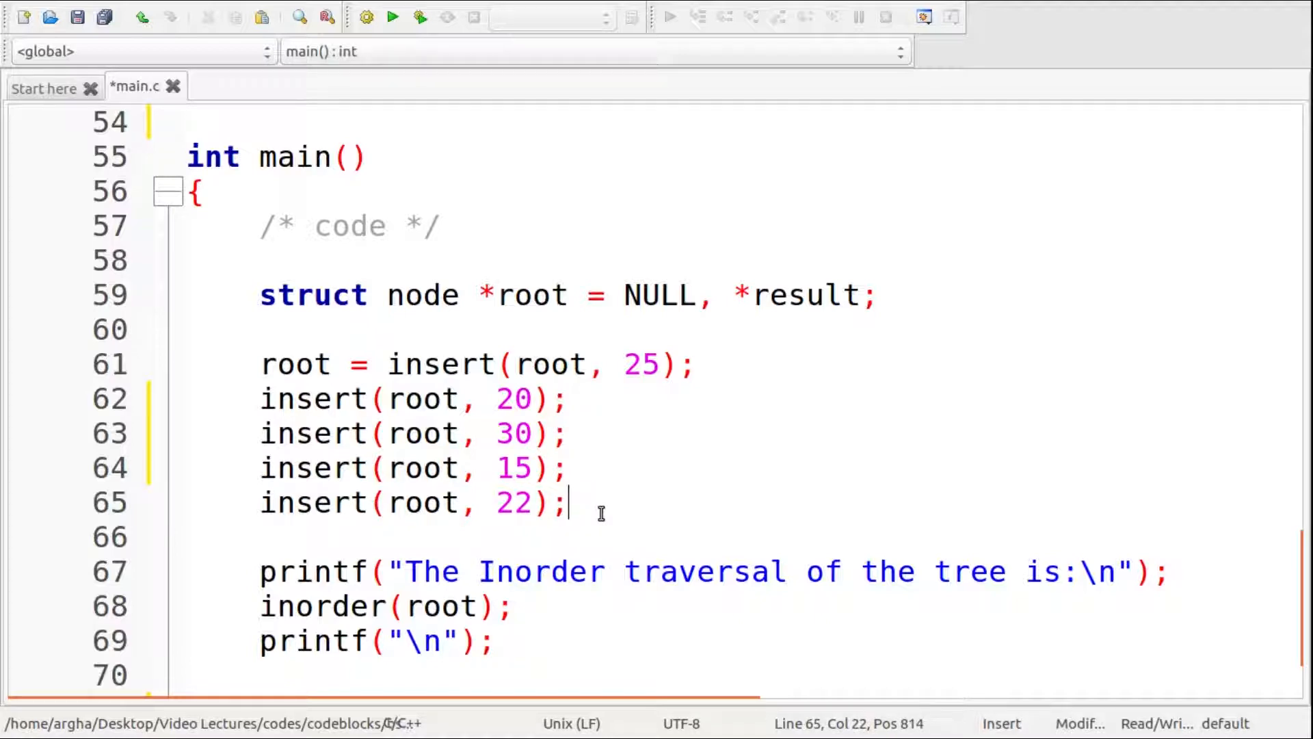
{"action": "mouse_move", "coordinate": [545, 572]}
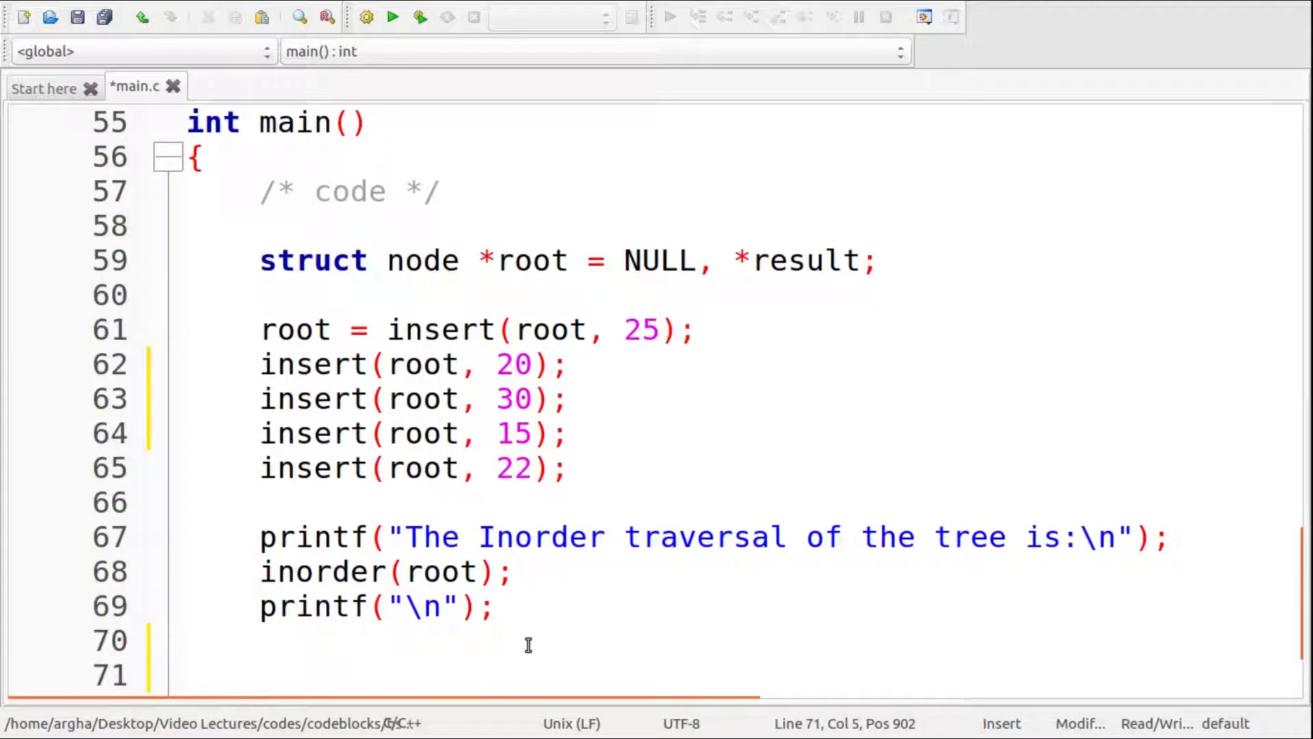
- Prompt "Enter the value to be deleted:" and read it into key with scanf("%d", &key)
{"action": "type", "text": "p"}
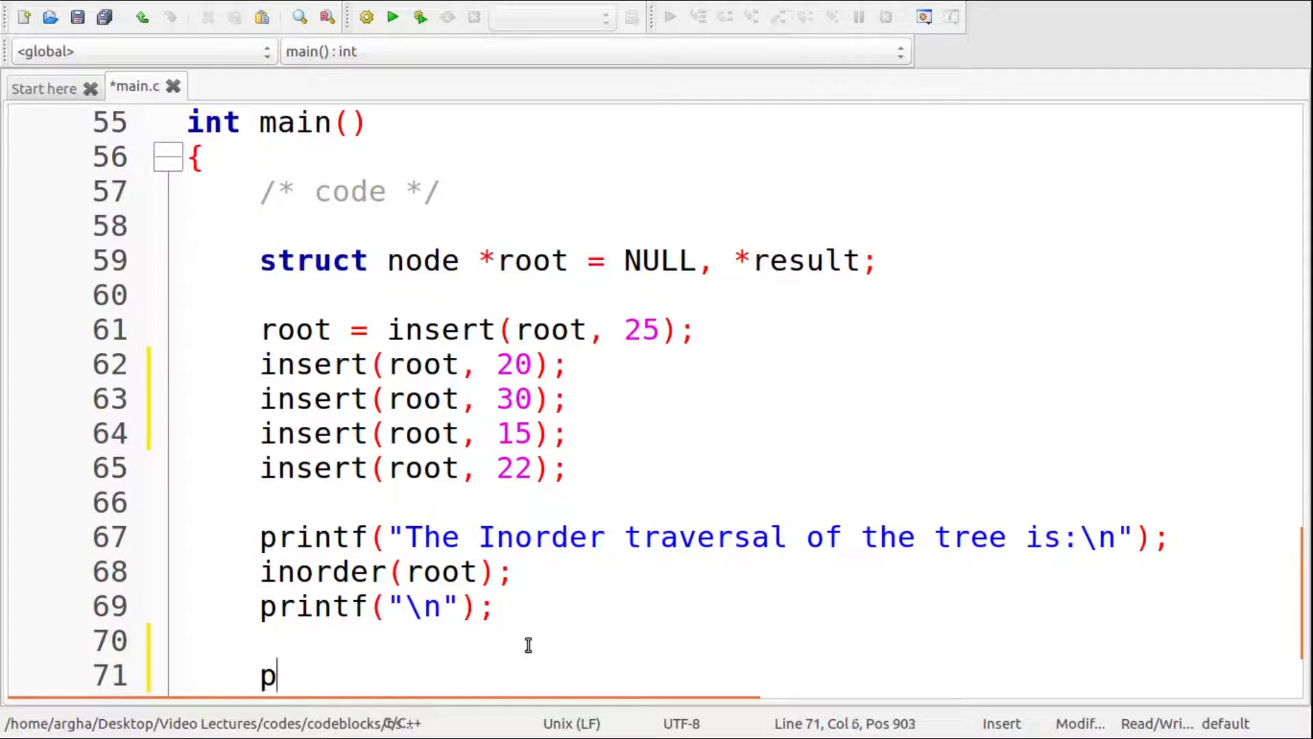
{"action": "type", "text": "rintf("}
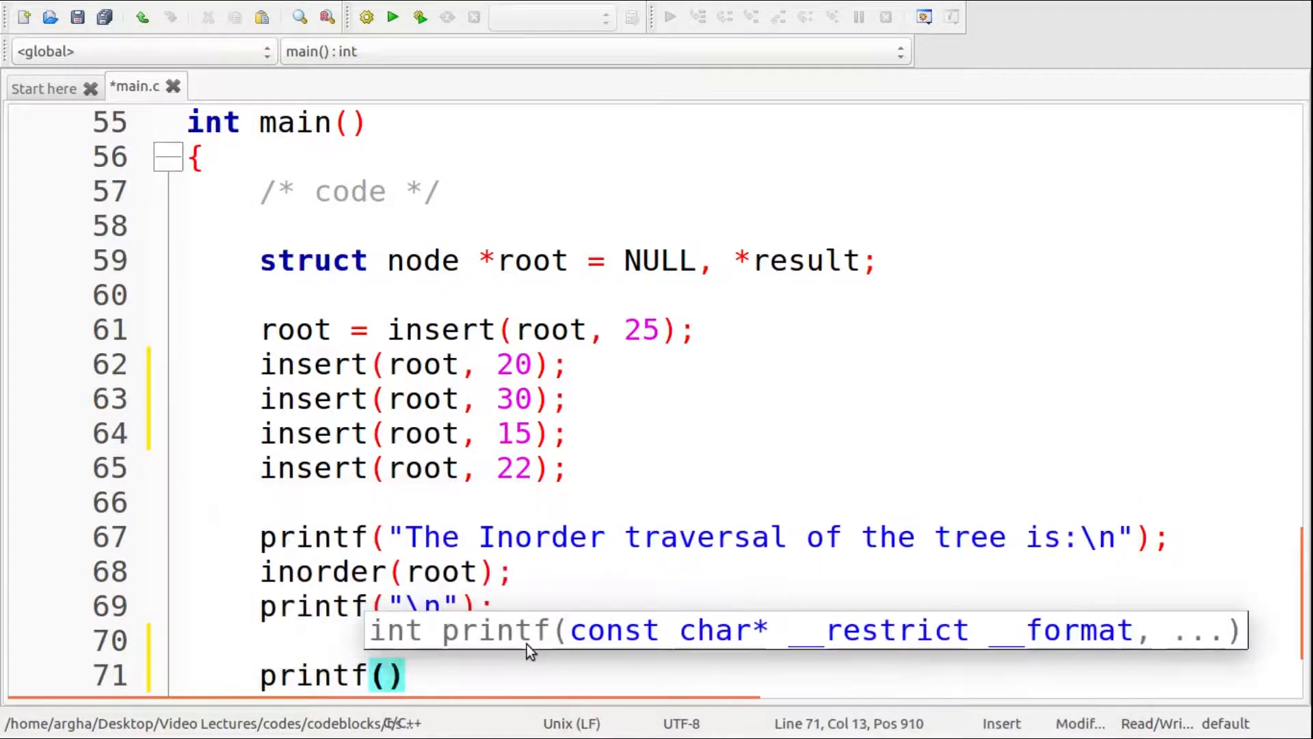
{"action": "type", "text": "En\""}
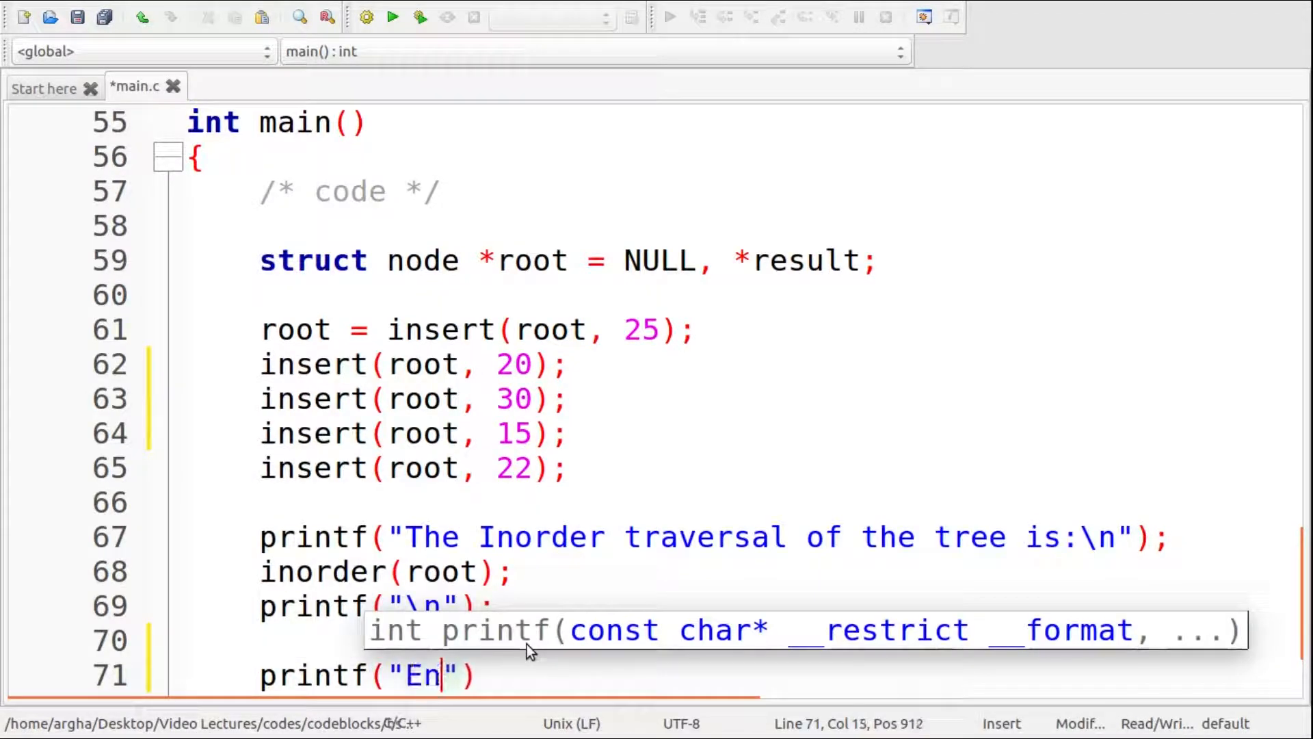
{"action": "type", "text": "ter the val"}
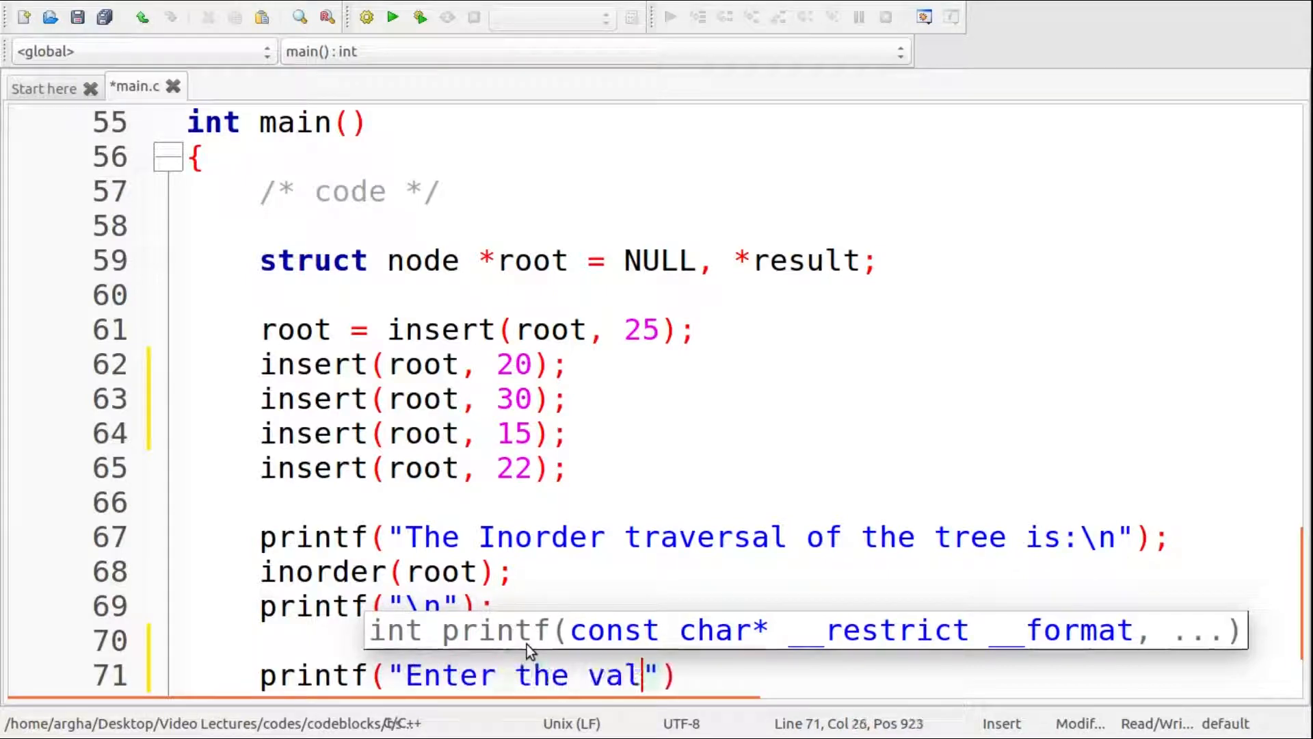
{"action": "type", "text": "ue to be d"}
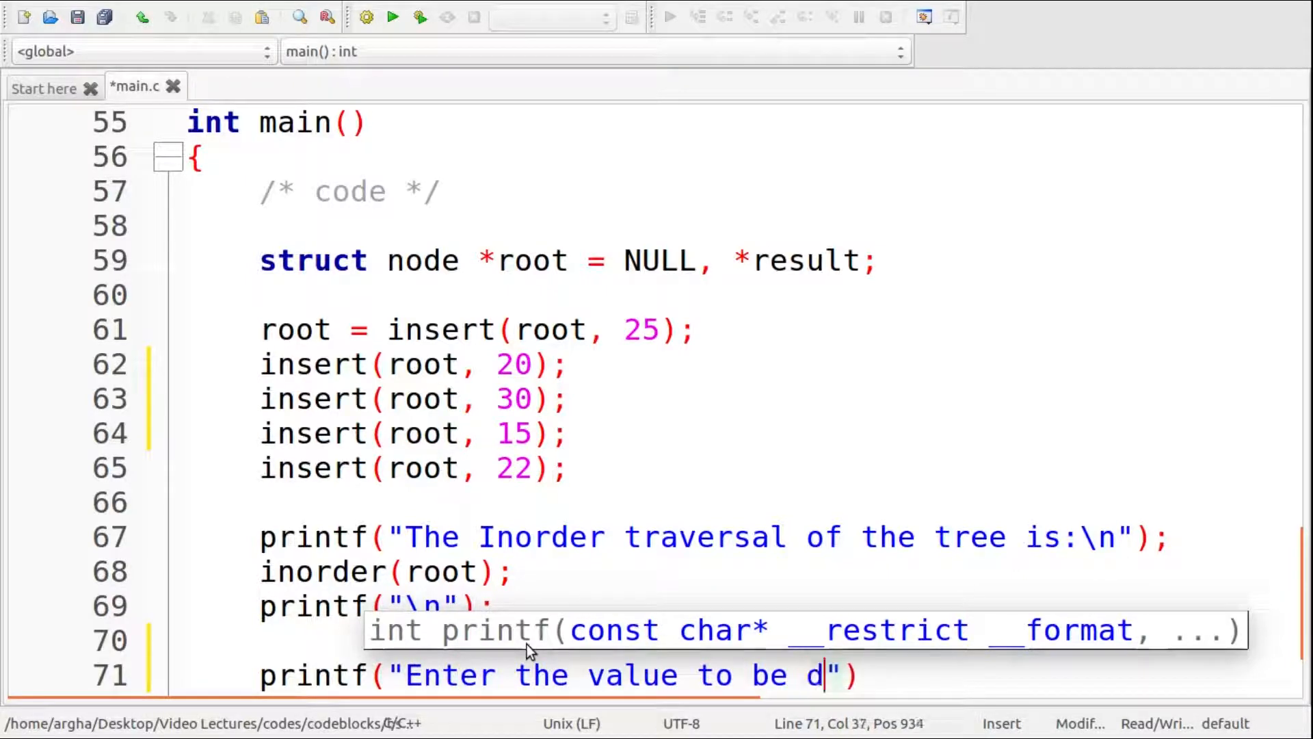
{"action": "type", "text": "eleted:\\n"}
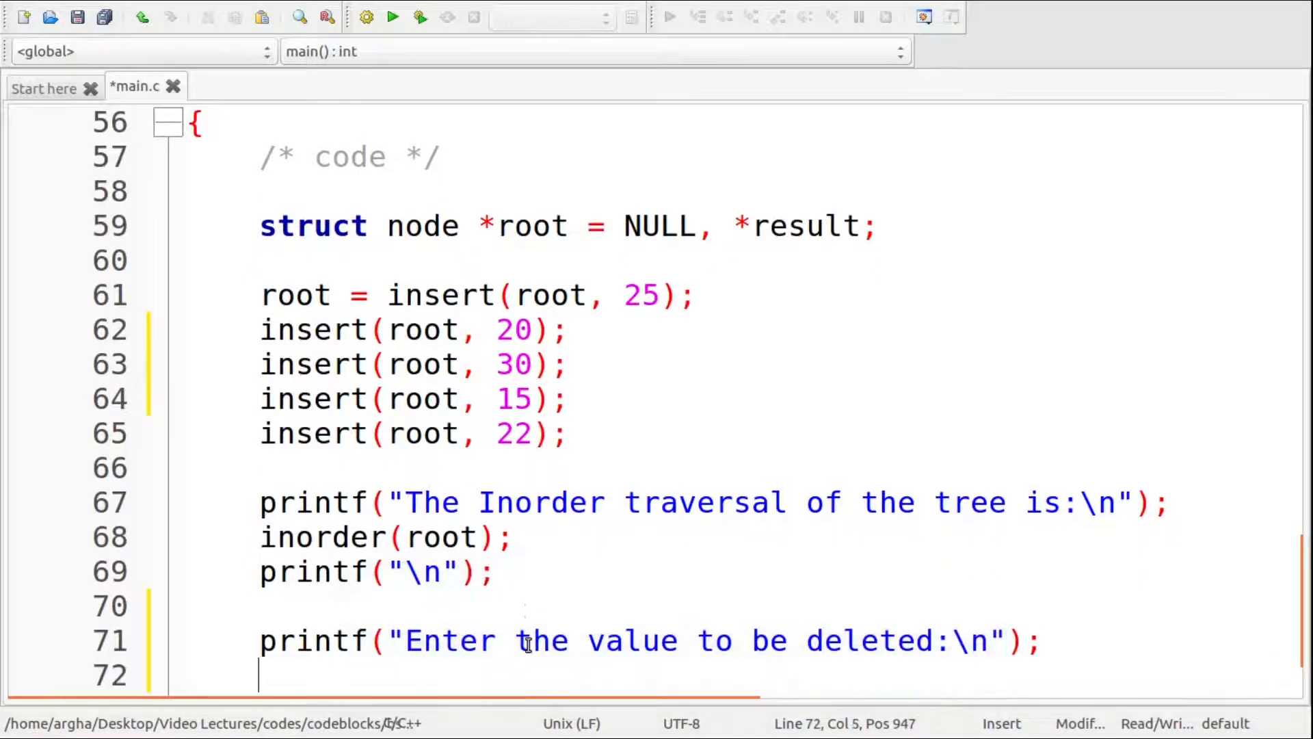
{"action": "type", "text": "scanf(\"%"}
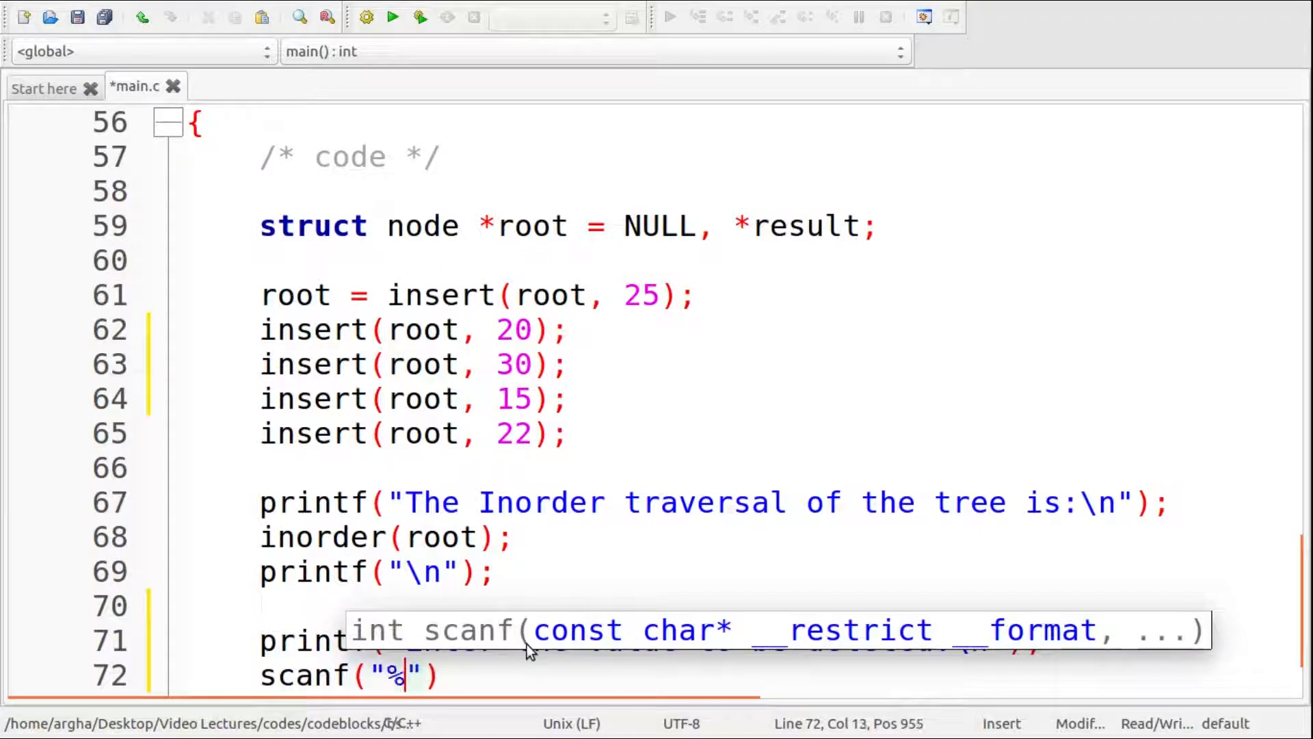
{"action": "type", "text": "d\", &"}
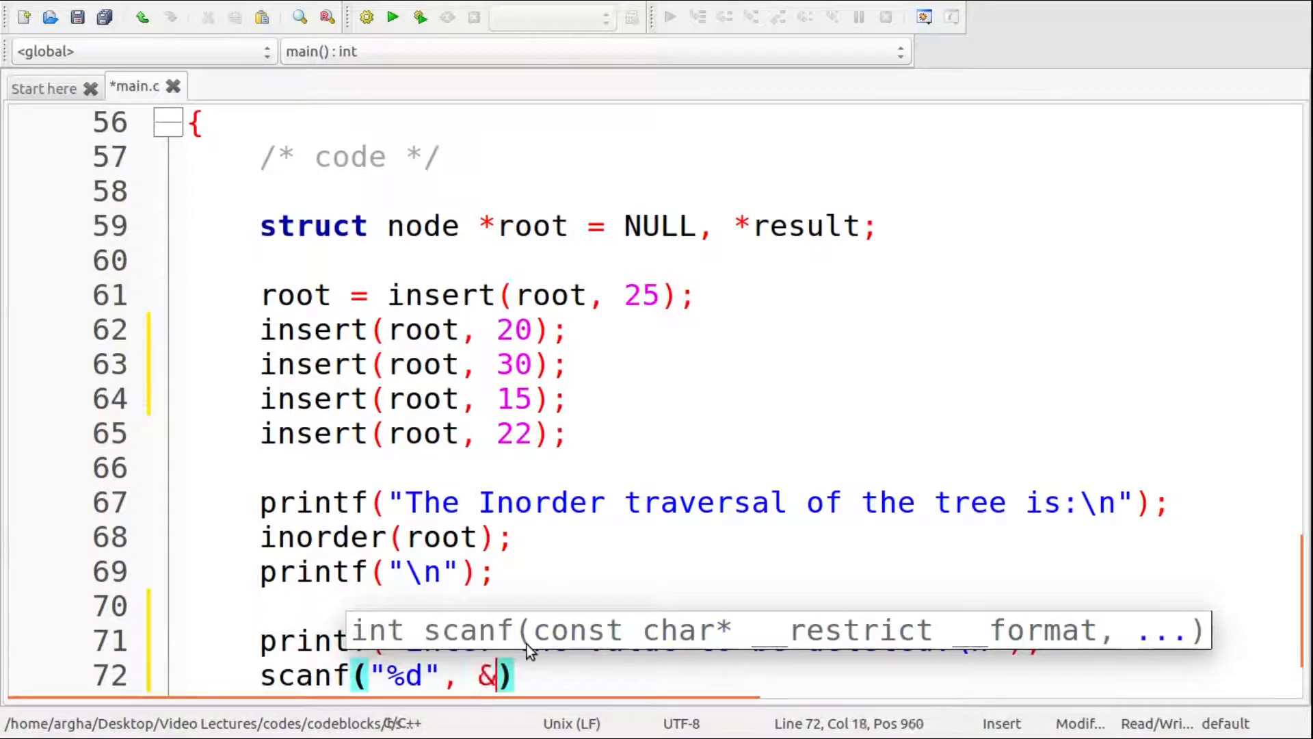
{"action": "type", "text": "key"}
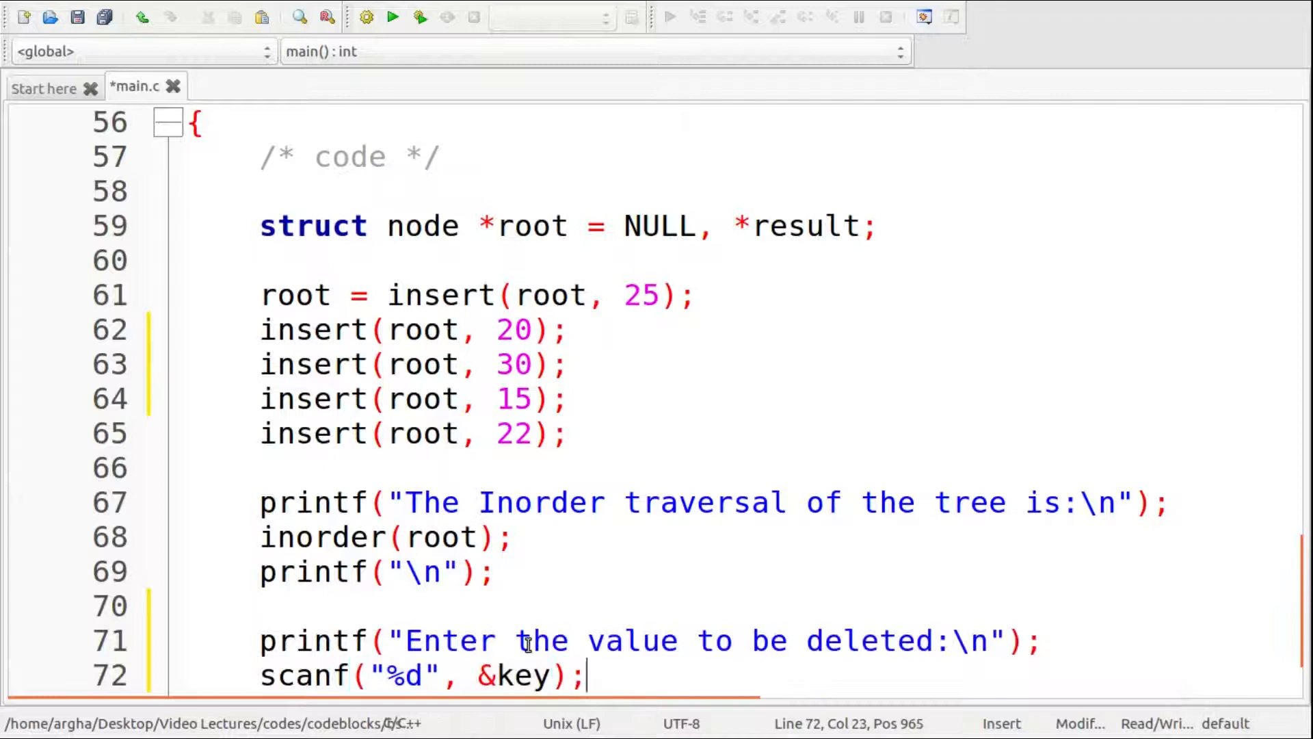
- Declare int key among main's variables and add root = deletenode(root, key); after the scanf
{"action": "left_click", "coordinate": [586, 225]}
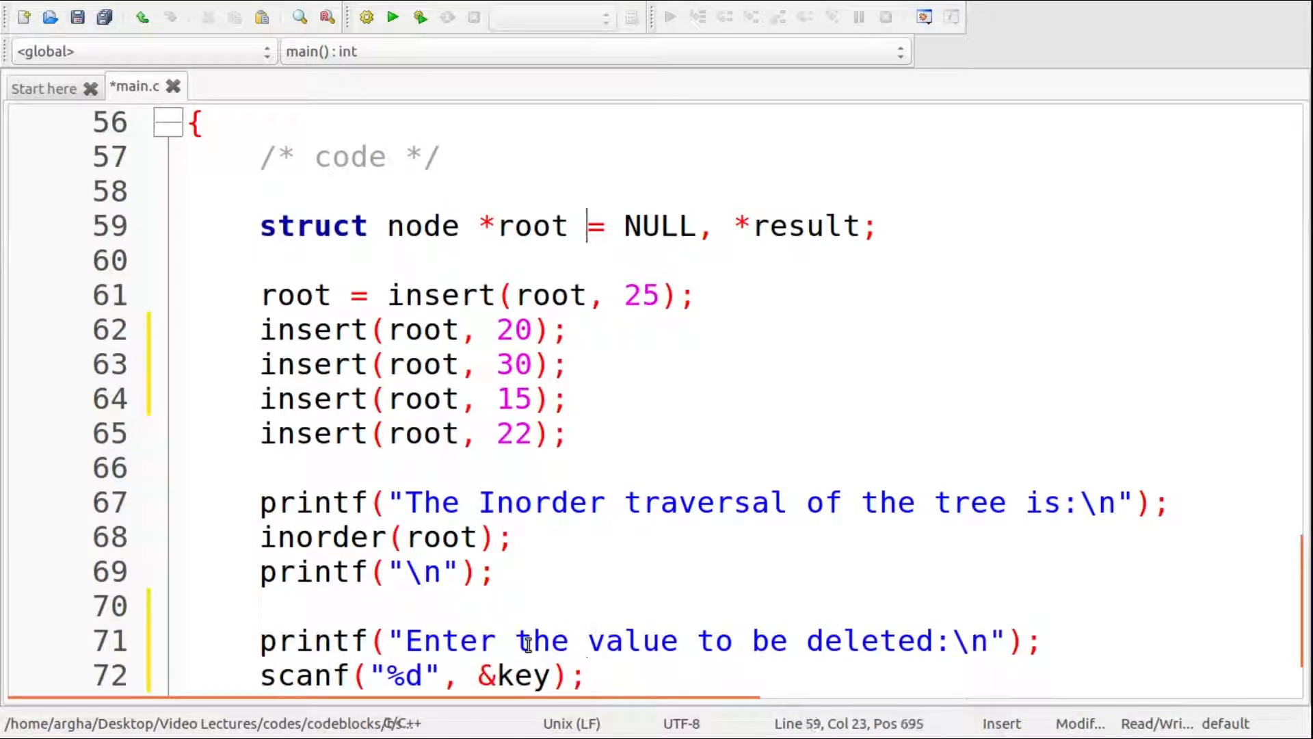
{"action": "type", "text": "nt key;"}
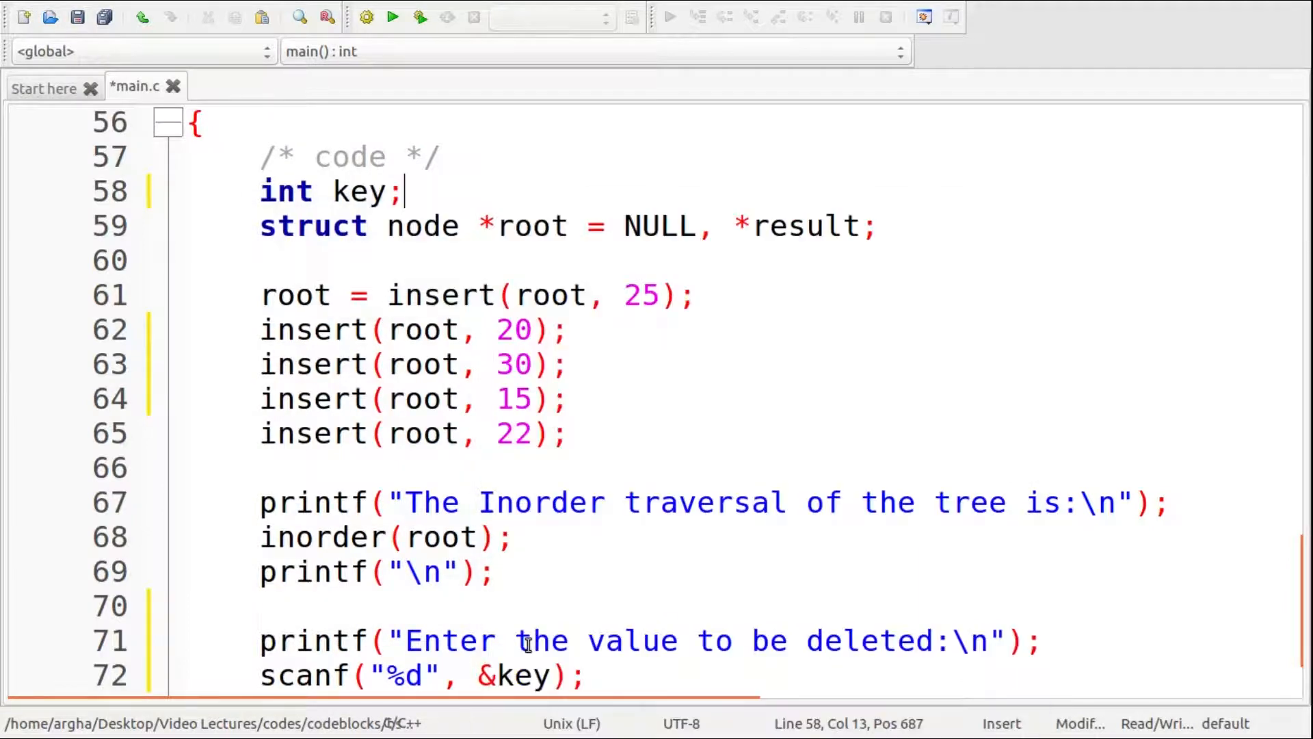
{"action": "left_click", "coordinate": [402, 676]}
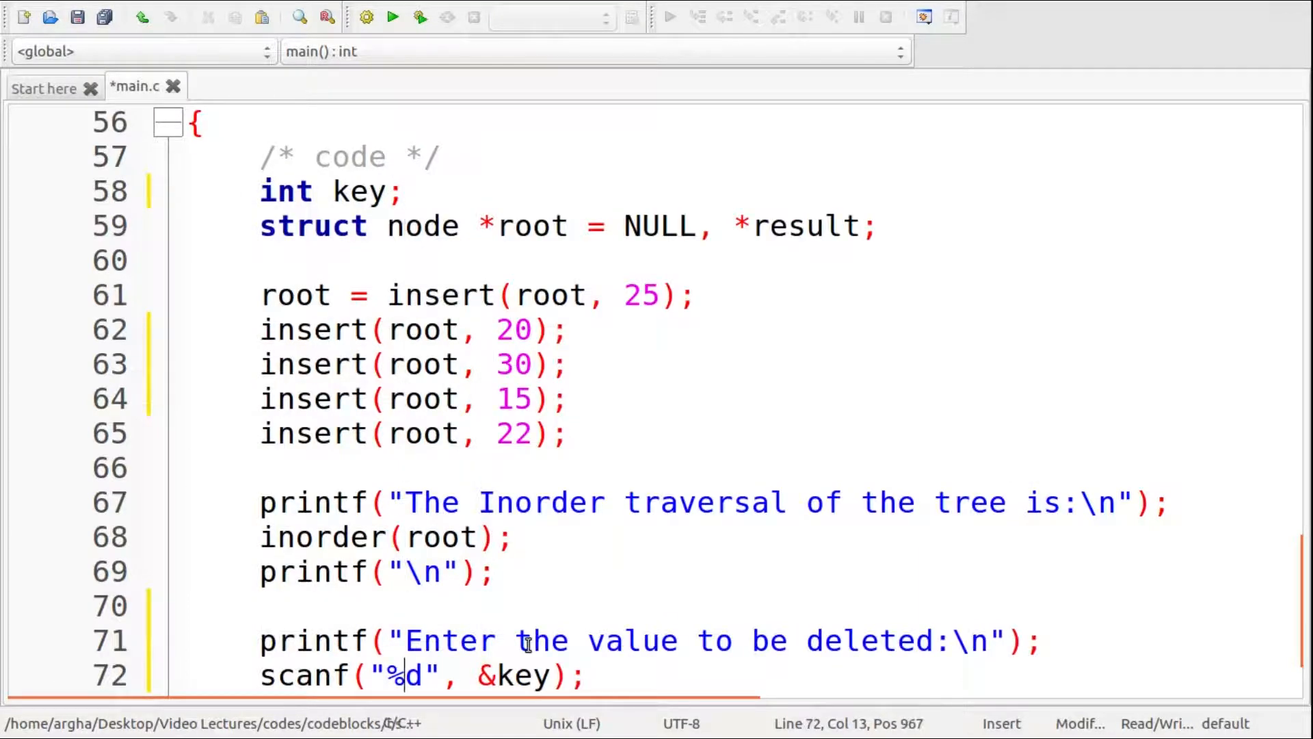
{"action": "type", "text": "r"}
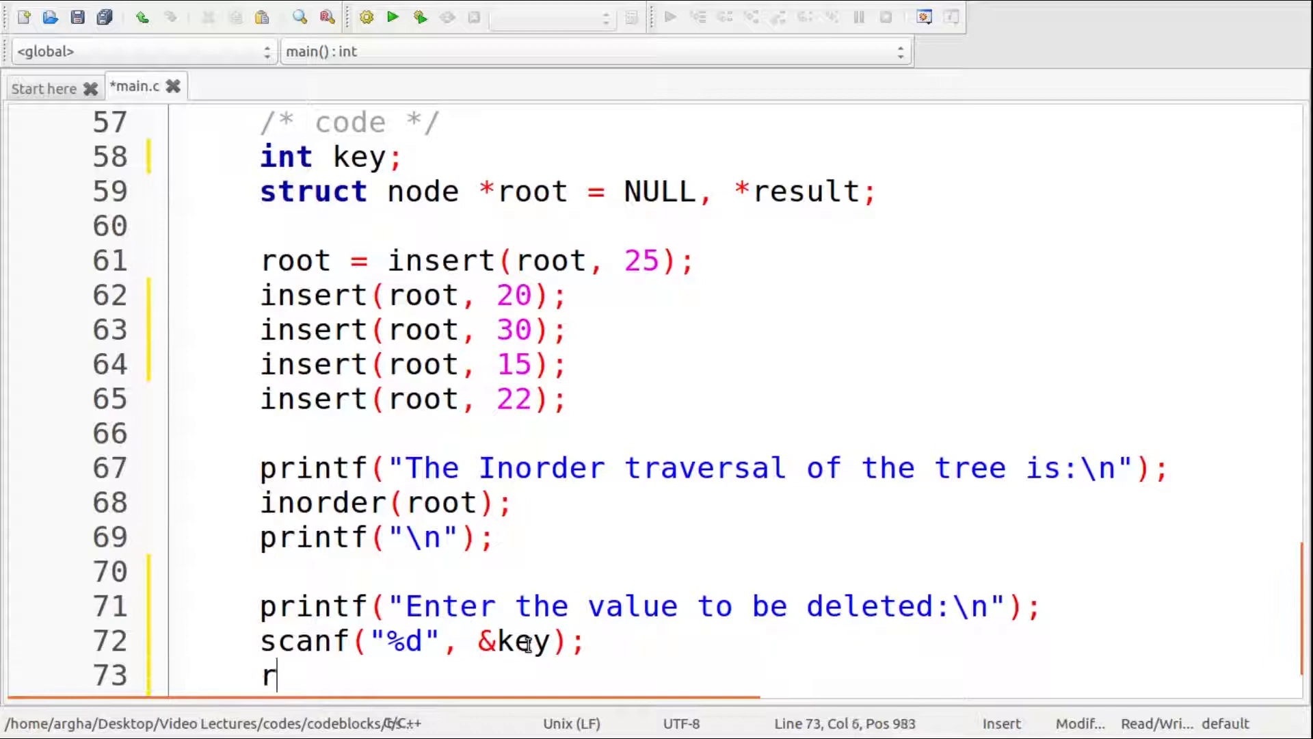
{"action": "type", "text": "oot = del"}
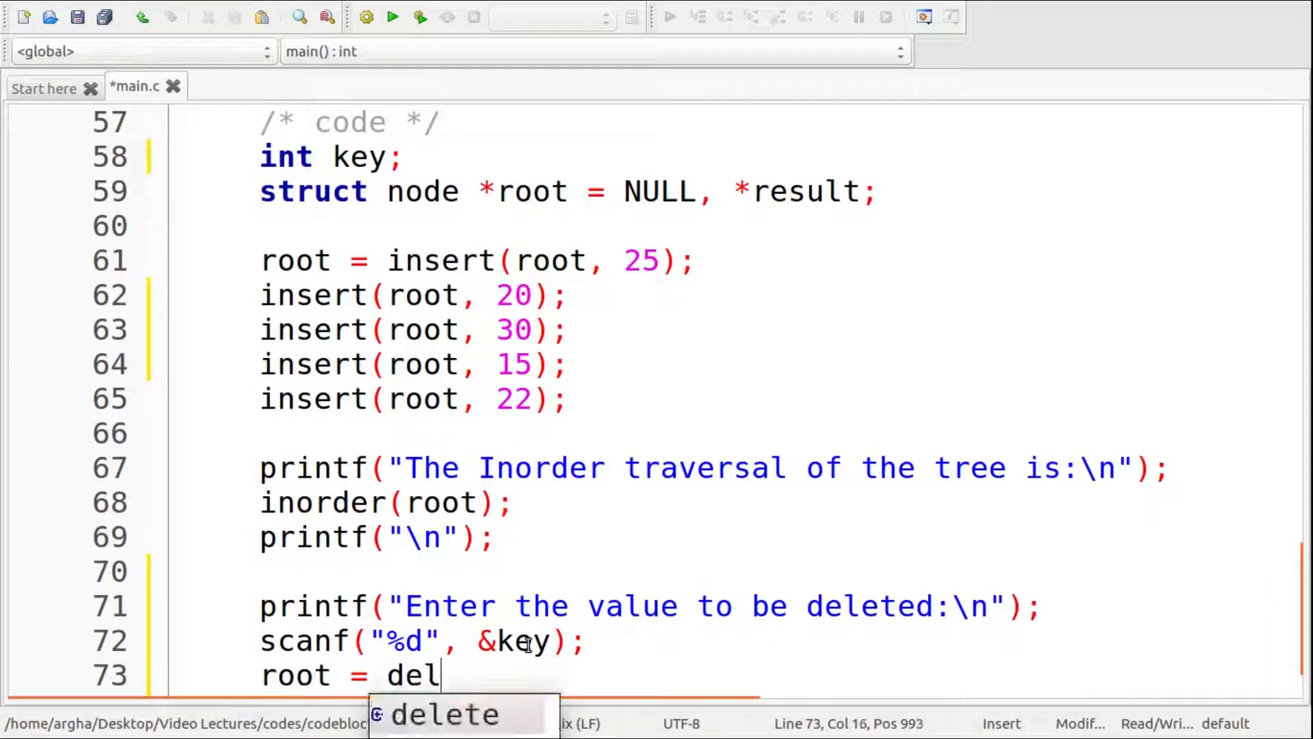
{"action": "type", "text": "etenode"}
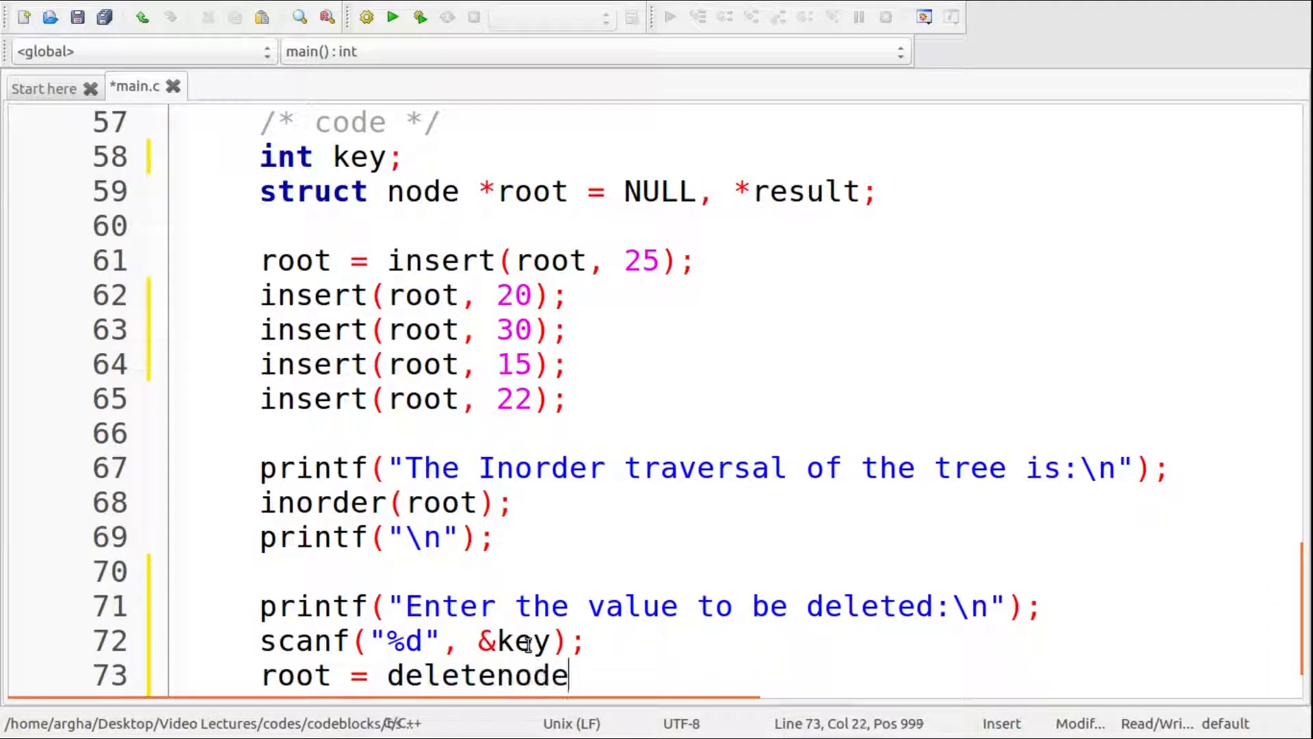
{"action": "type", "text": "(r"}
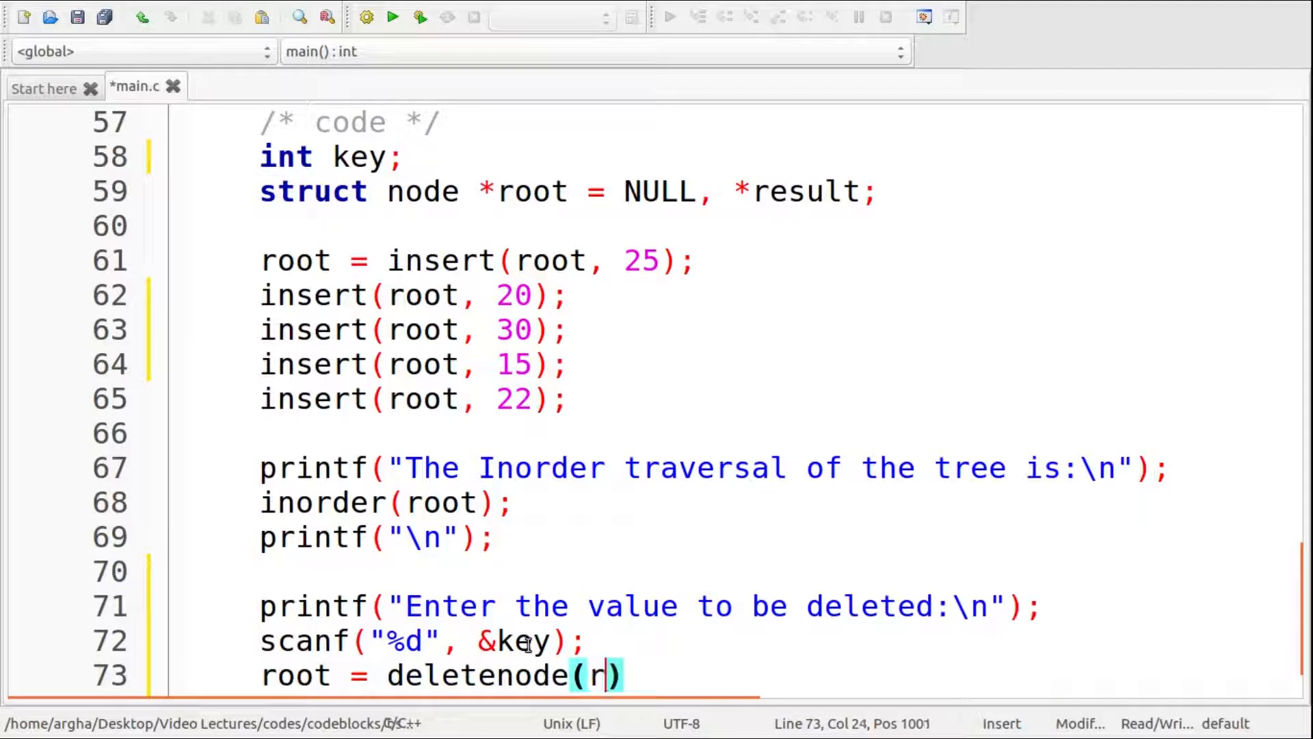
{"action": "type", "text": "oot, key"}
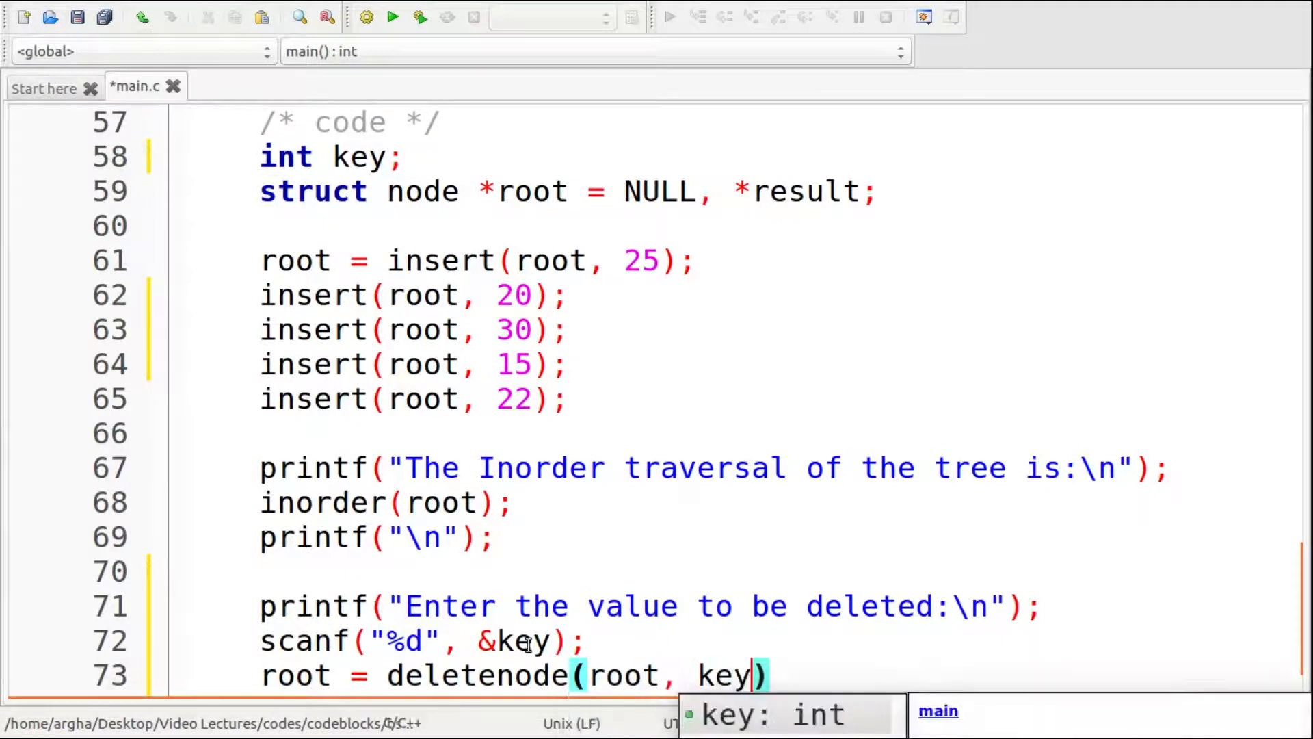
{"action": "type", "text": ";"}
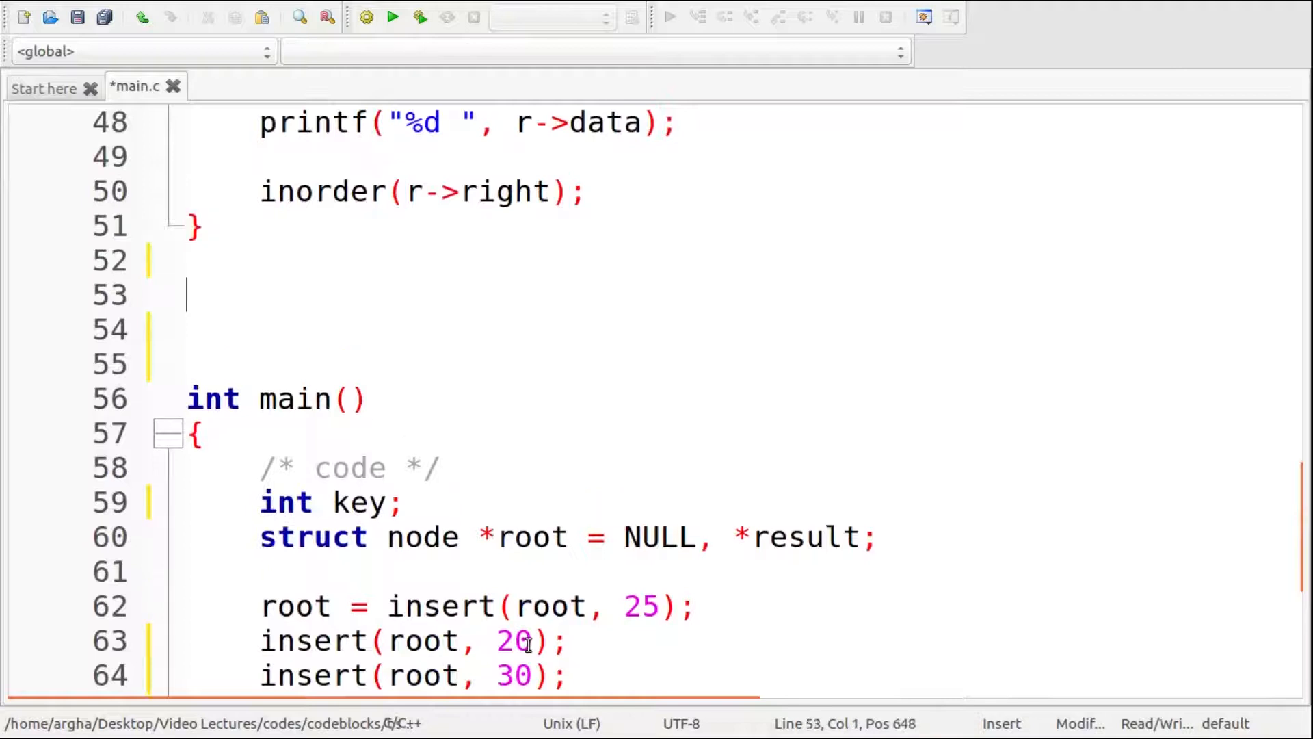
- Write the signature struct node* deletenode(struct node *r, int key) above main and open its body
{"action": "type", "text": "struct n"}
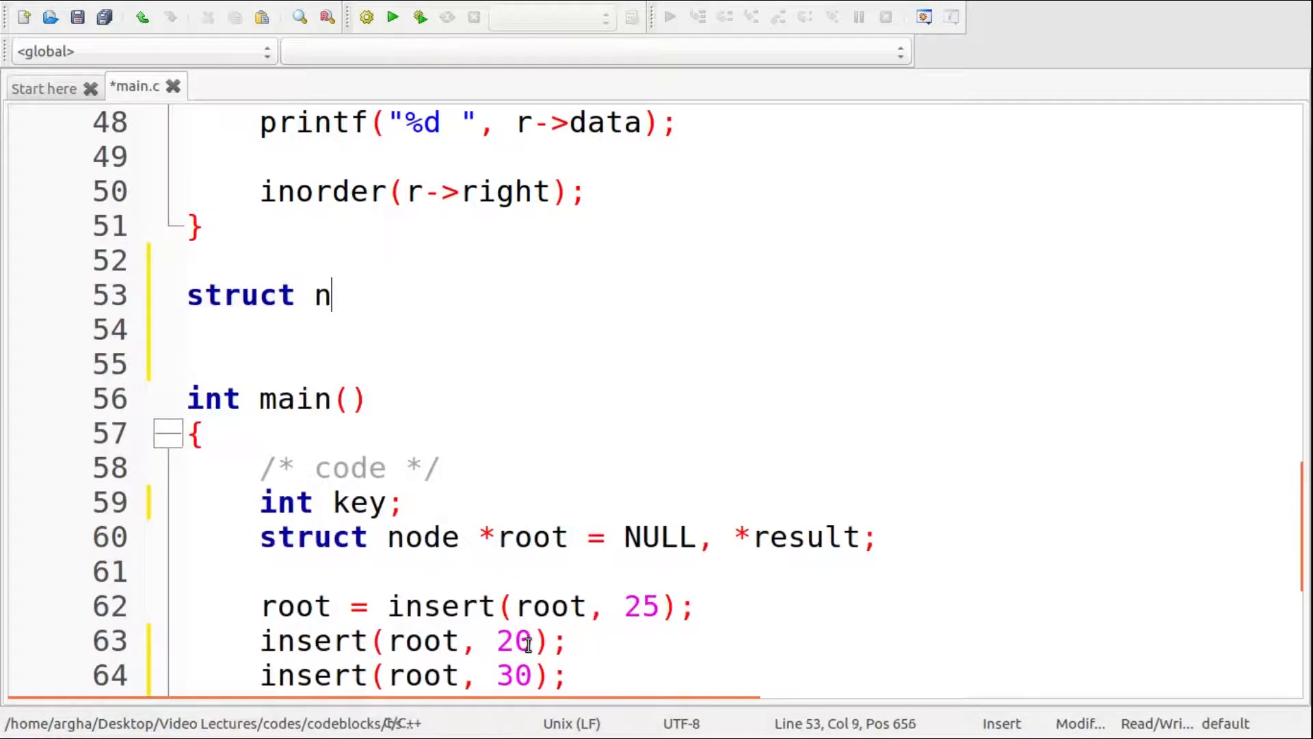
{"action": "type", "text": "ode*"}
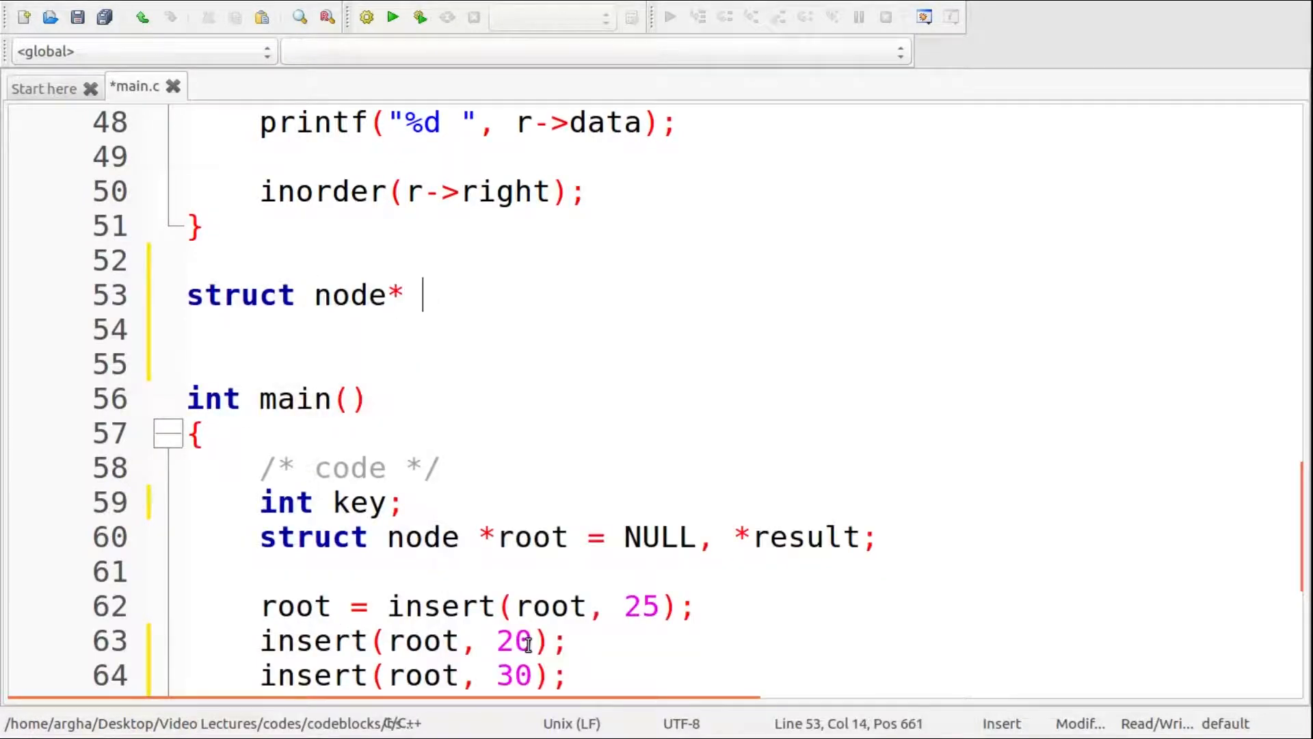
{"action": "type", "text": "deletenode(root, key)"}
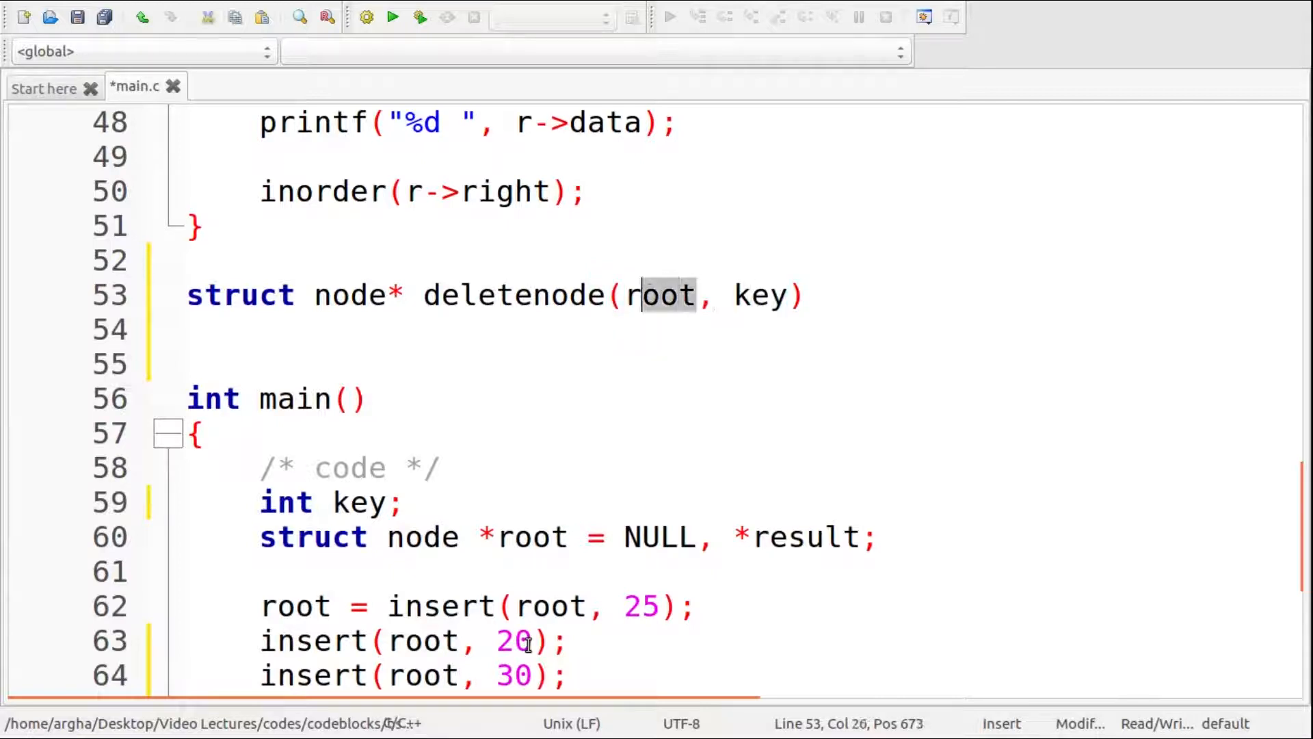
{"action": "type", "text": "struct"}
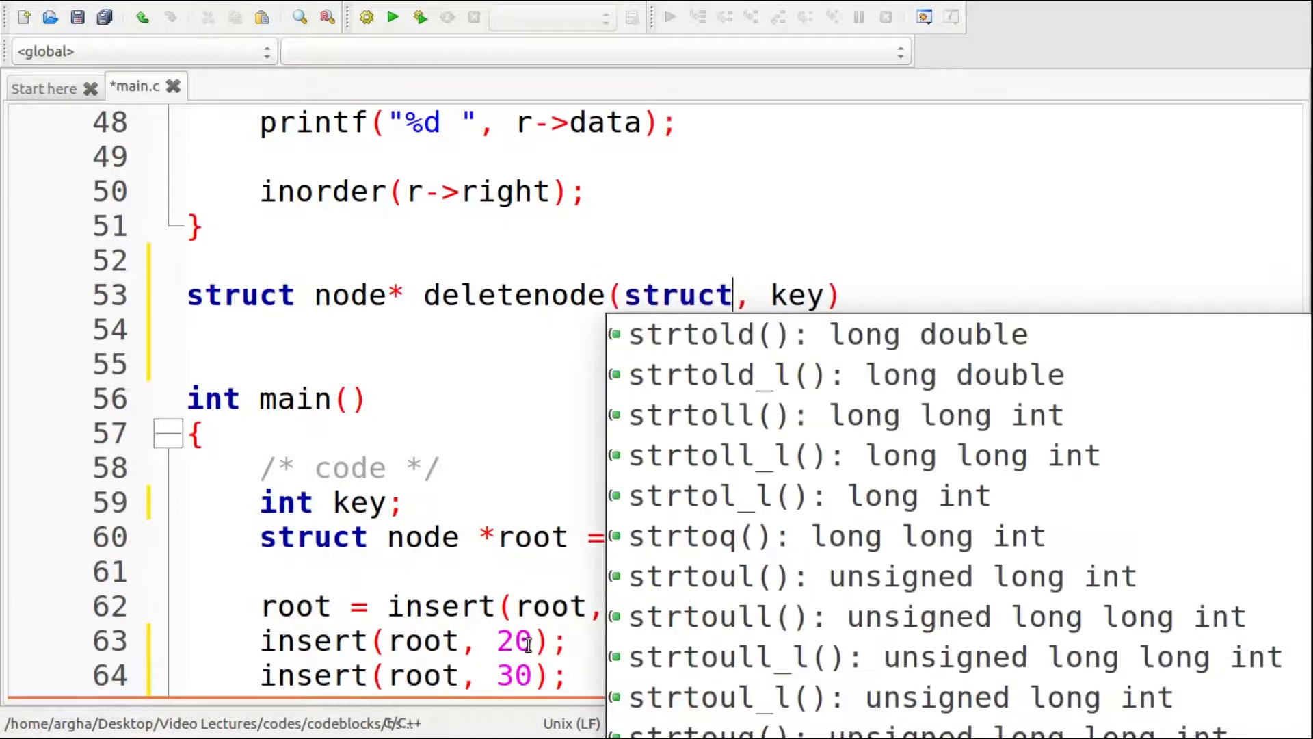
{"action": "type", "text": "node*"}
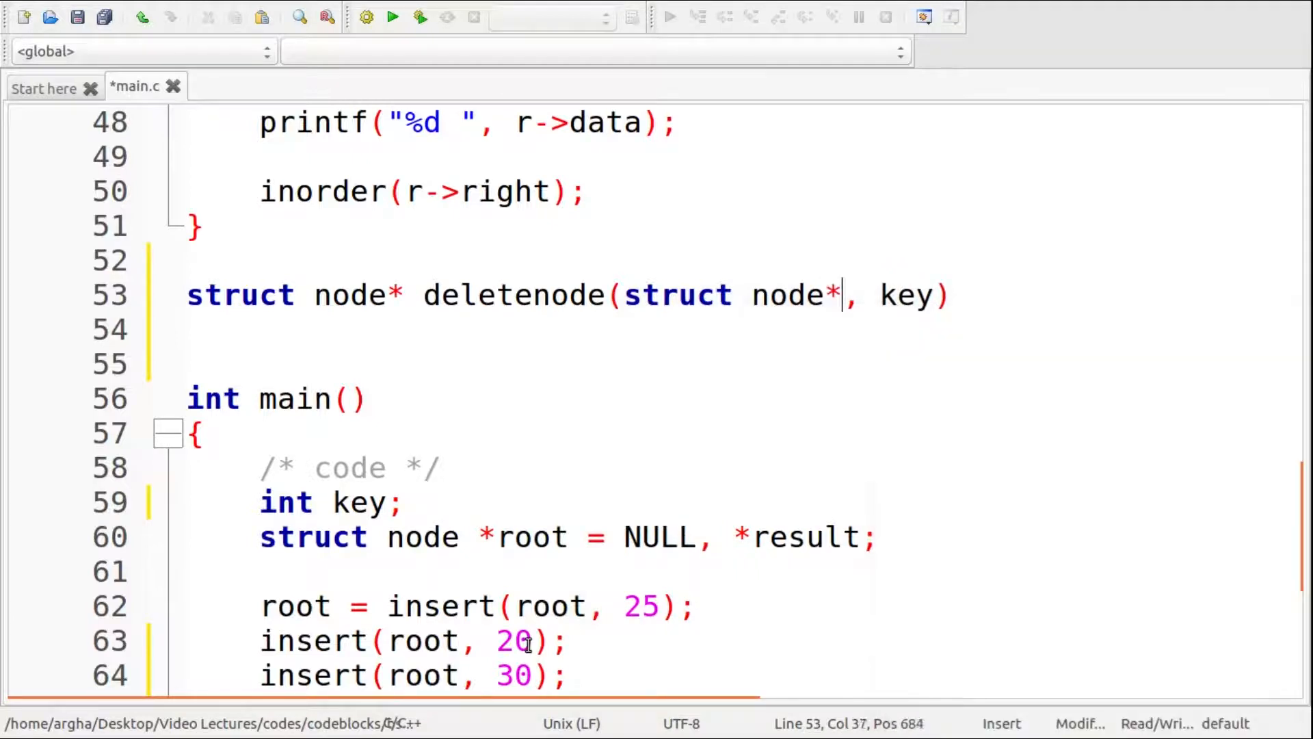
{"action": "type", "text": "e"}
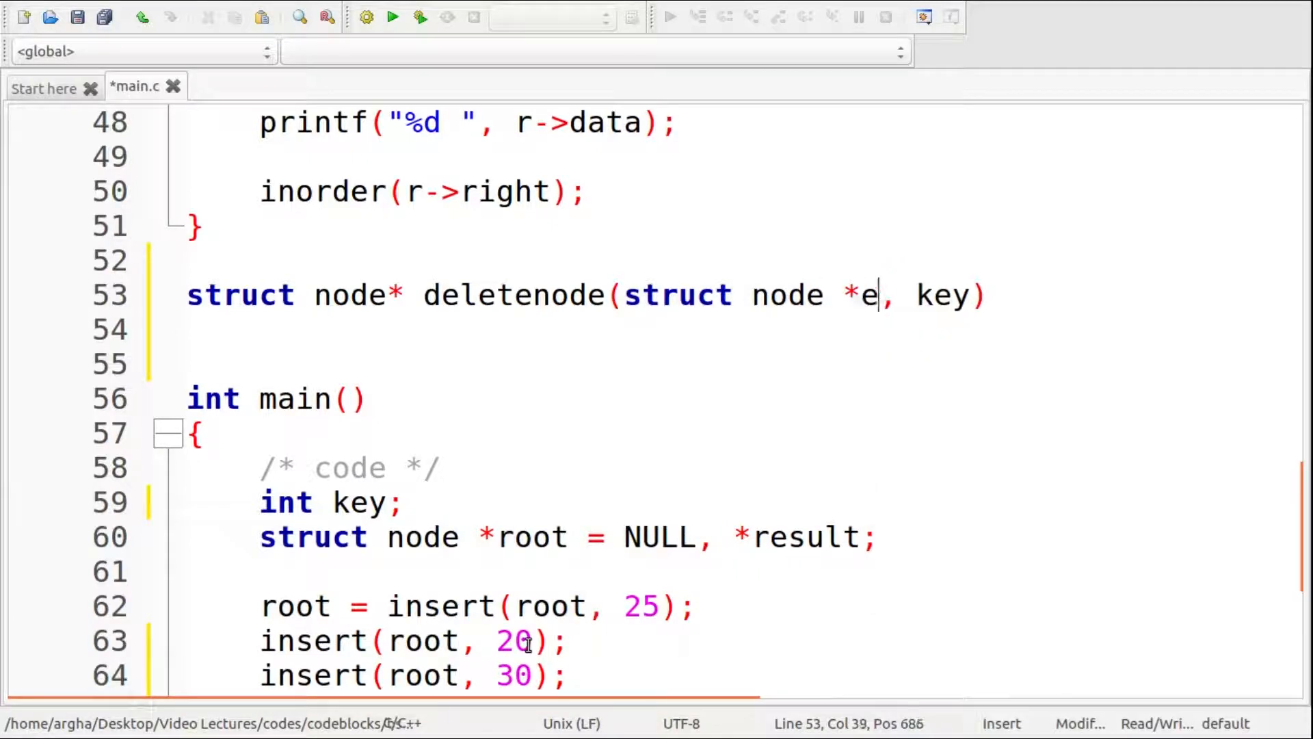
{"action": "type", "text": "r, int"}
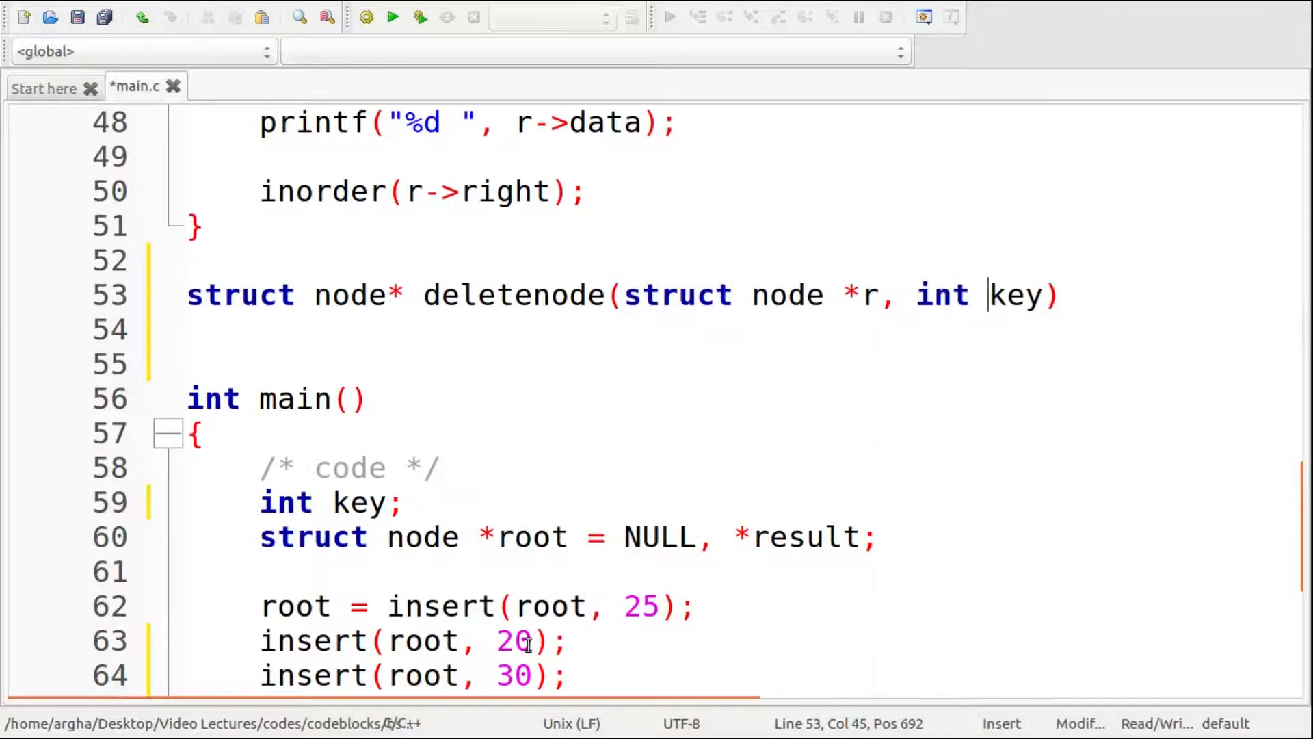
{"action": "type", "text": "{"}
{"action": "left_click", "coordinate": [743, 364]}
{"action": "type", "text": "if(r "}
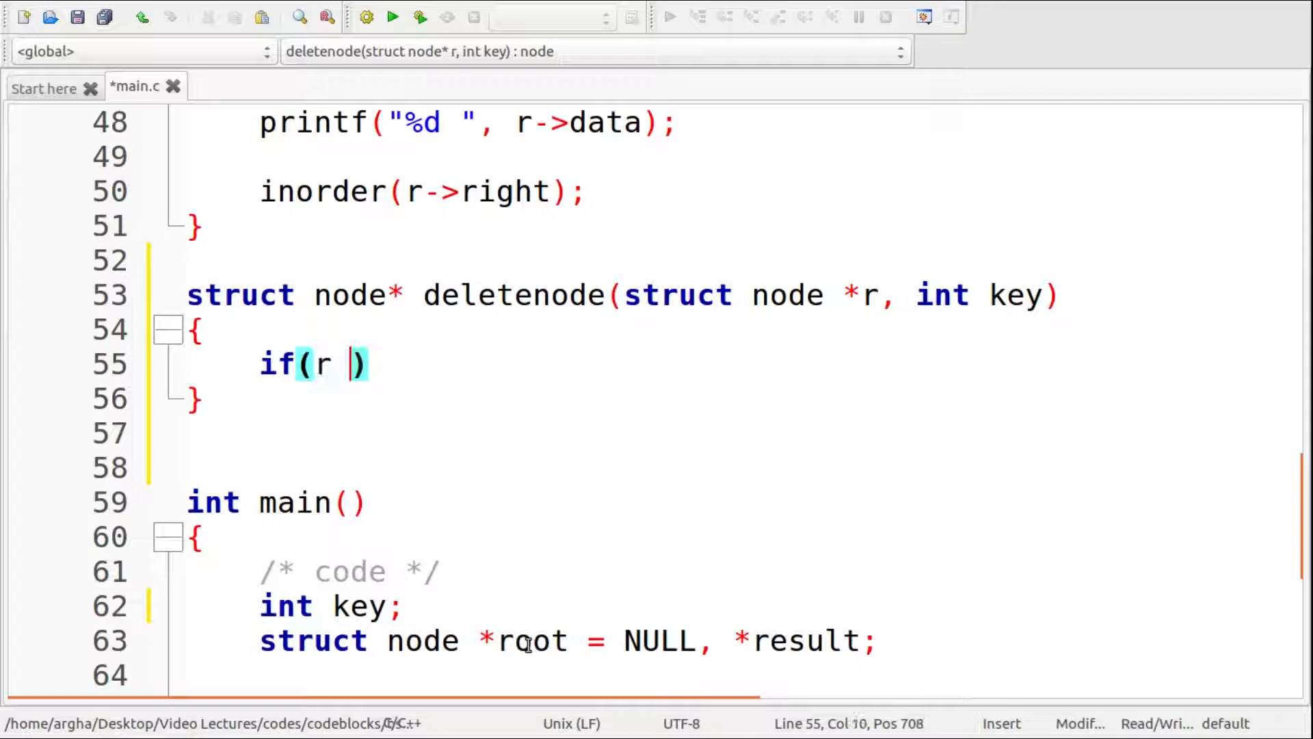
- Return r when it is NULL, and recurse with r->right = deletenode(r->right, key) when key is larger
{"action": "type", "text": "== NULL"}
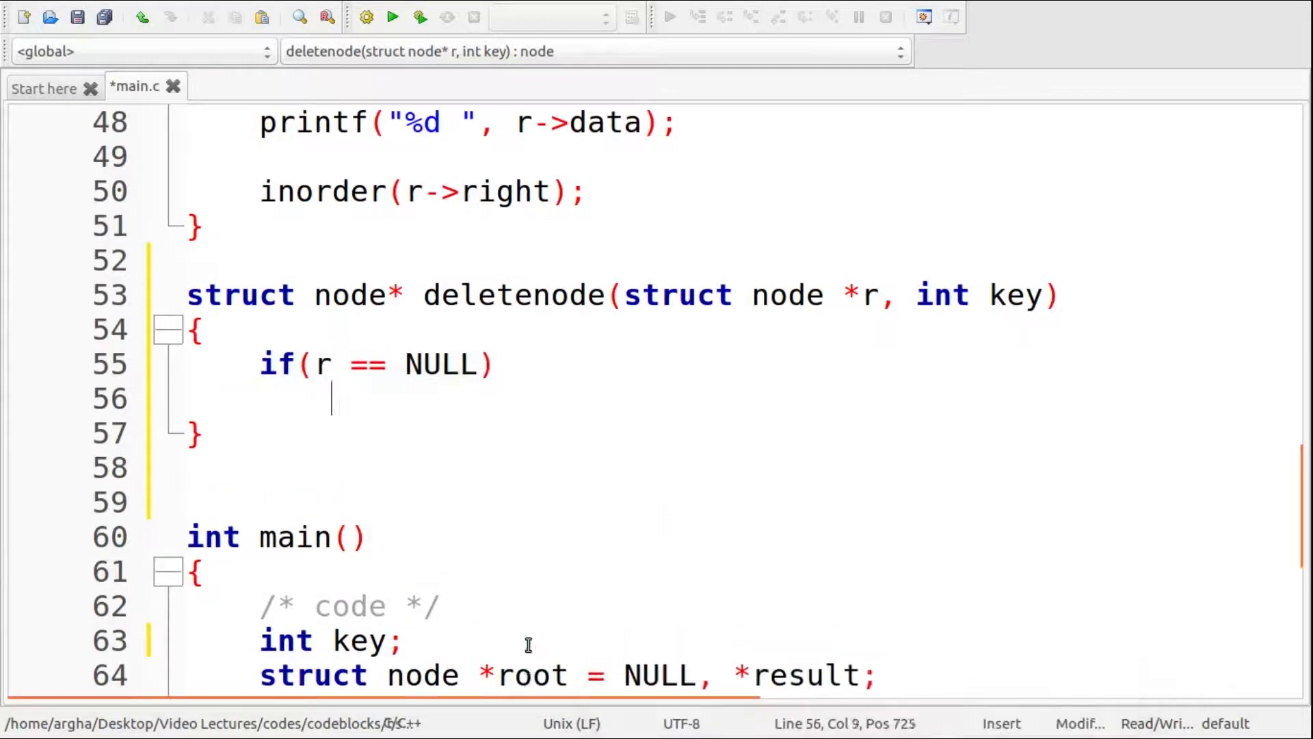
{"action": "type", "text": "return r;"}
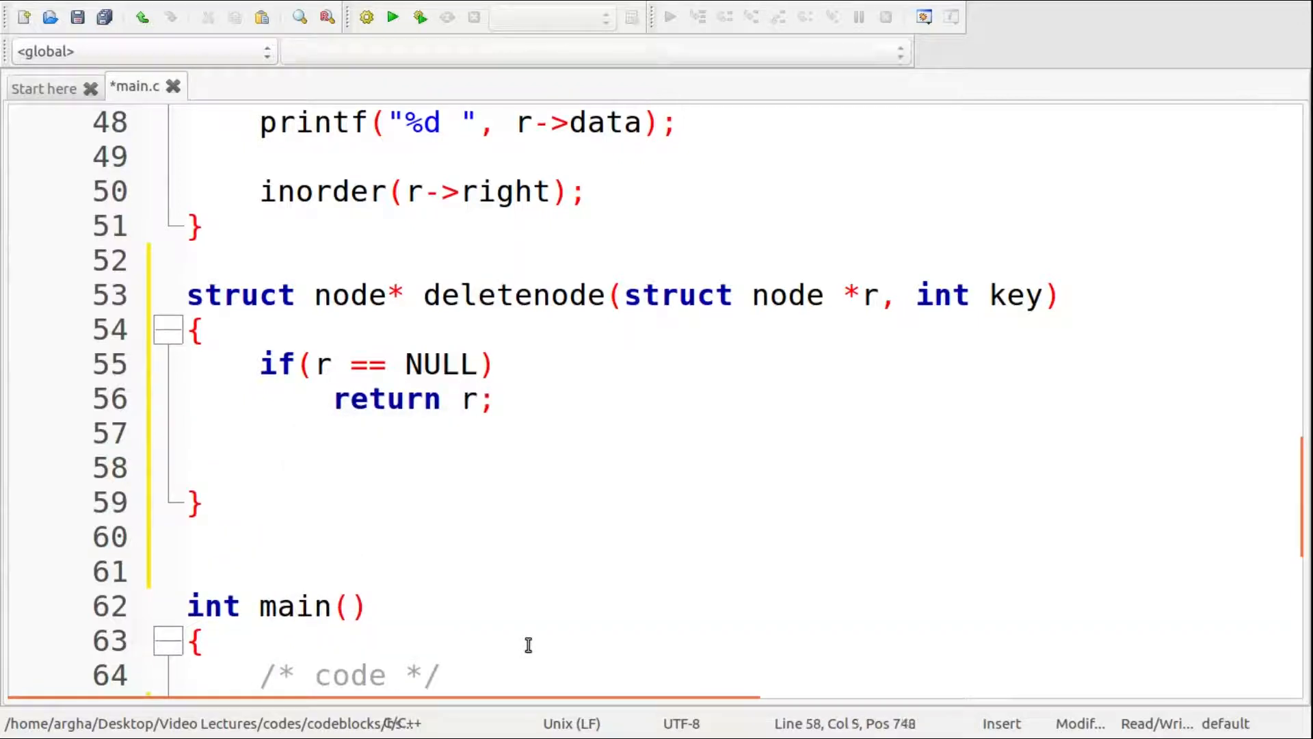
{"action": "type", "text": "else if("}
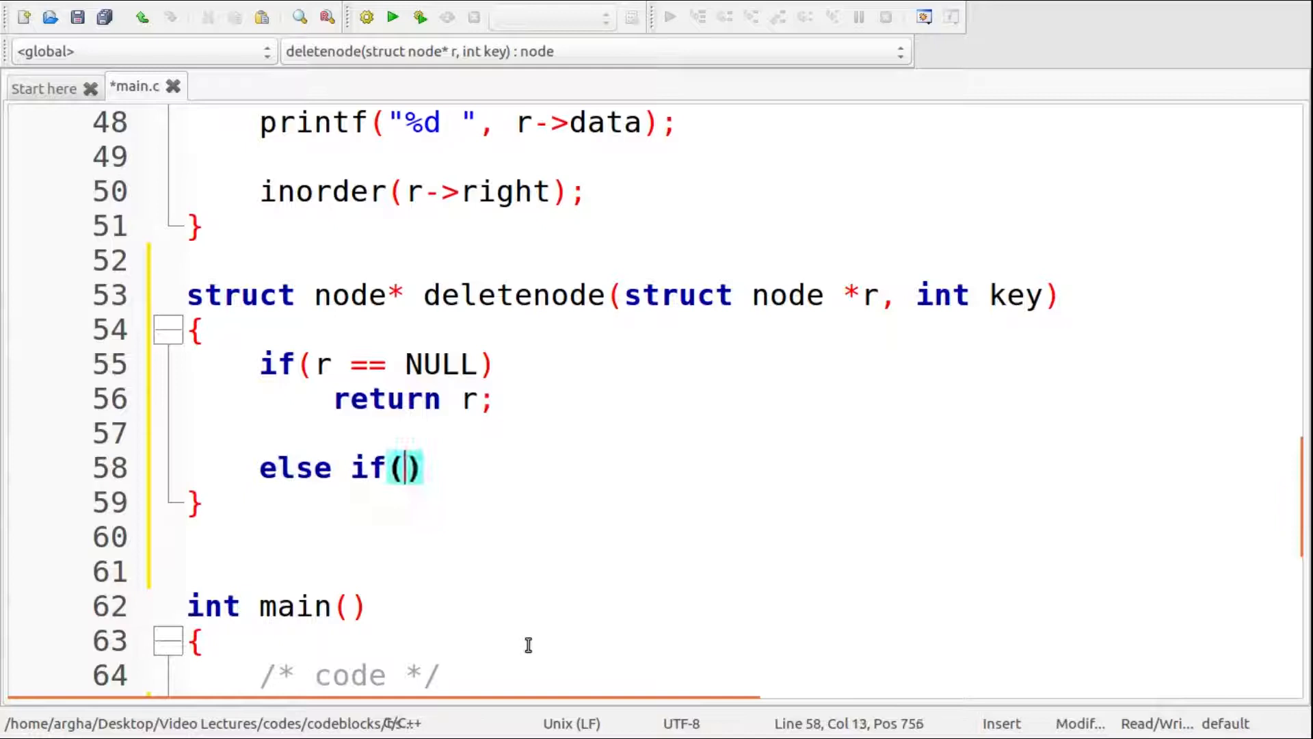
{"action": "type", "text": "key > r->data"}
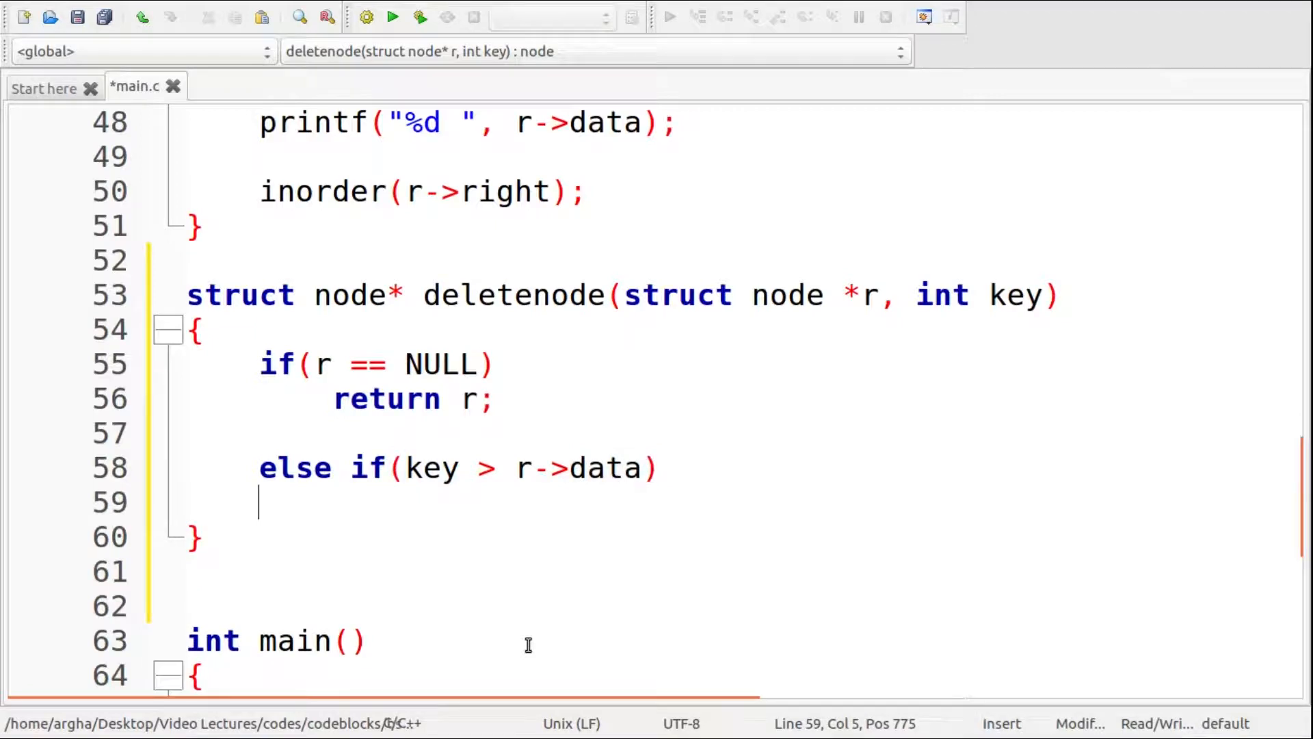
{"action": "type", "text": "{"}
{"action": "type", "text": "r-"}
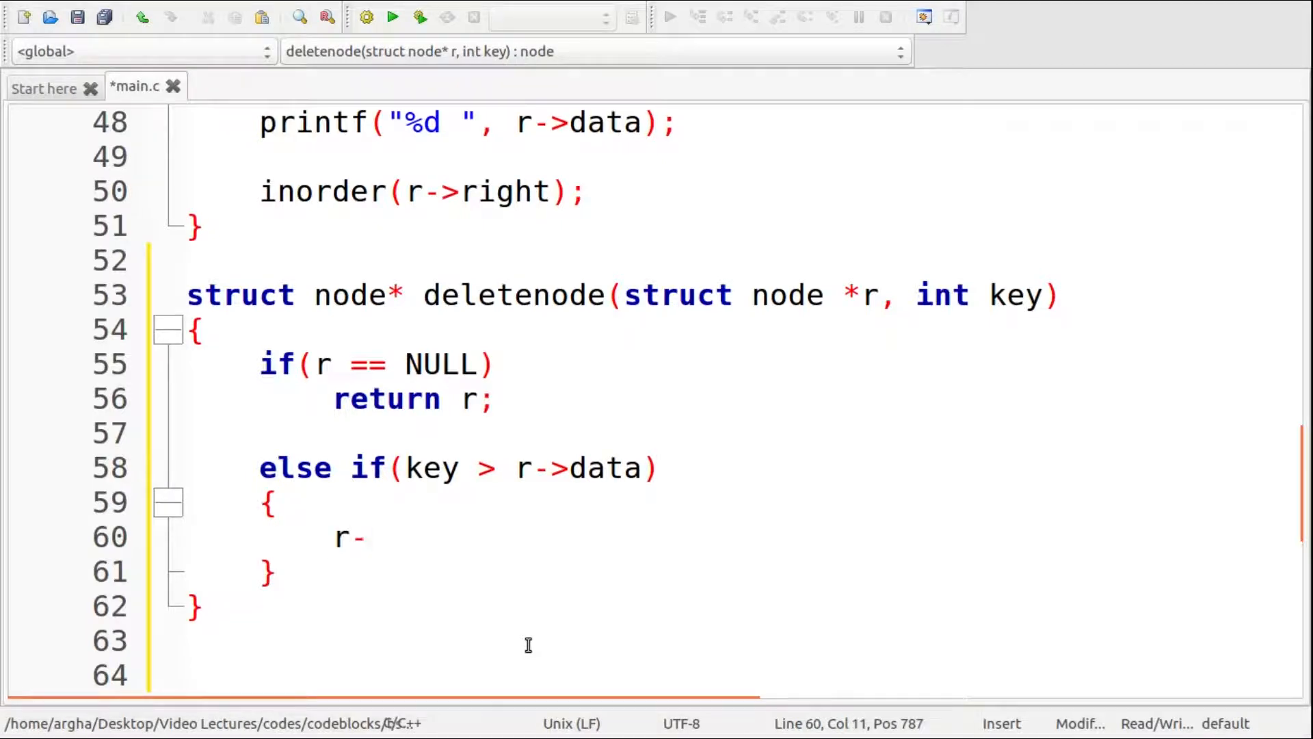
{"action": "type", "text": ">right ="}
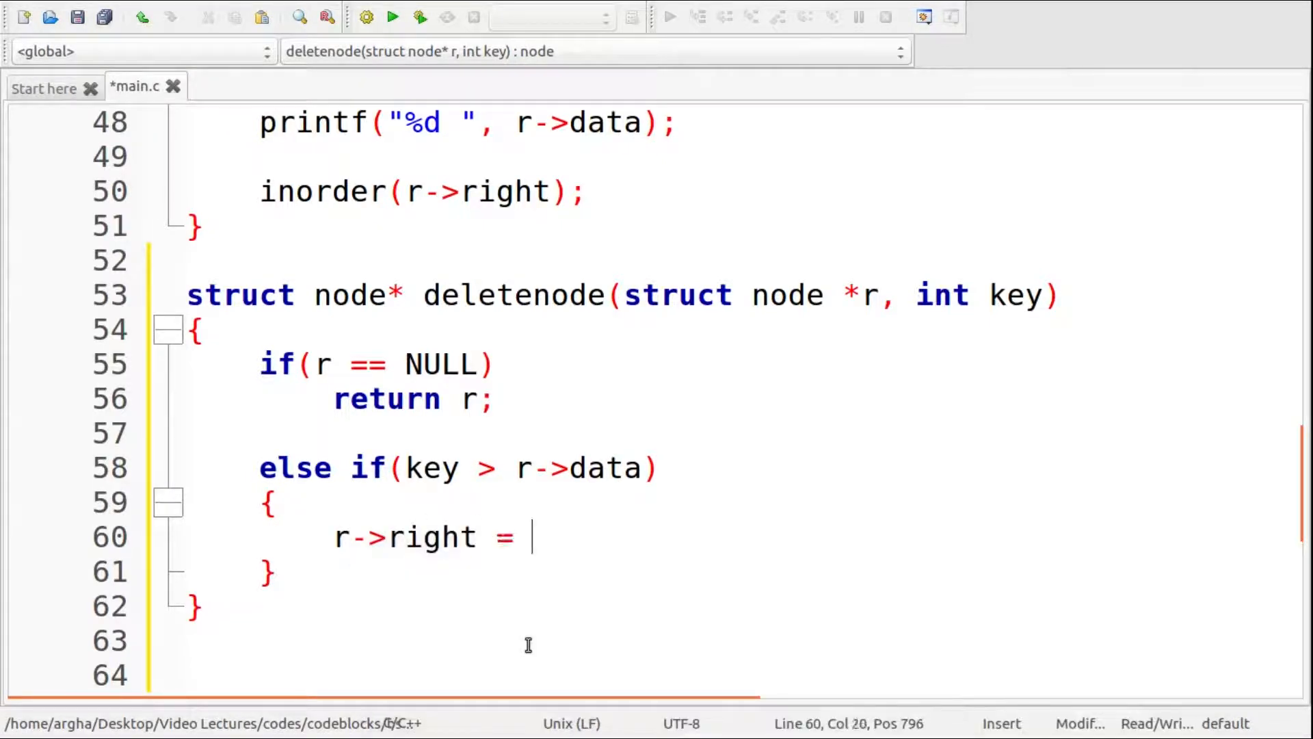
{"action": "type", "text": "delet"}
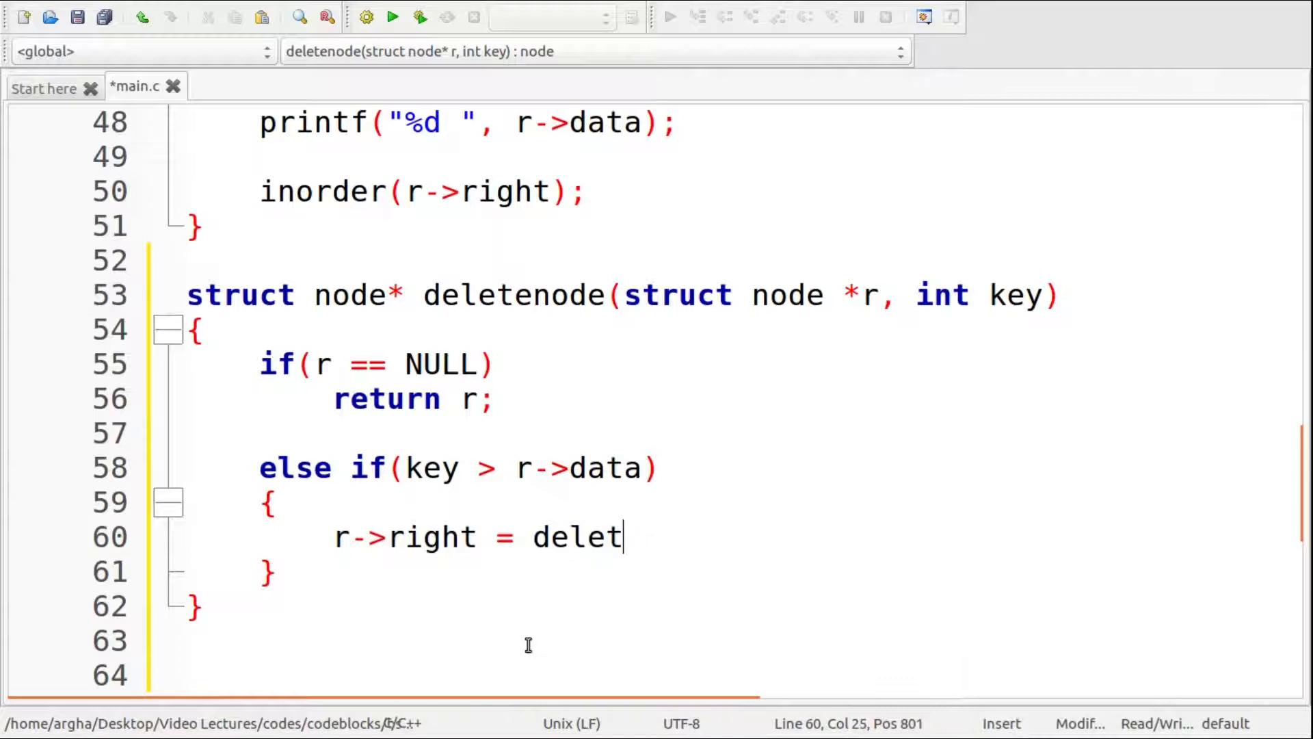
{"action": "type", "text": "enode(r"}
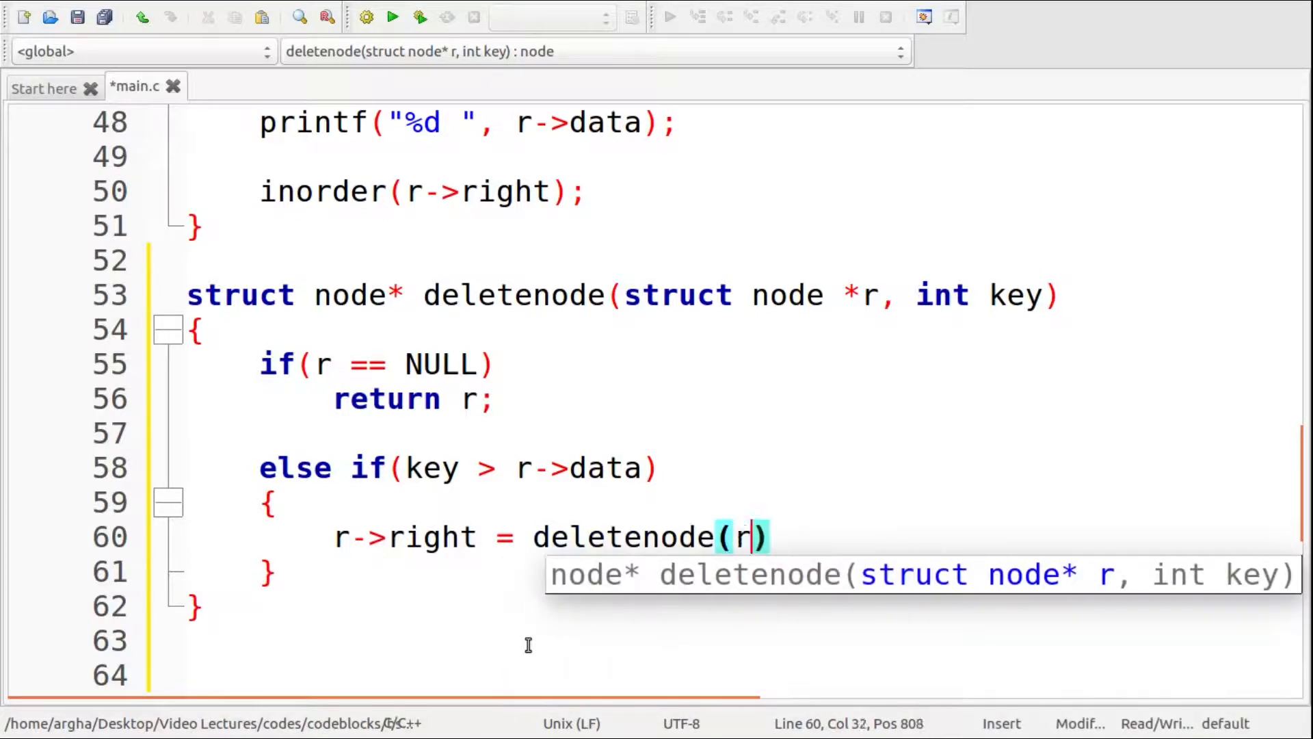
{"action": "type", "text": "->right,"}
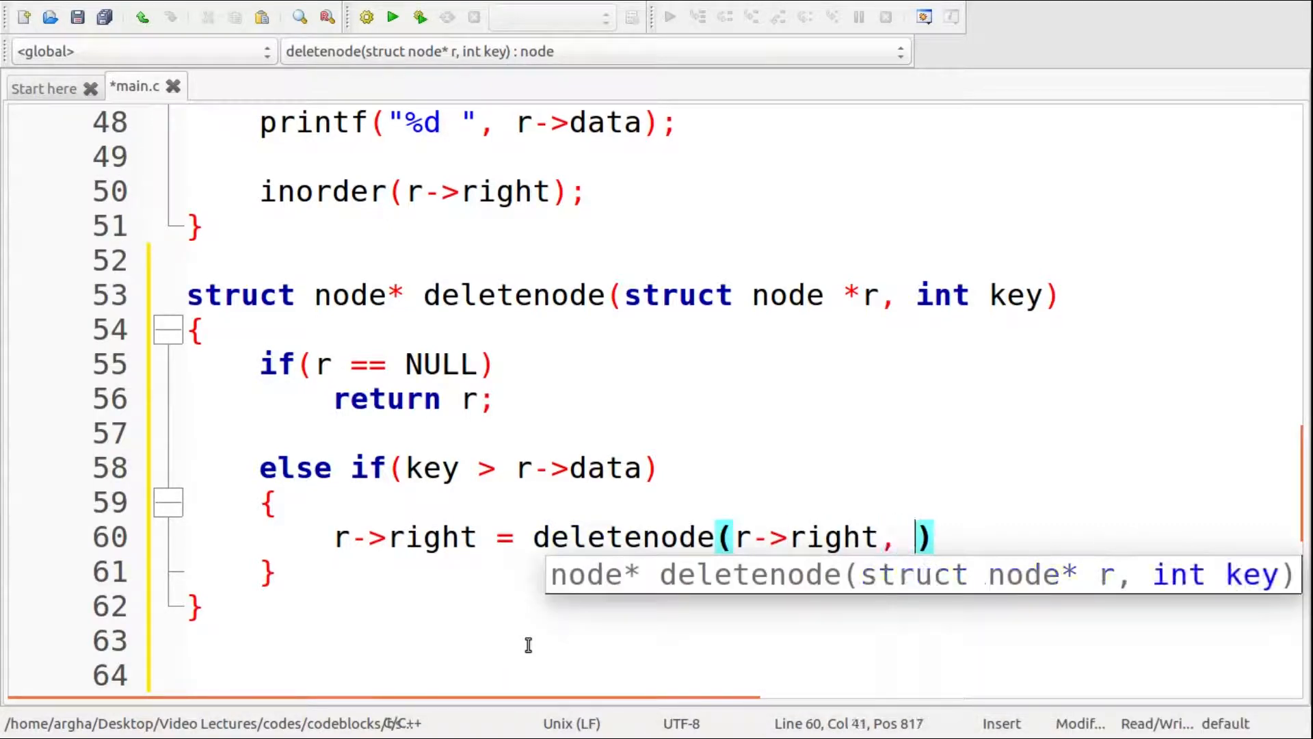
{"action": "type", "text": "key);"}
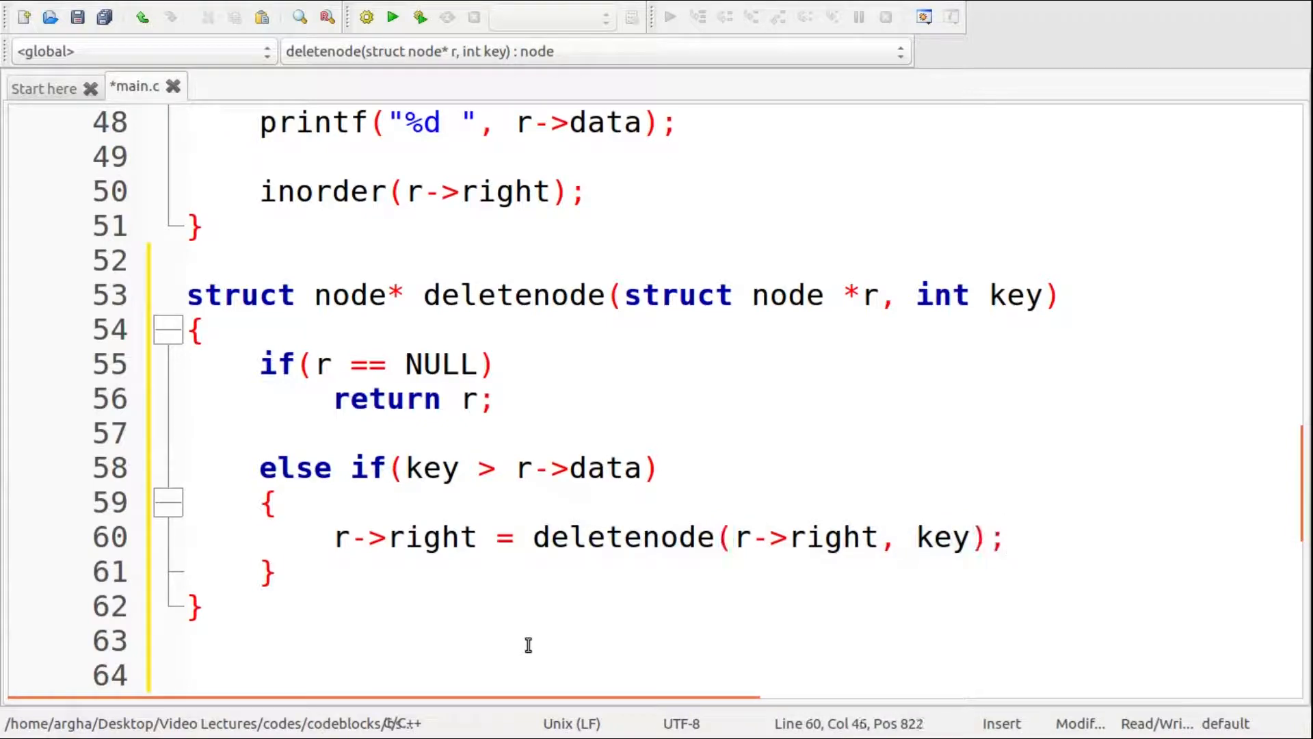
- Recurse with r->left = deletenode(r->left, key) when key is smaller than r->data, then begin the final else
{"action": "type", "text": "else if(key <"}
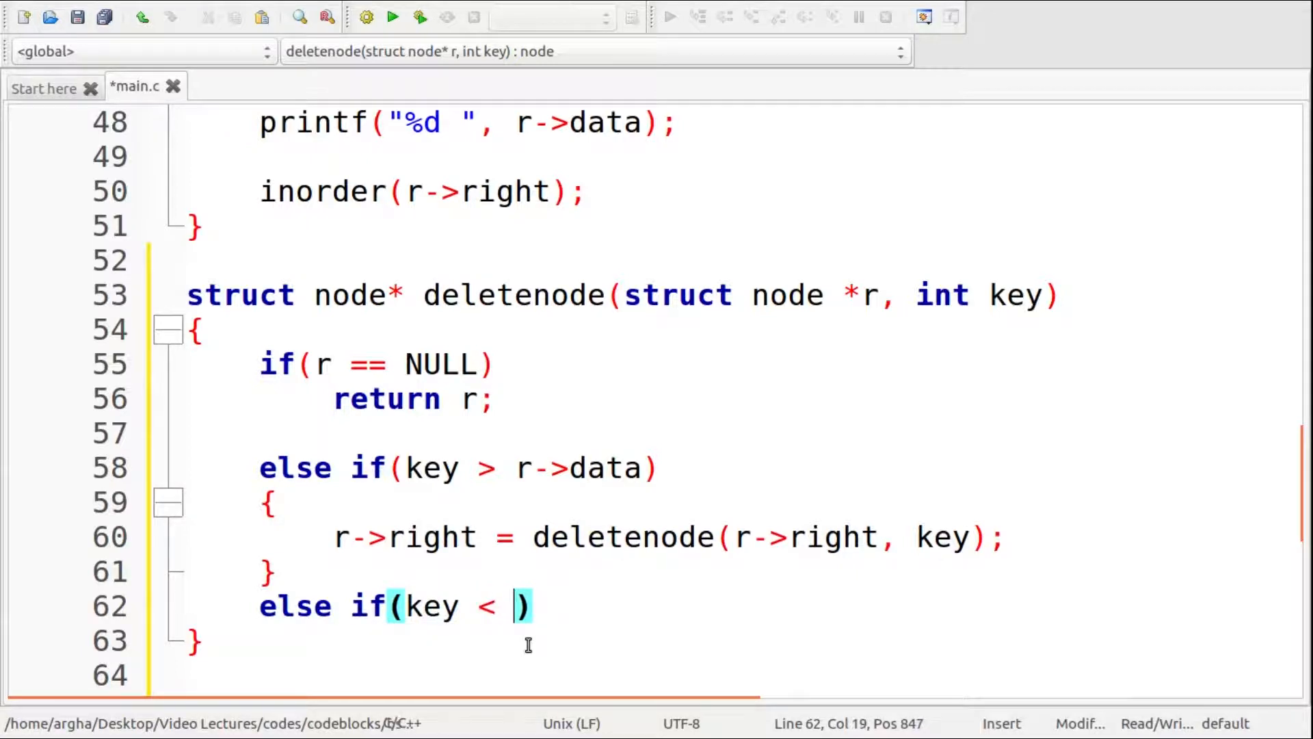
{"action": "type", "text": "r->data"}
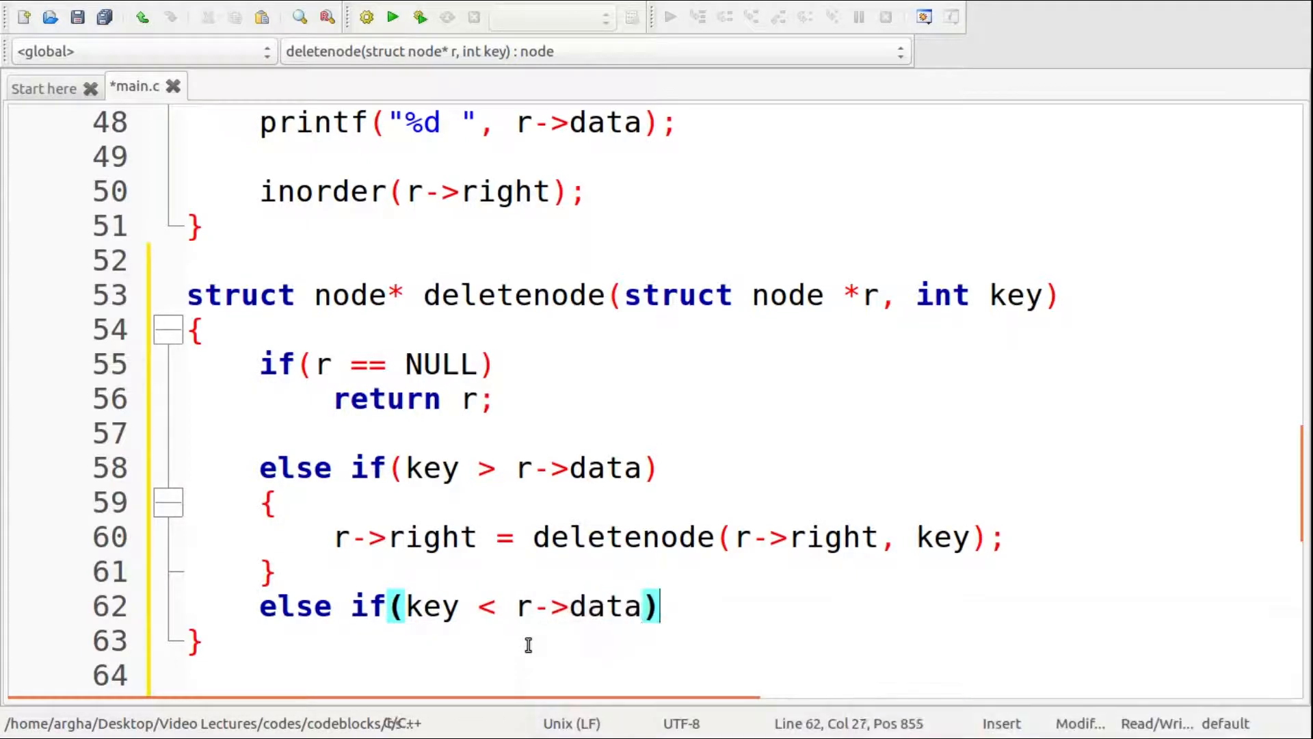
{"action": "type", "text": "{"}
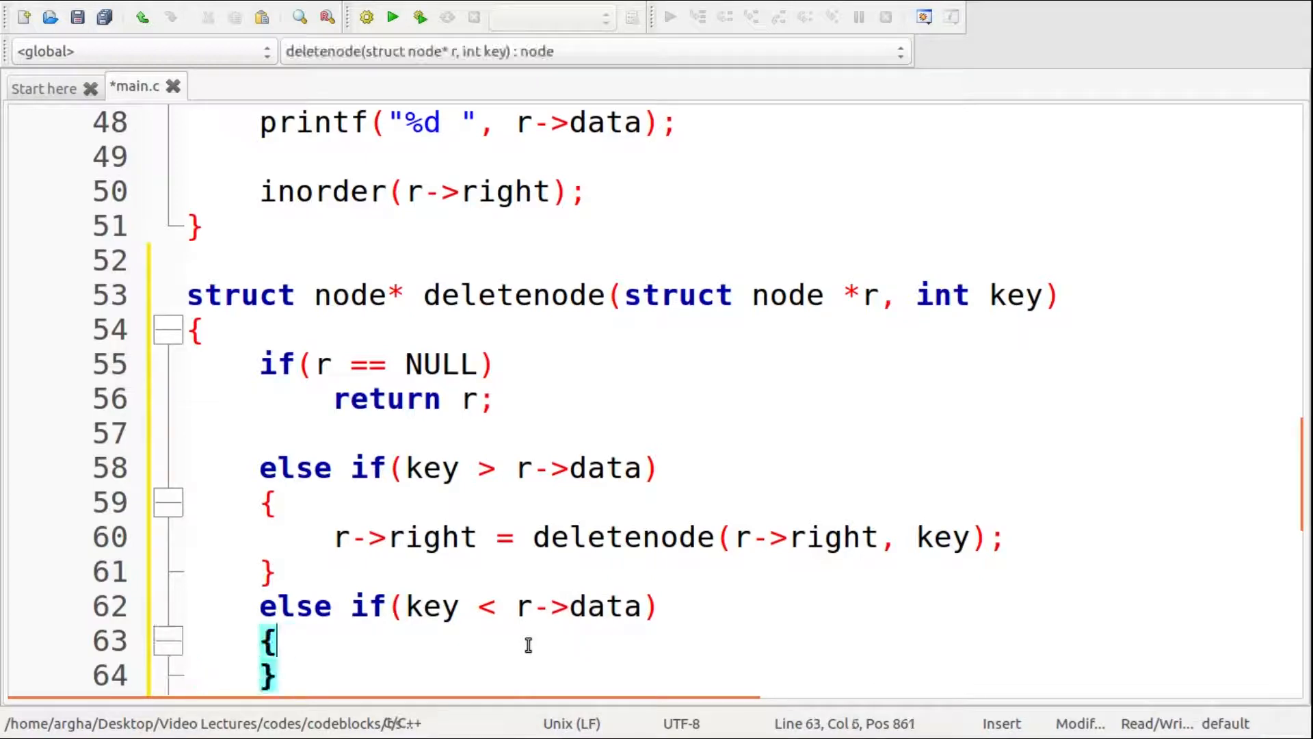
{"action": "type", "text": "r->"}
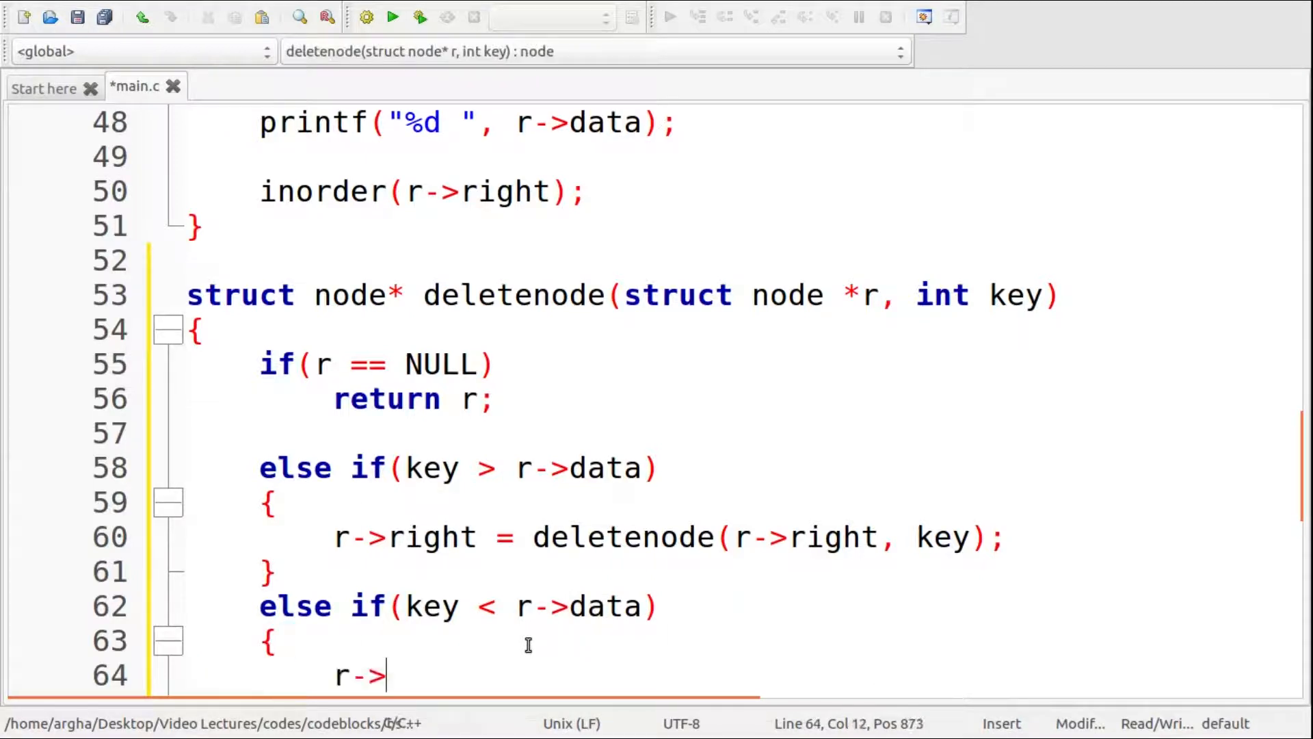
{"action": "type", "text": "left = deletenode("}
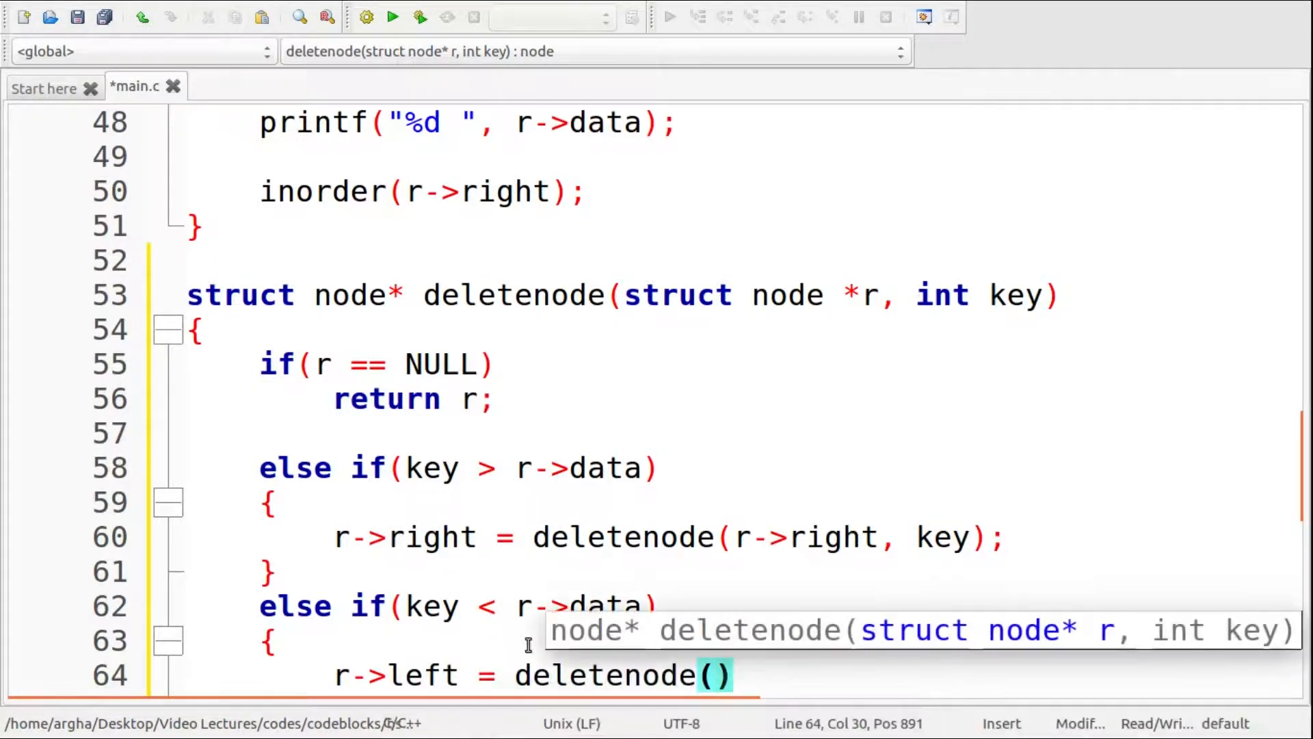
{"action": "type", "text": "r->le"}
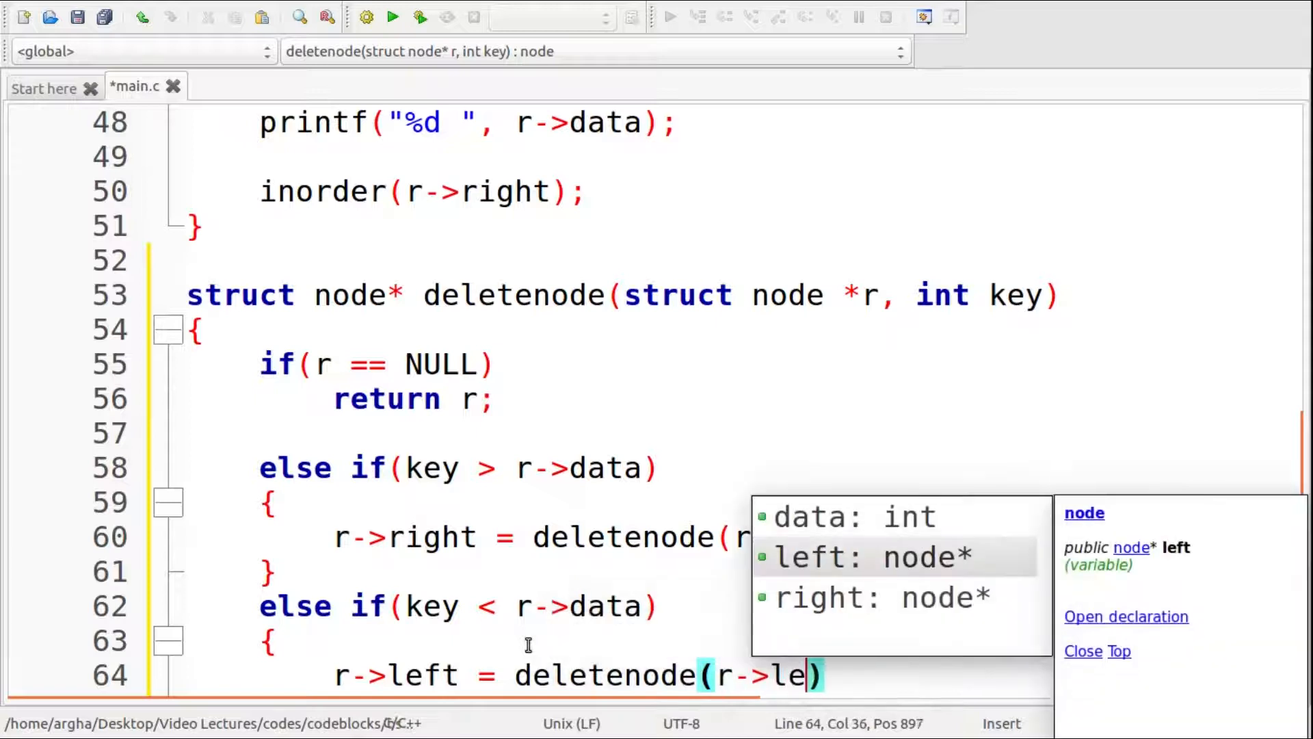
{"action": "type", "text": "ft, key"}
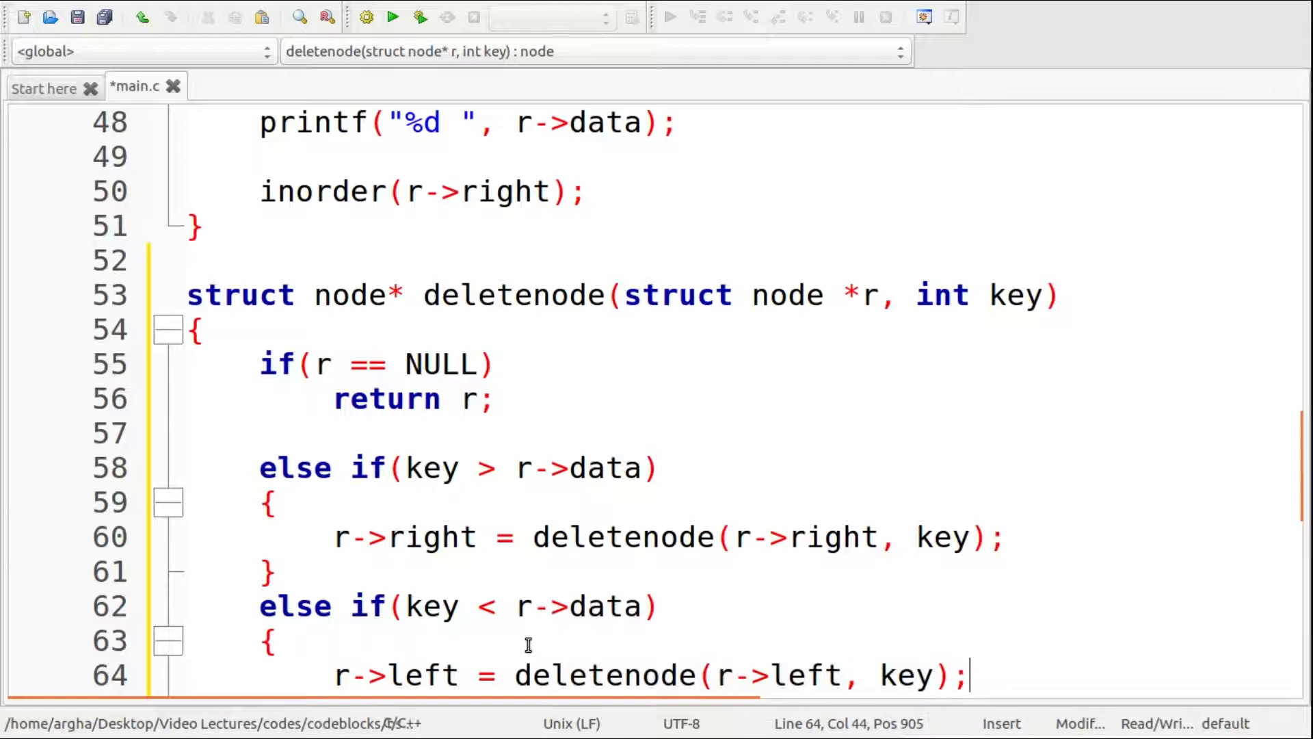
{"action": "type", "text": "else{"}
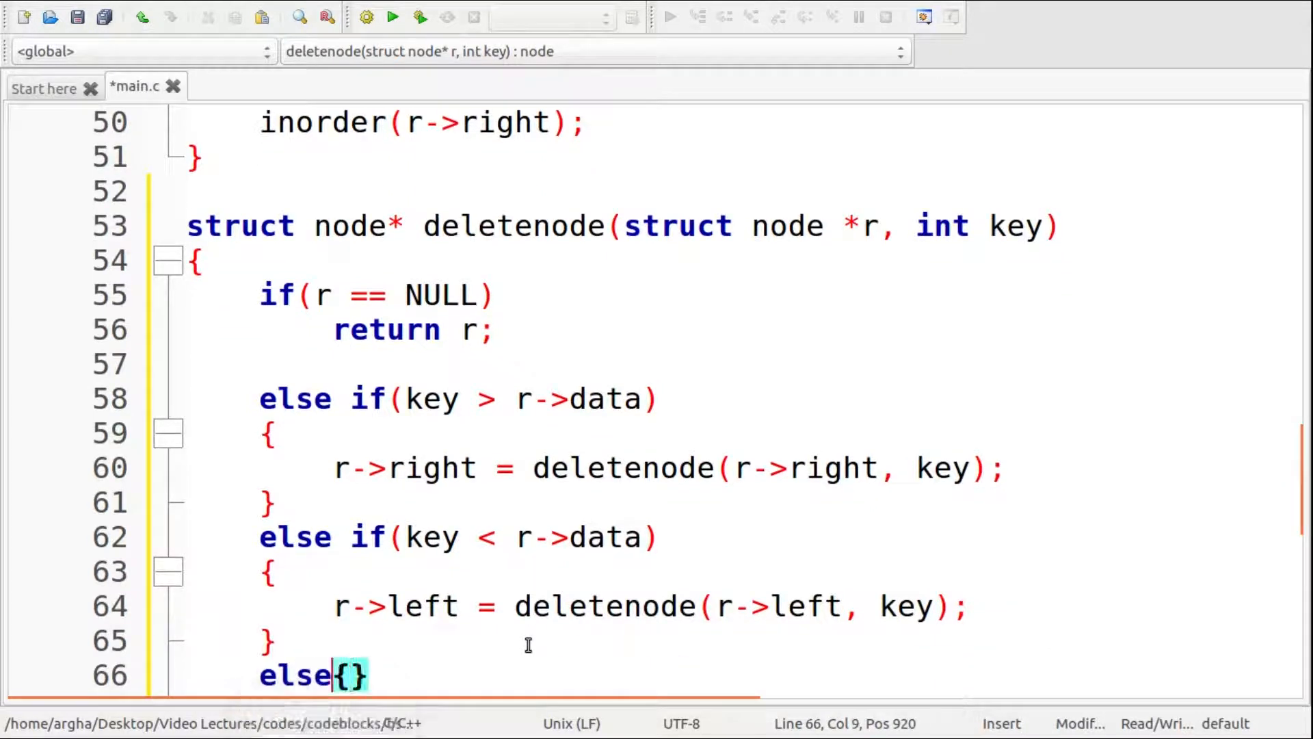
- Write the comment that up to here the scenario where the deleted node is a leaf has been dealt with, above the opened else body
{"action": "key", "text": "Return"}
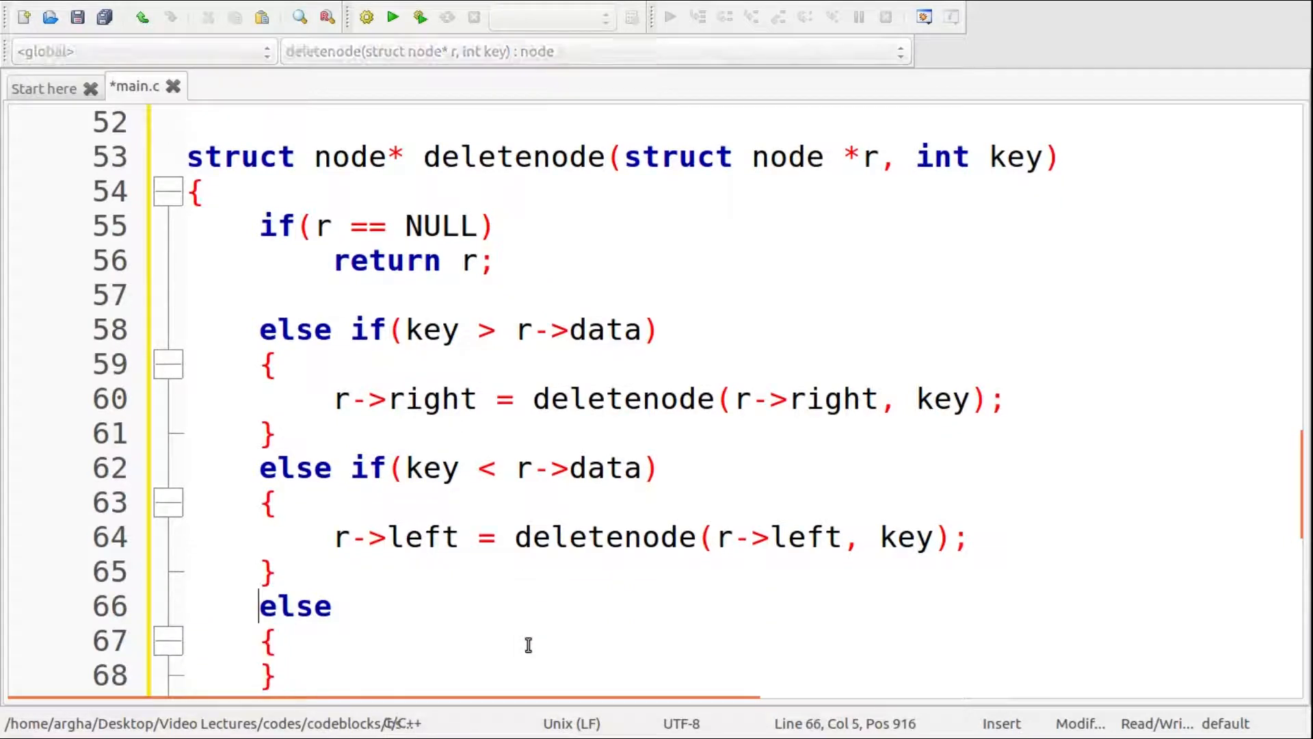
{"action": "type", "text": "//"}
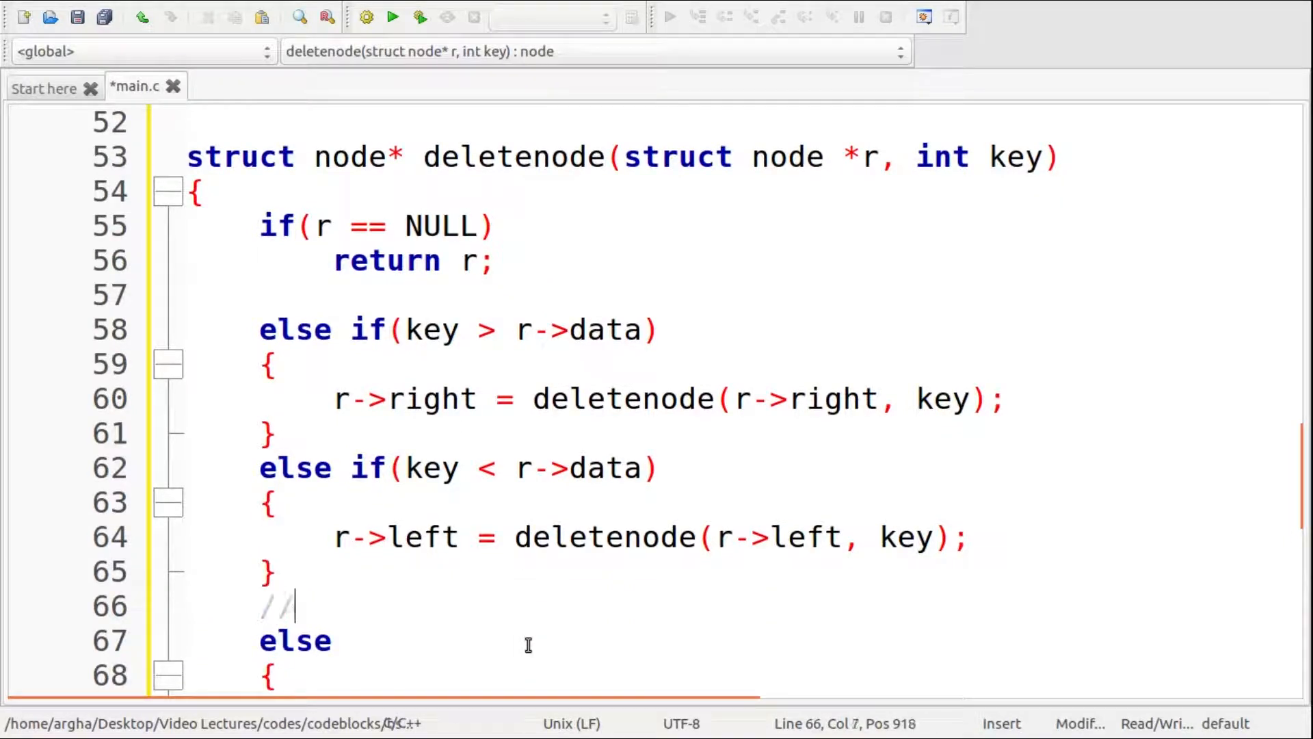
{"action": "type", "text": "till here we dealt"}
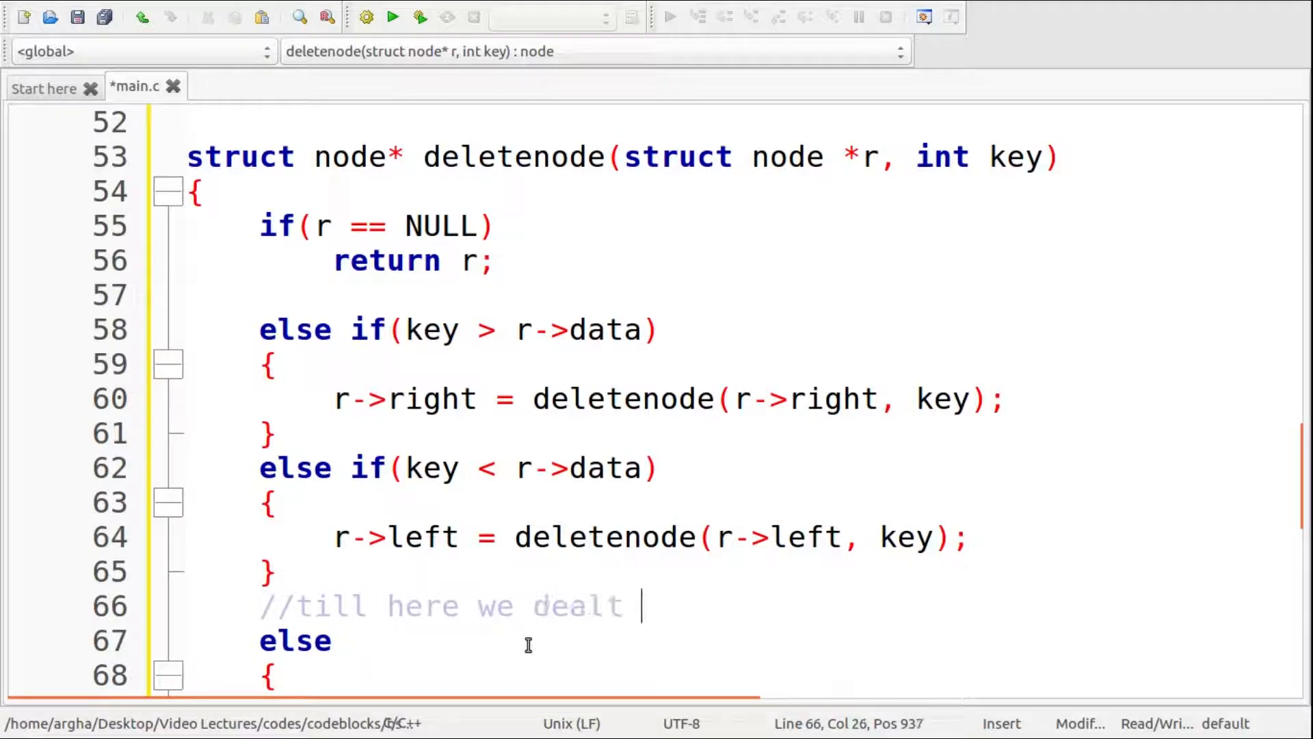
{"action": "type", "text": "with"}
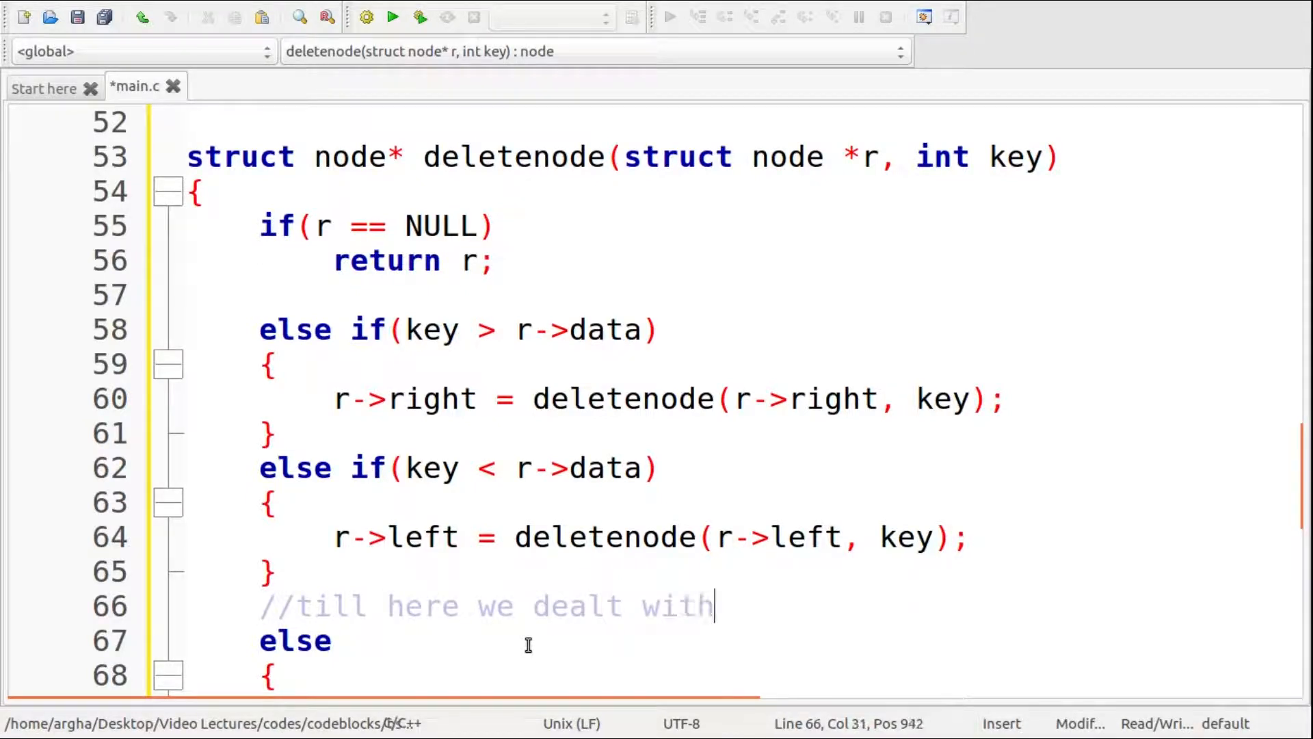
{"action": "type", "text": "the"}
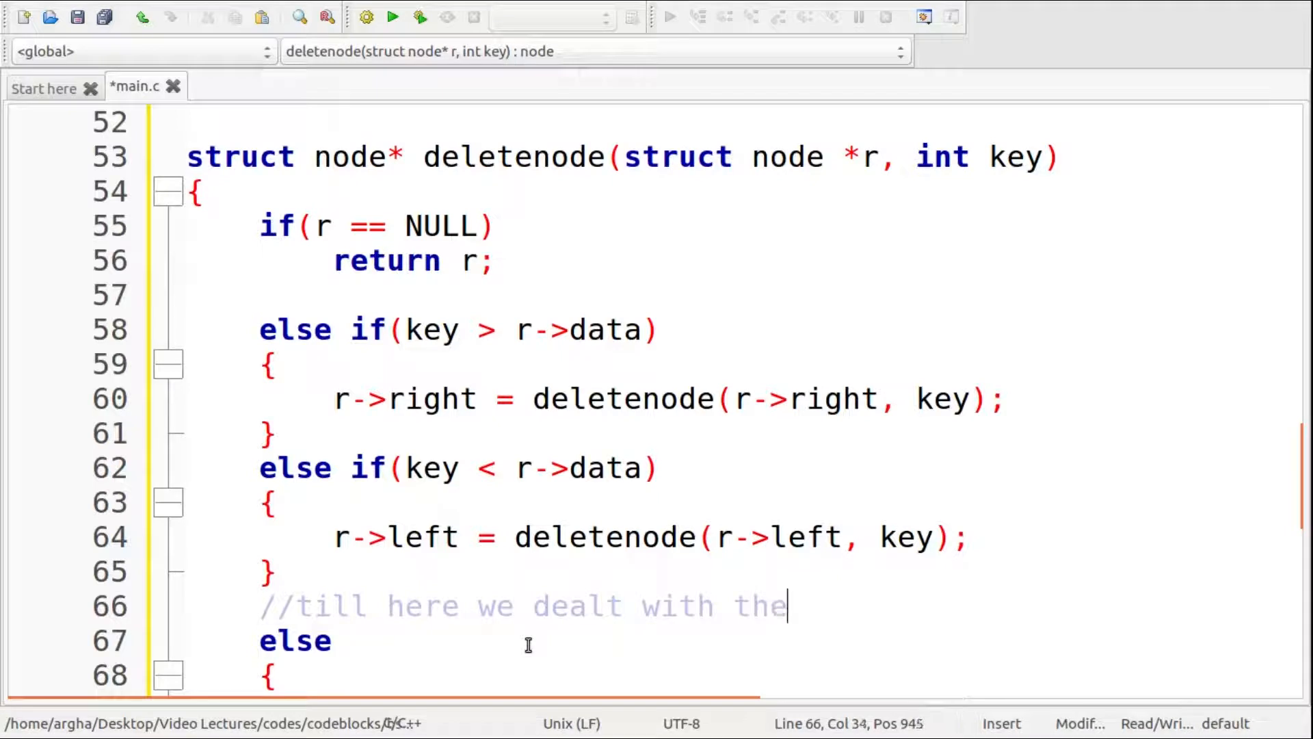
{"action": "type", "text": "scenario"}
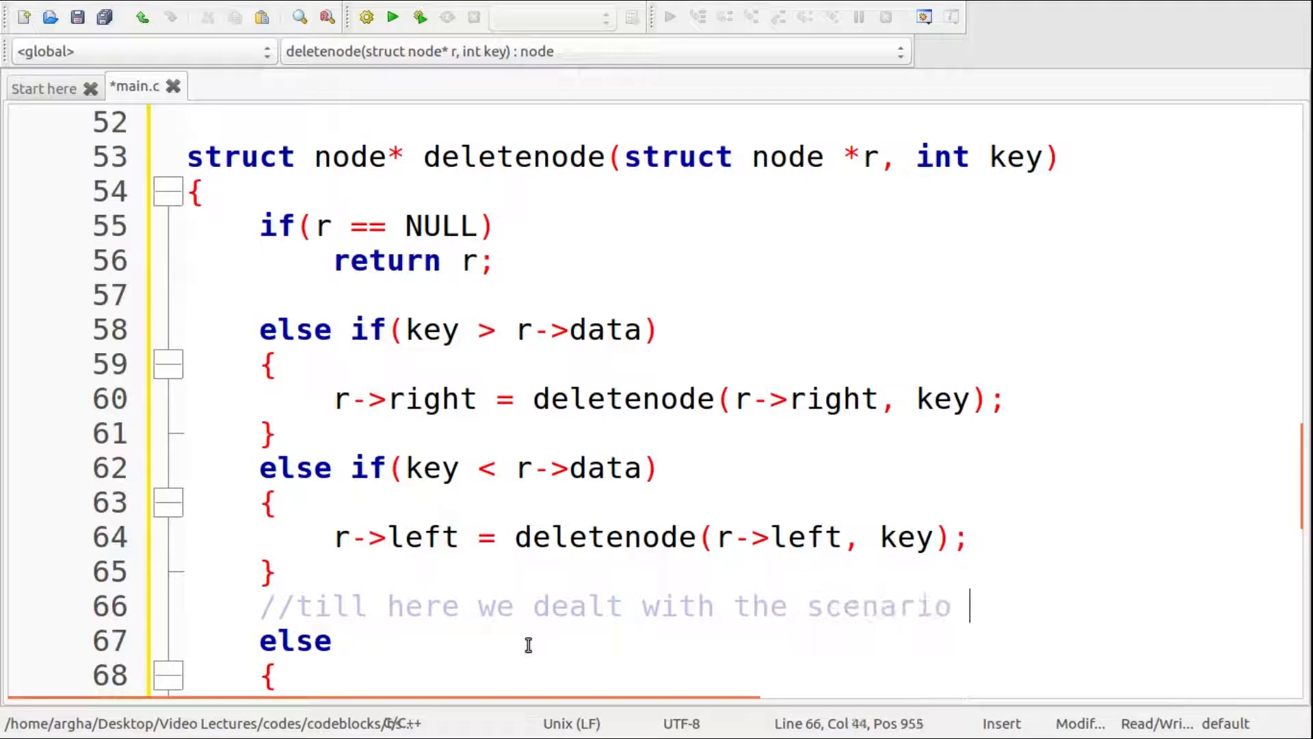
{"action": "type", "text": "when node to be"}
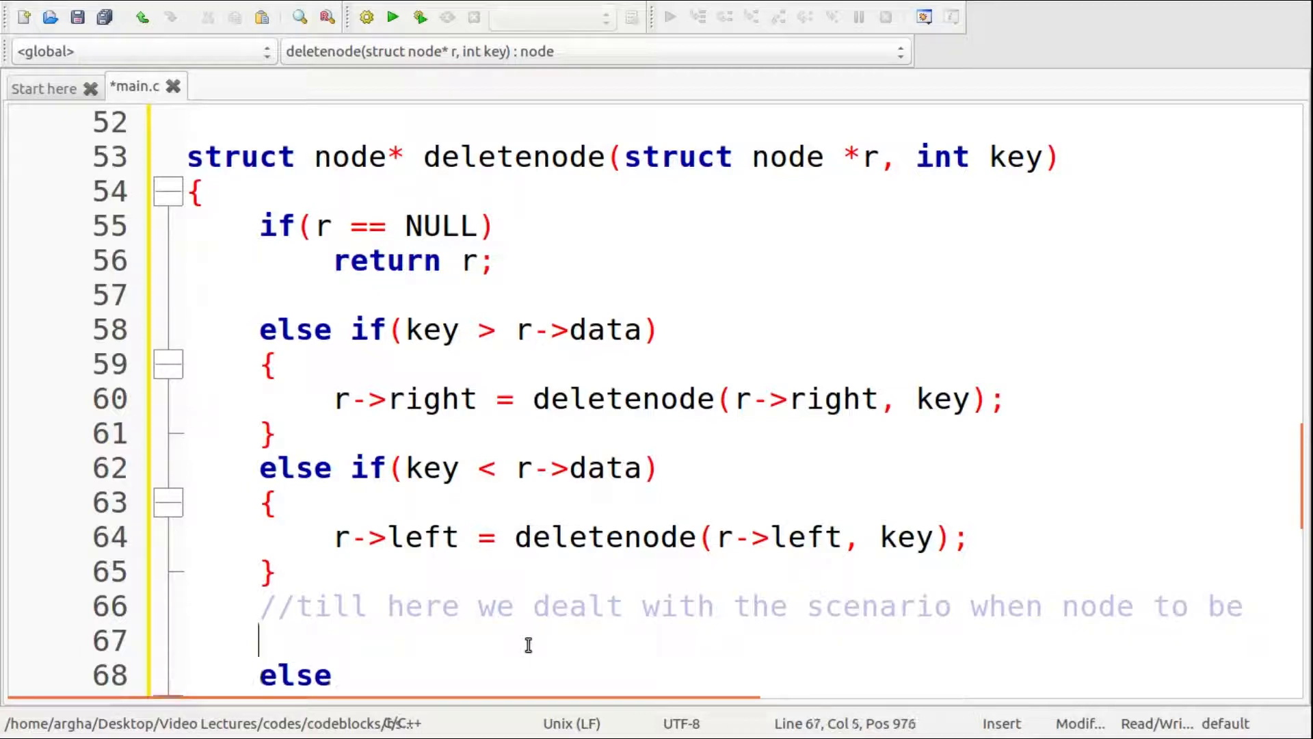
{"action": "type", "text": "//delted is a leaf no"}
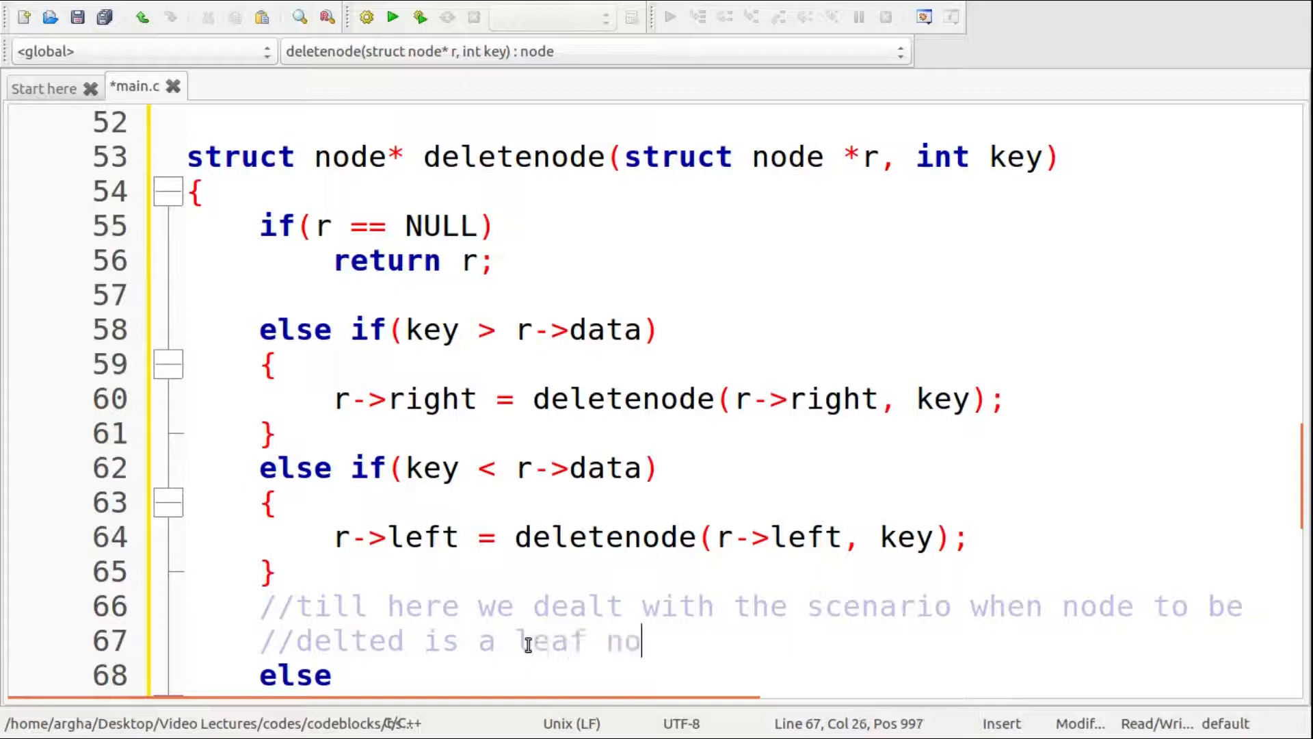
{"action": "type", "text": "de"}
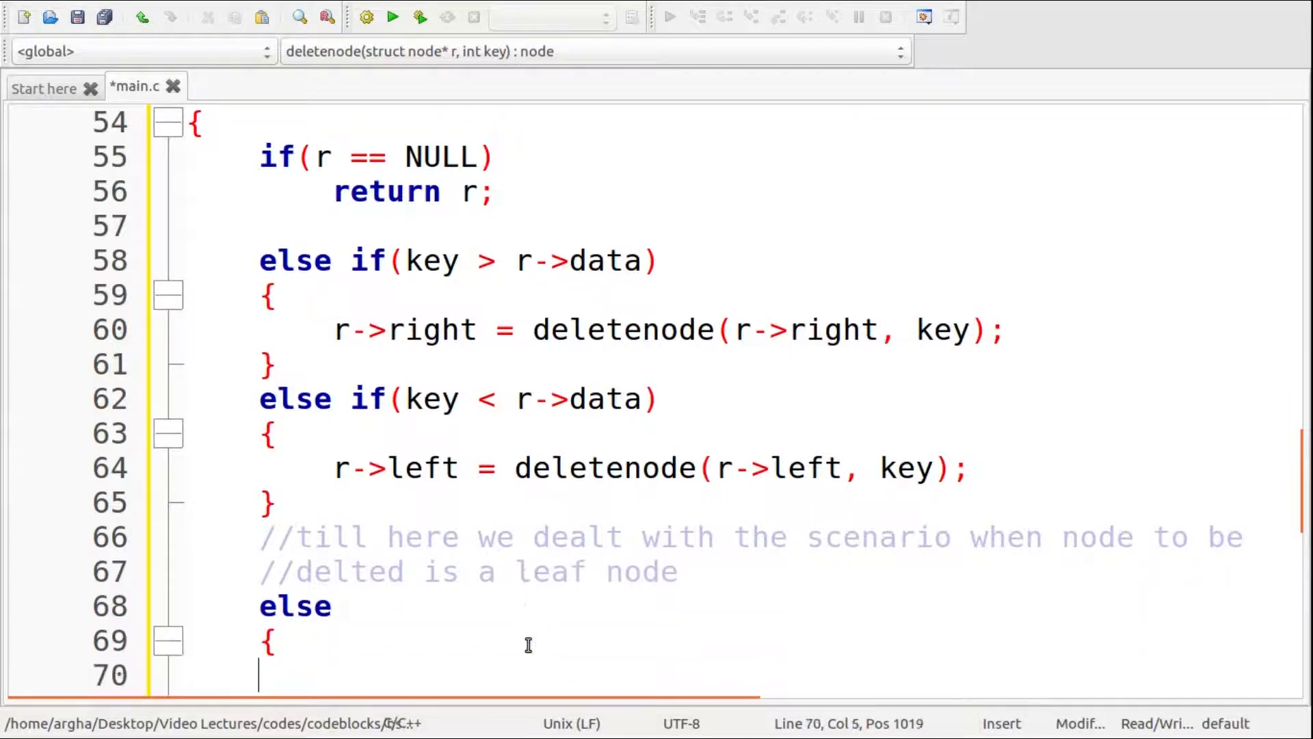
- Inside else, handle r->left == NULL by storing r->right in struct node *temp, freeing r and returning temp
{"action": "key", "text": "Tab"}
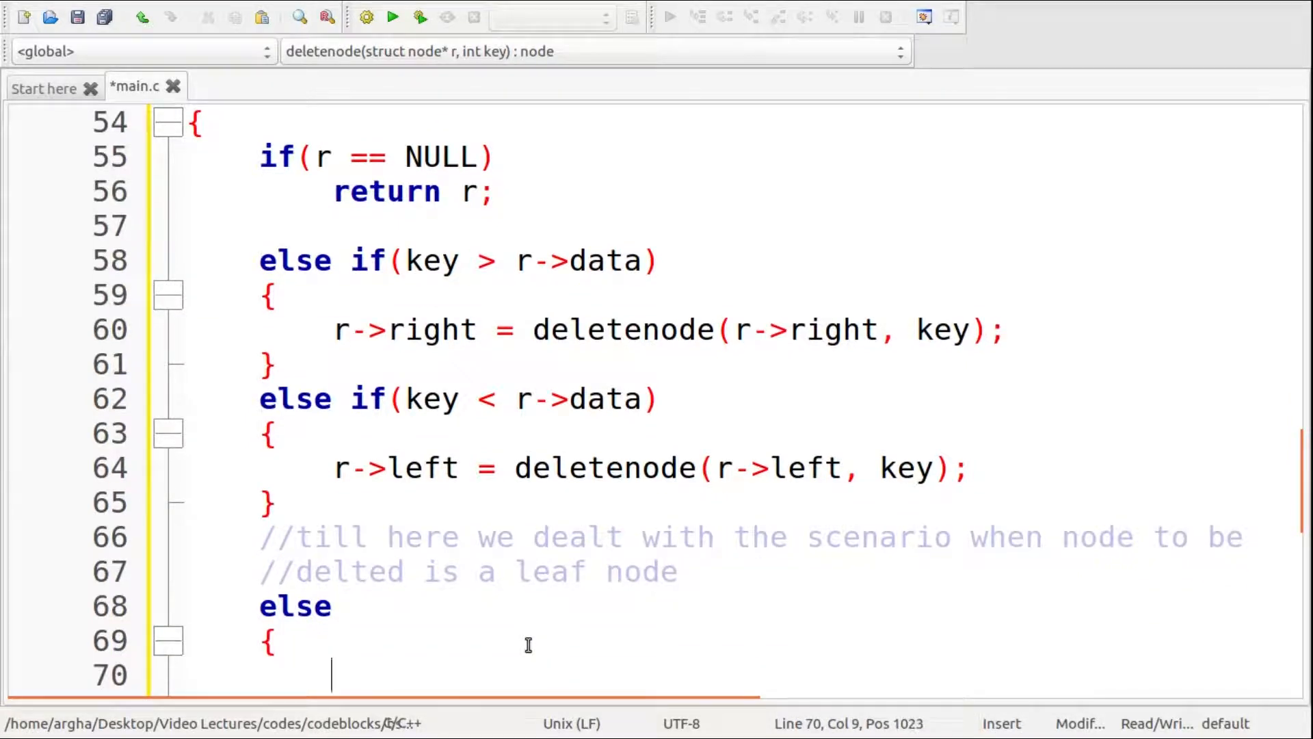
{"action": "type", "text": "if()"}
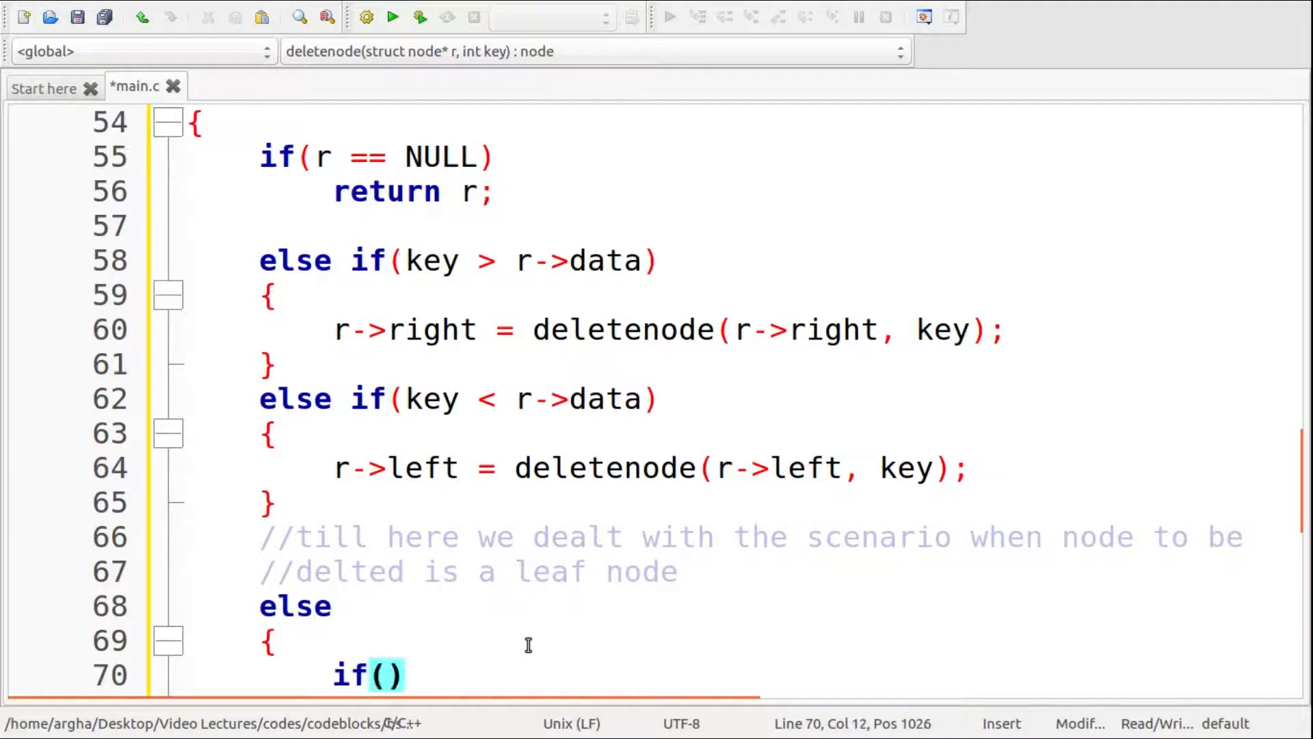
{"action": "type", "text": "r->left"}
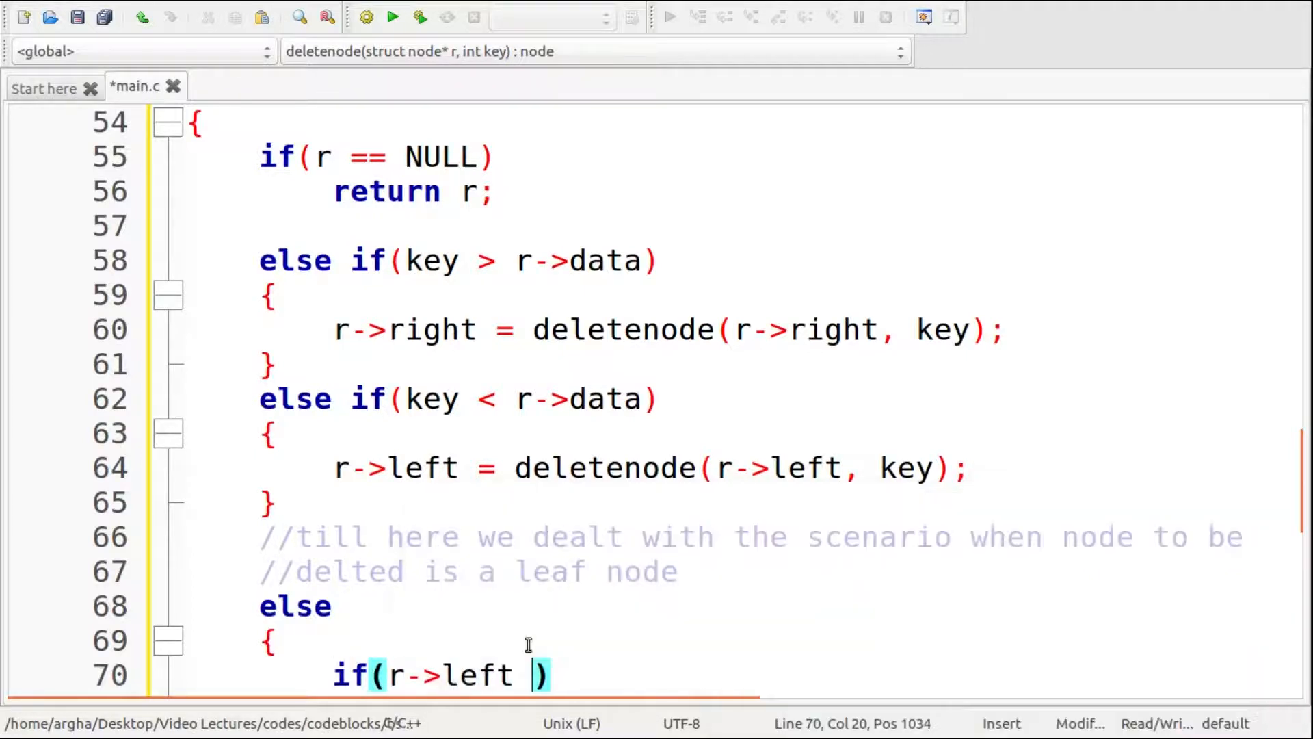
{"action": "type", "text": "== NULL"}
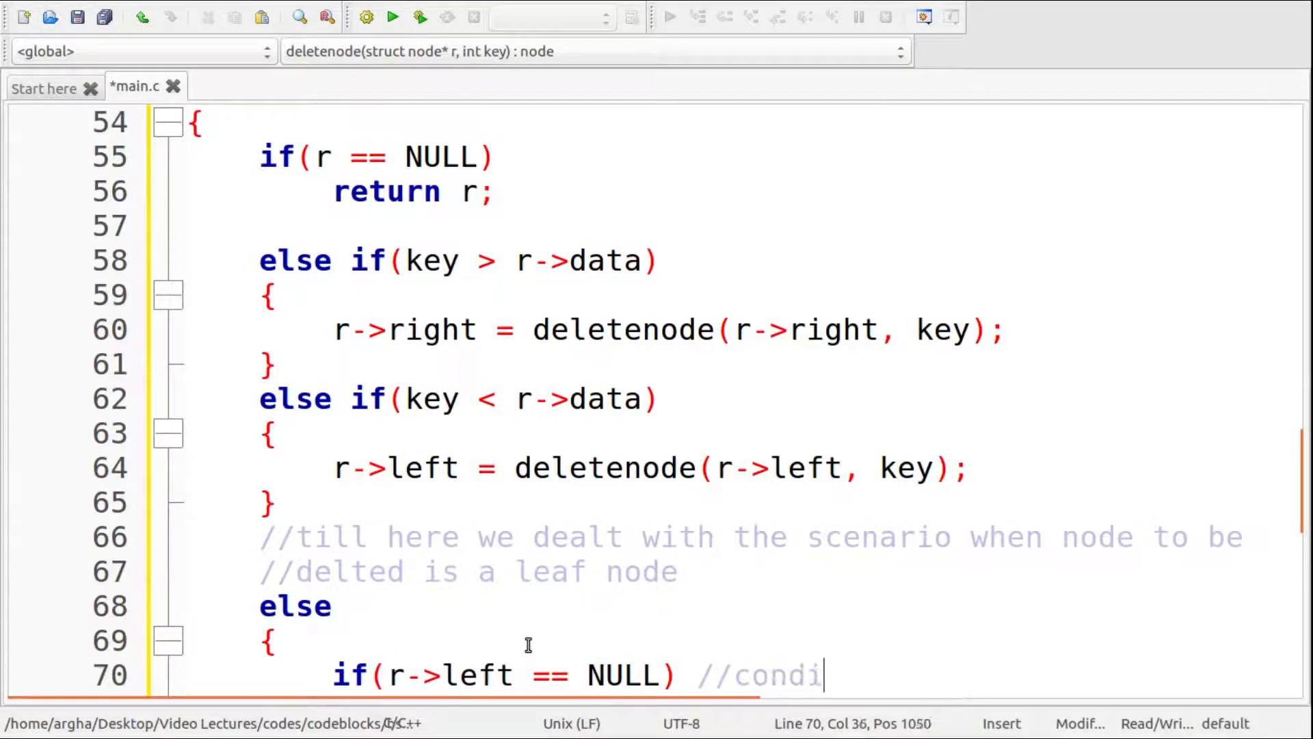
{"action": "type", "text": "tion where node to be delted has o"}
{"action": "type", "text": "{"}
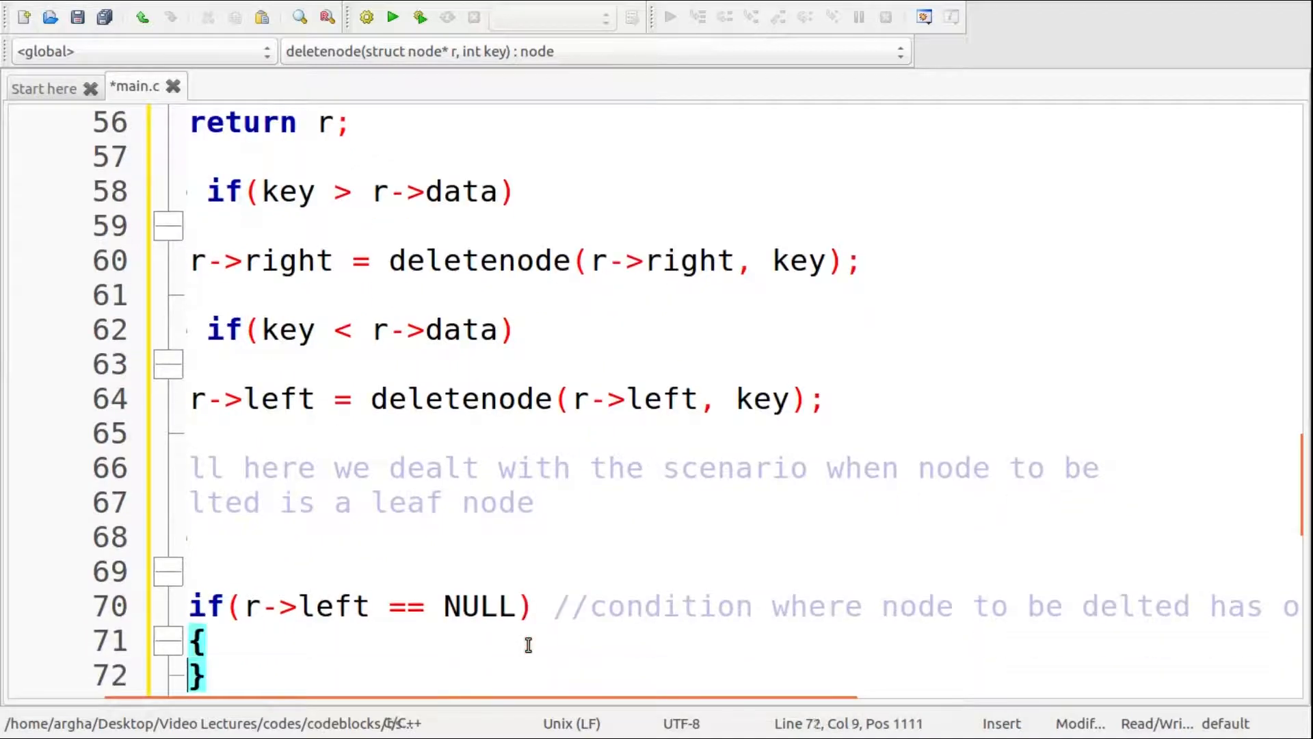
{"action": "type", "text": "st"}
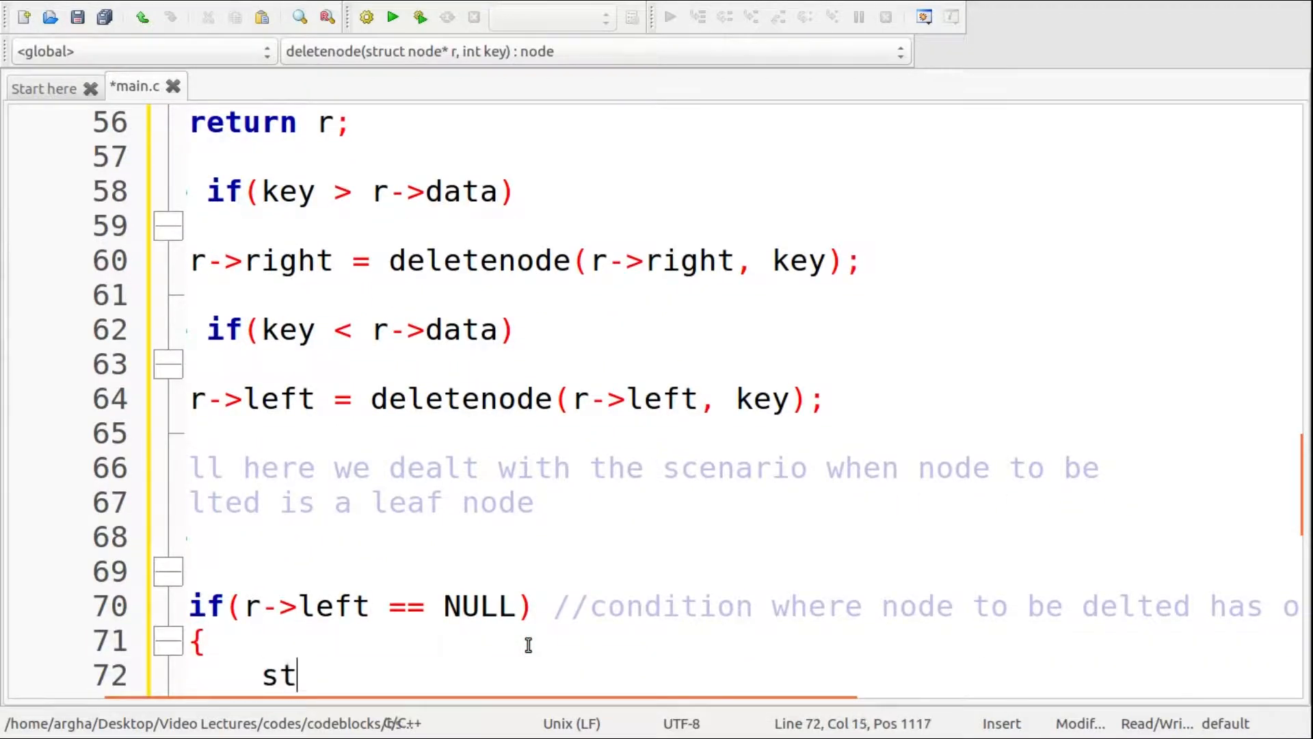
{"action": "type", "text": "ruct"}
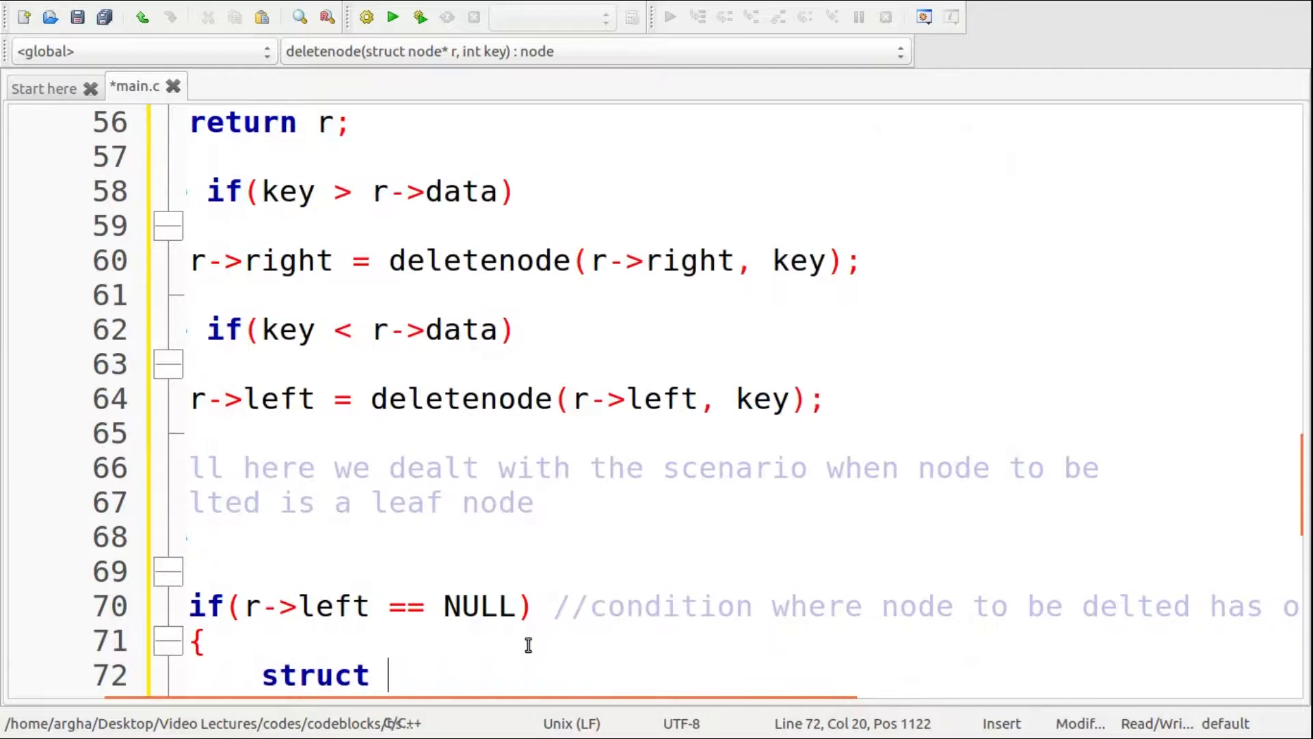
{"action": "type", "text": "node"}
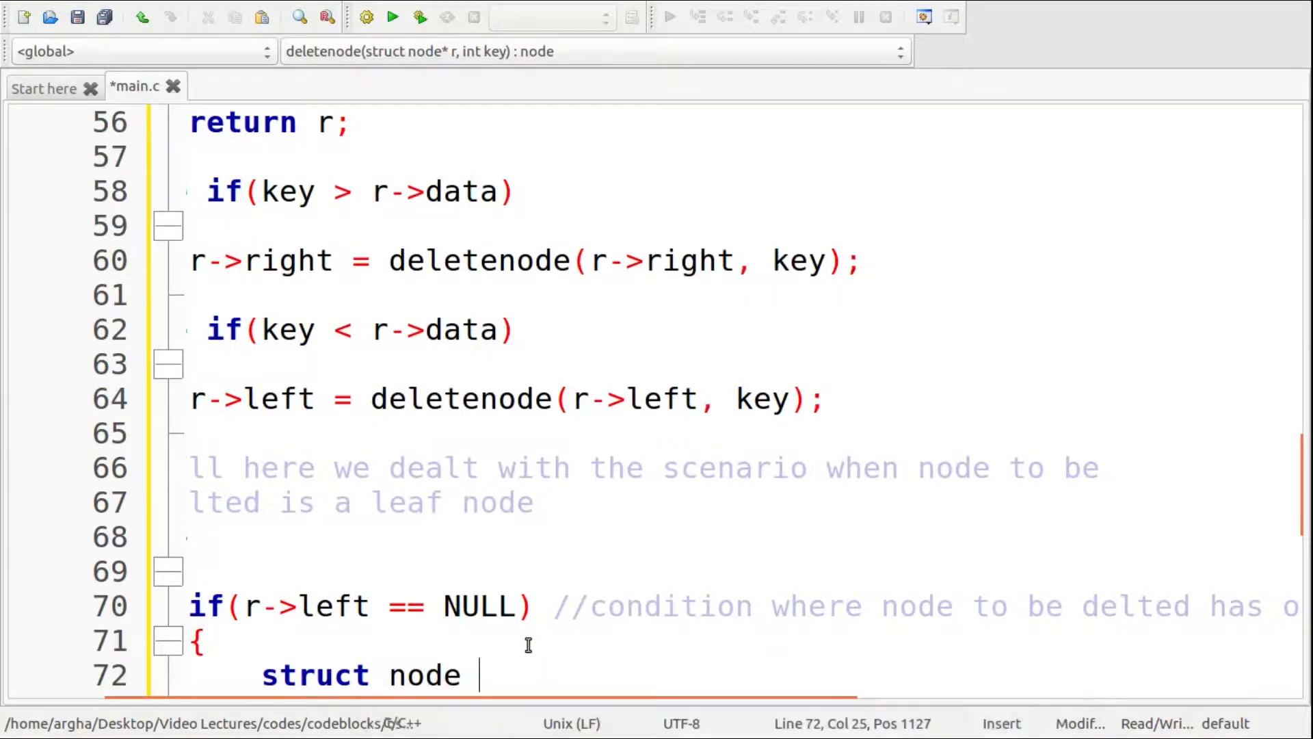
{"action": "type", "text": "*temp ="}
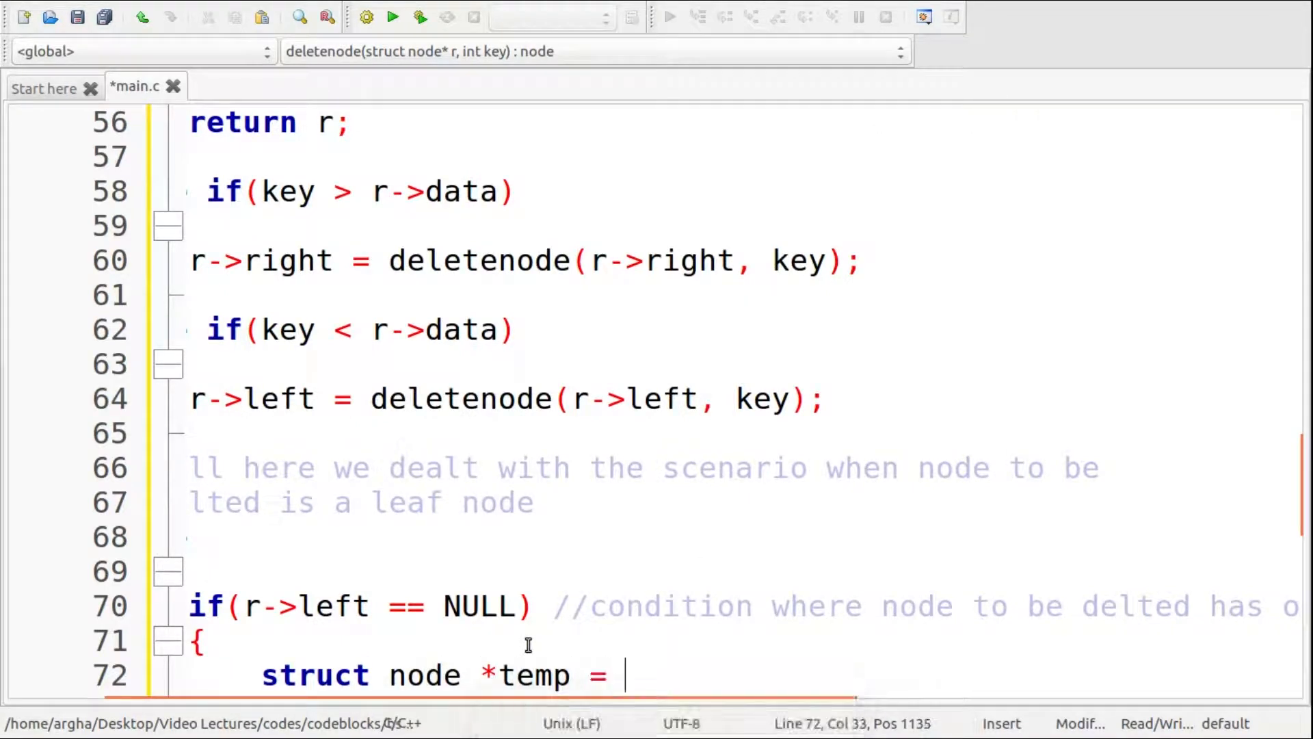
{"action": "type", "text": "r-"}
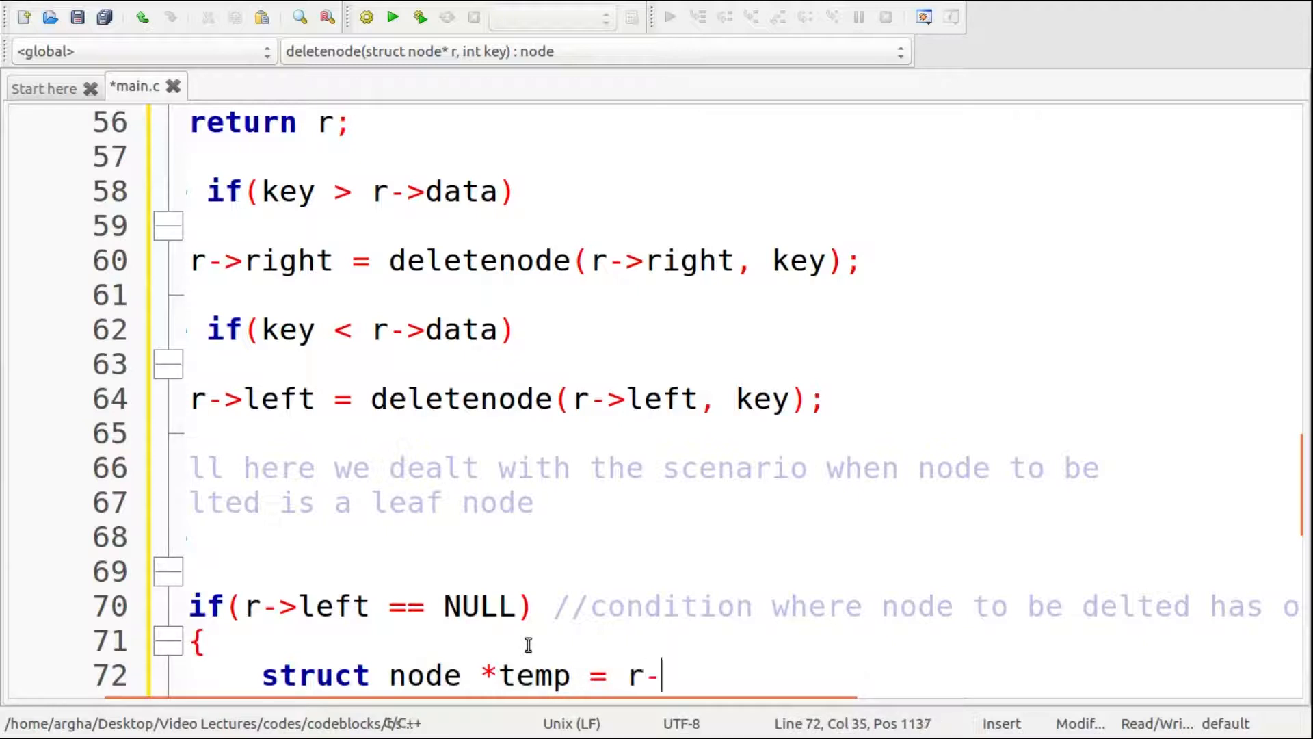
{"action": "type", "text": ">right;"}
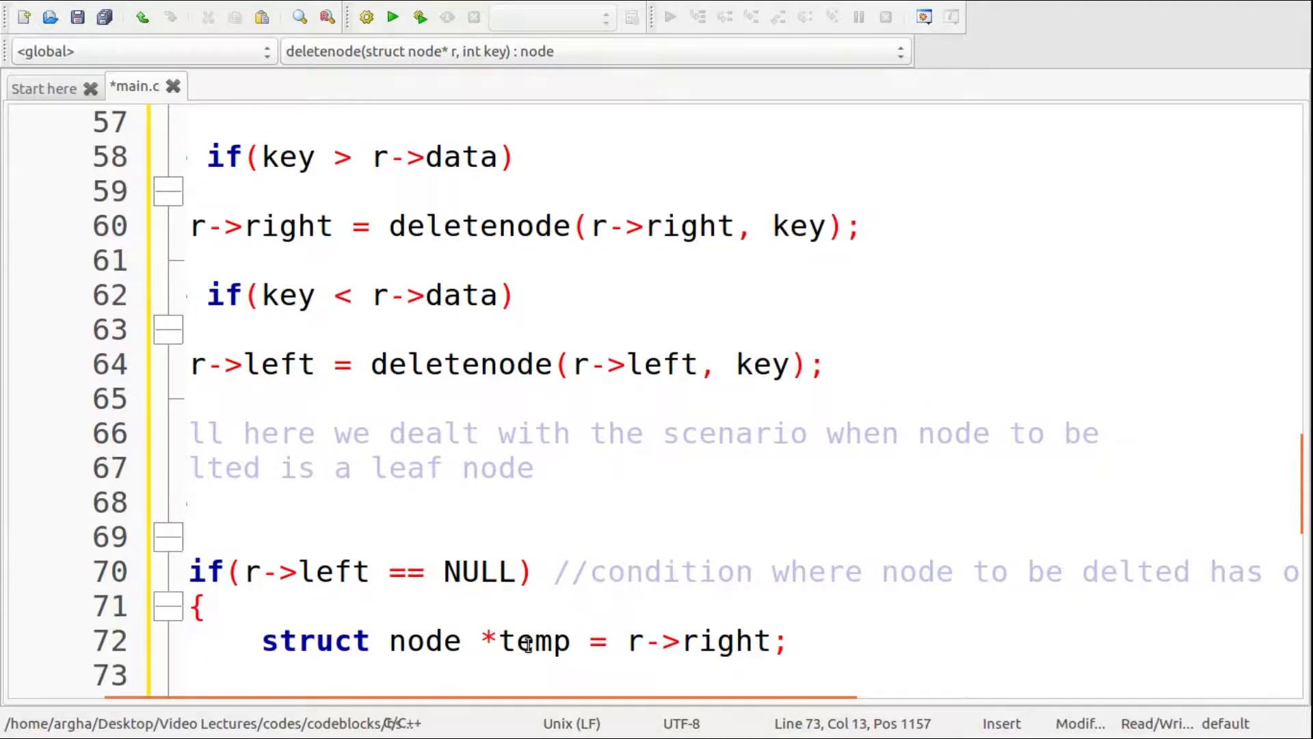
{"action": "type", "text": "free(r);"}
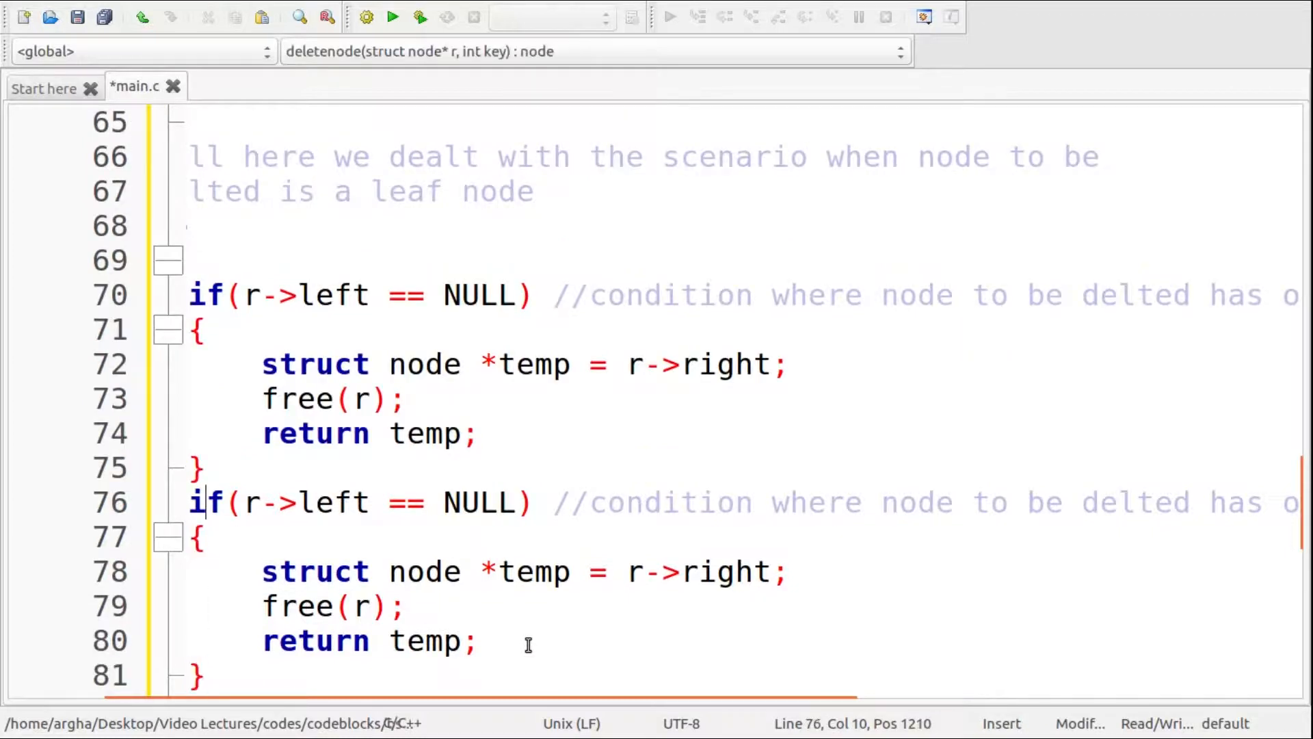
- Make the copied block an else if on r->right == NULL that stores r->left in temp instead
{"action": "type", "text": "else"}
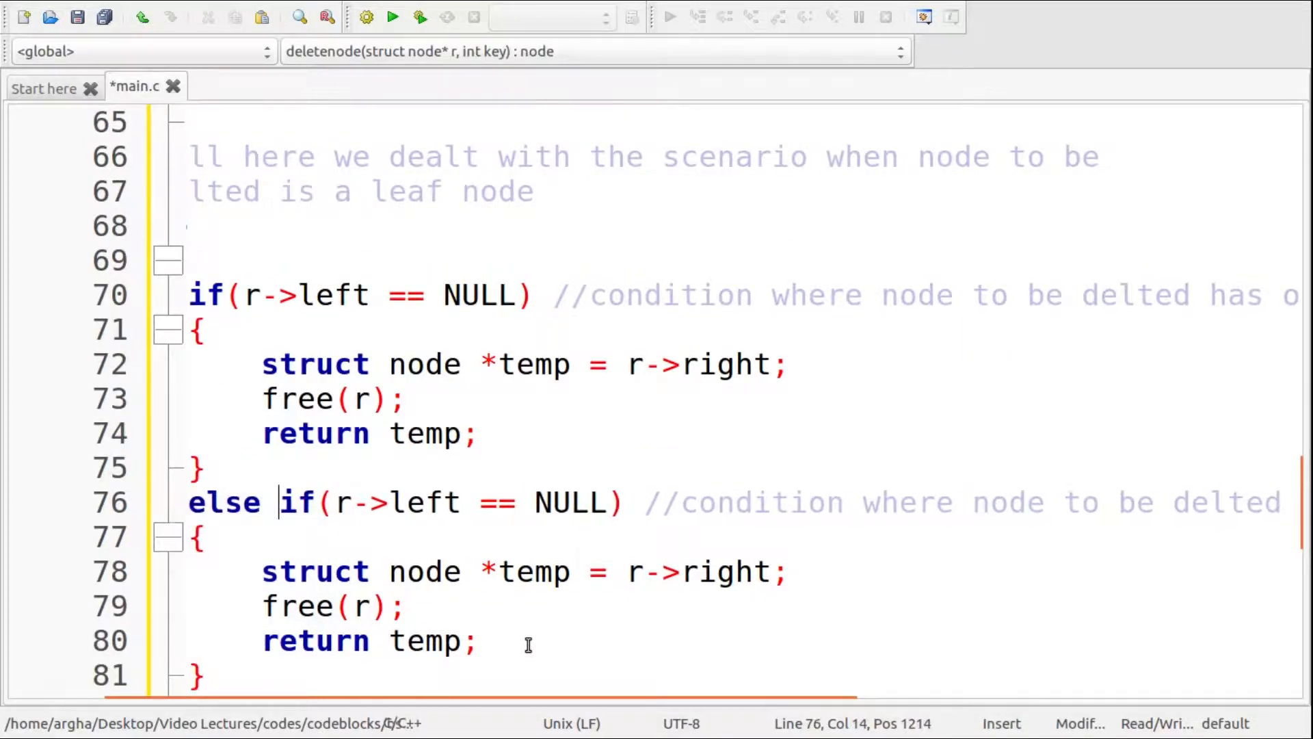
{"action": "double_click", "coordinate": [403, 502]}
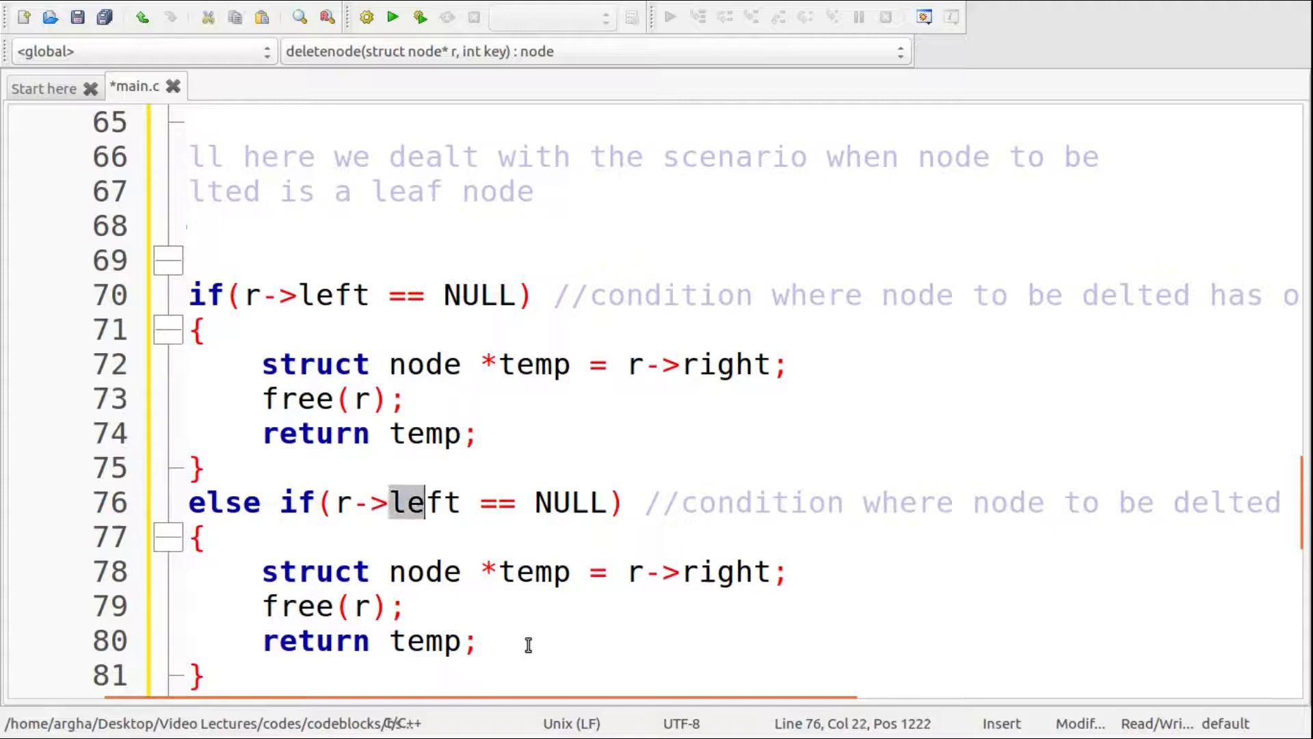
{"action": "type", "text": "right"}
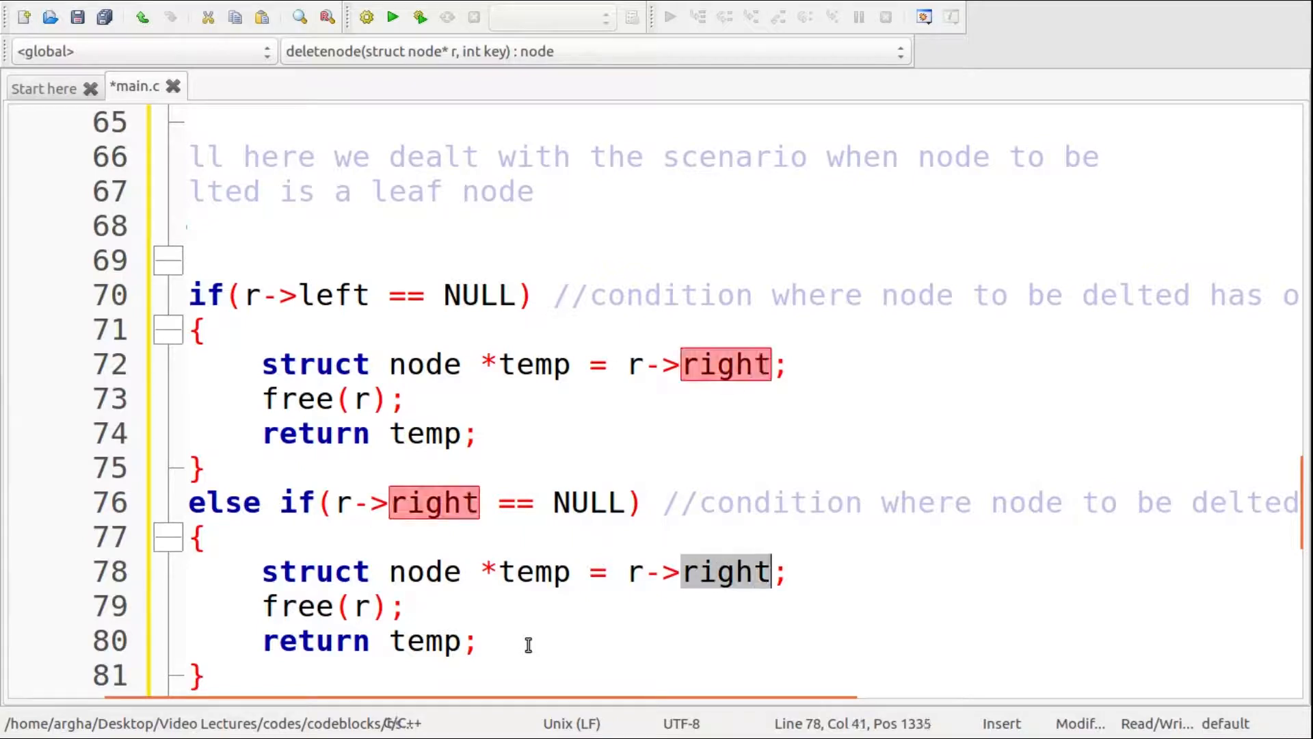
{"action": "type", "text": "left"}
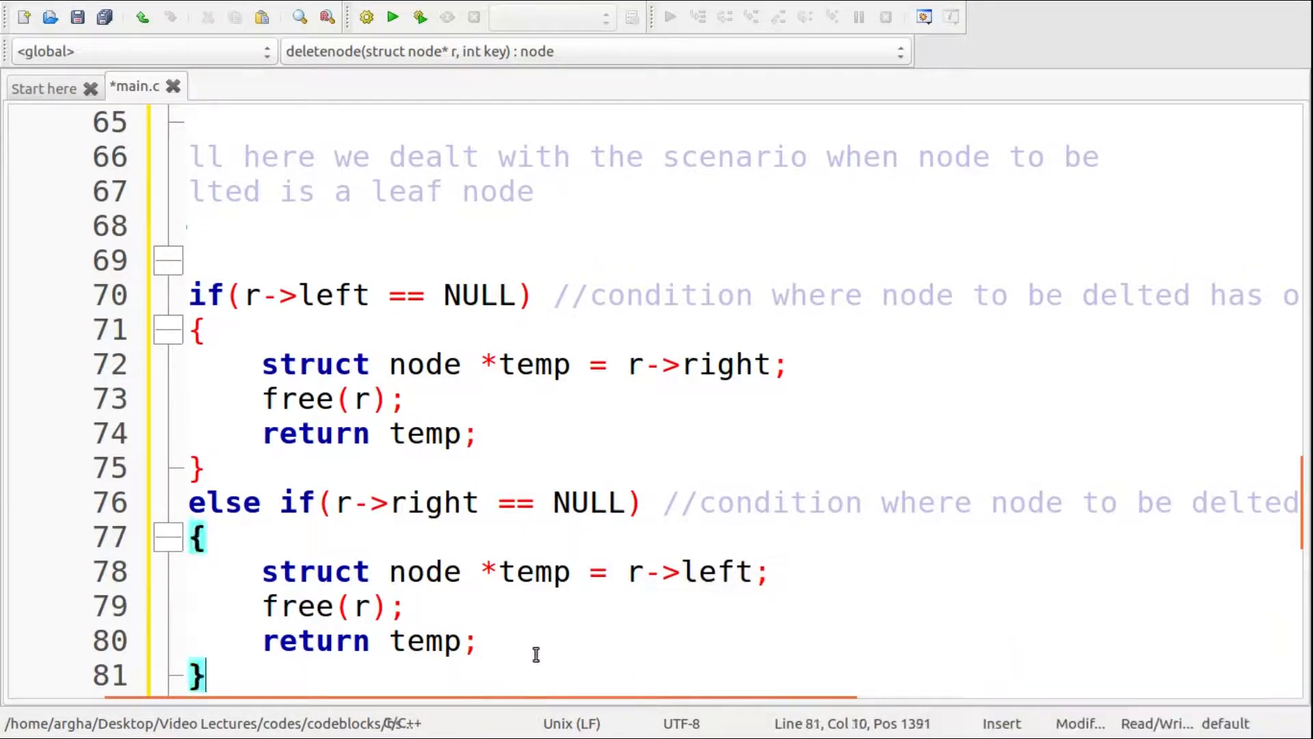
- Add struct node *temp = inorder_successor(r->right); for the two-child case
{"action": "type", "text": "str"}
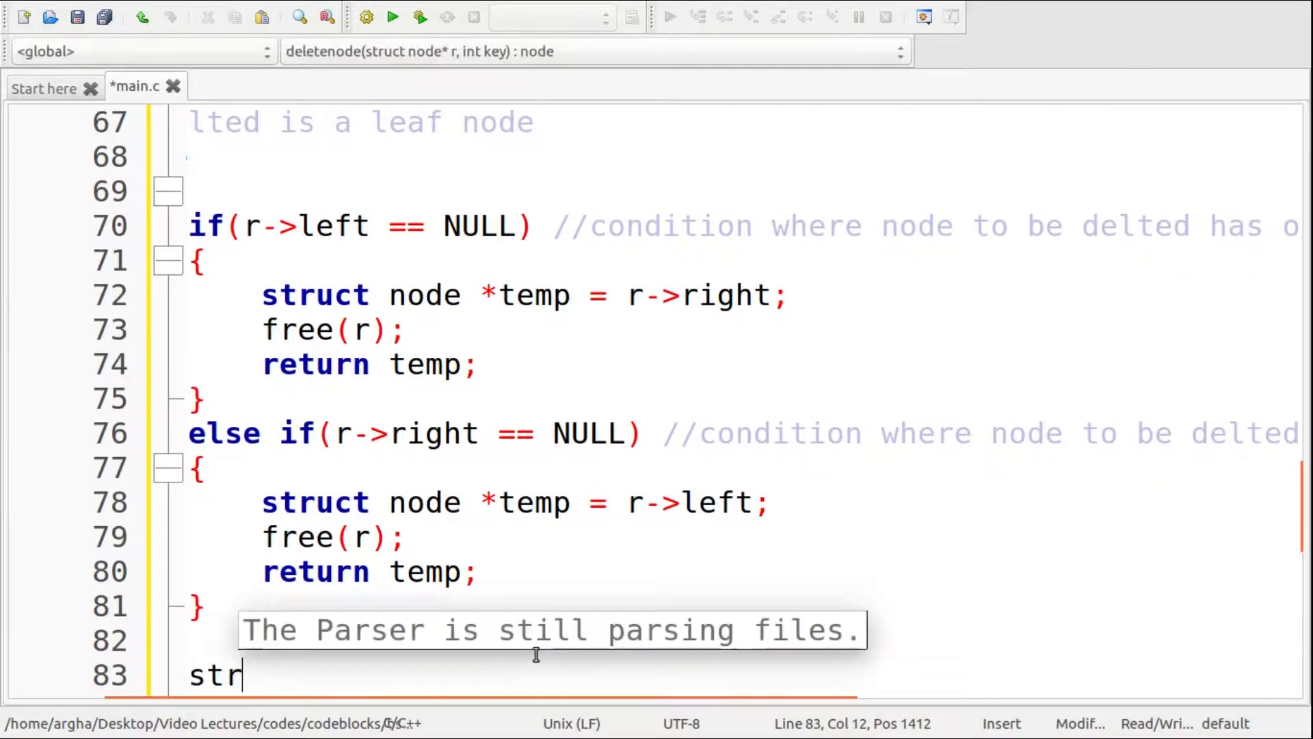
{"action": "type", "text": "uct node"}
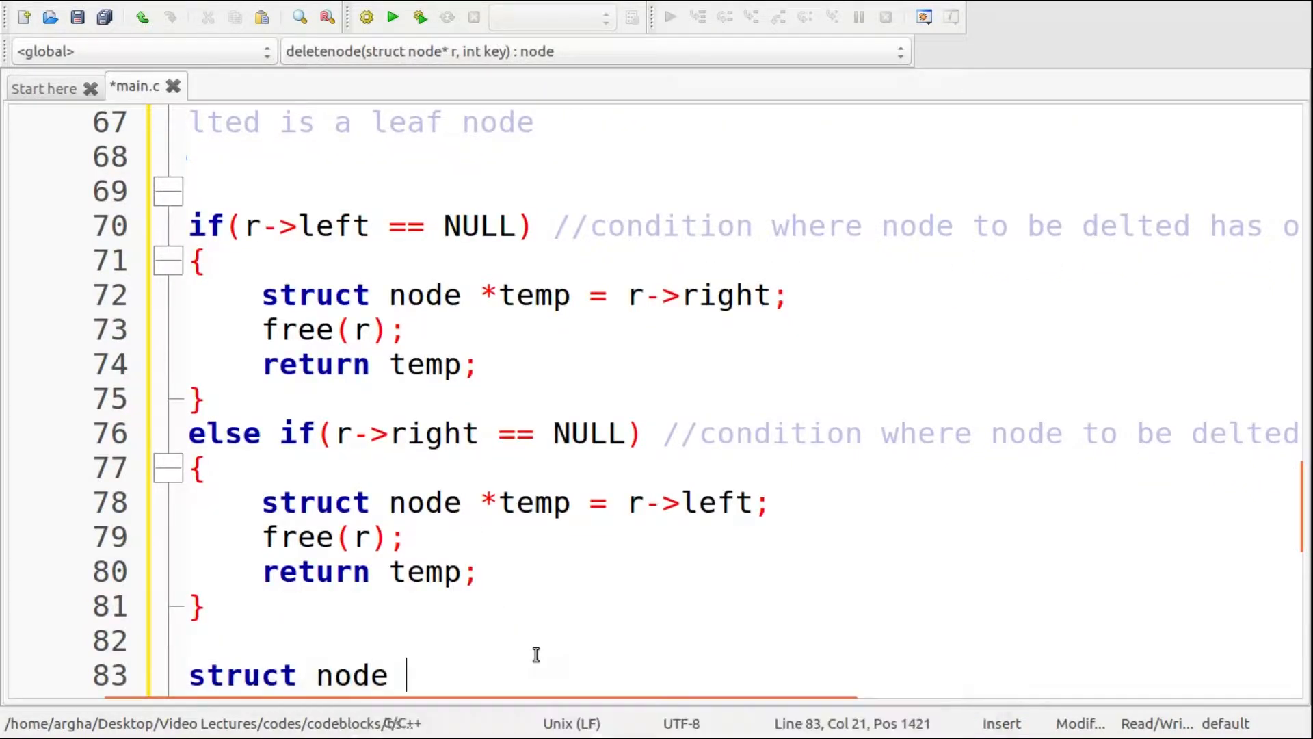
{"action": "type", "text": "*temp ="}
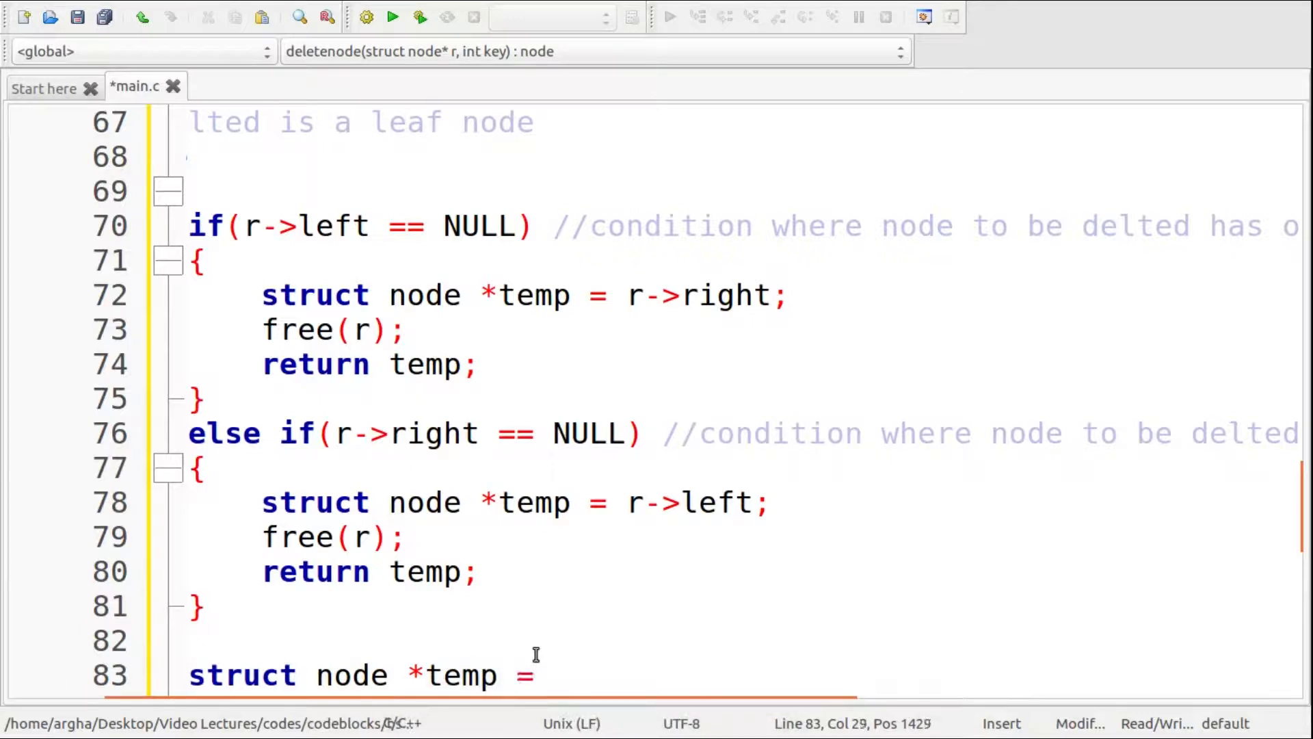
{"action": "type", "text": "m"}
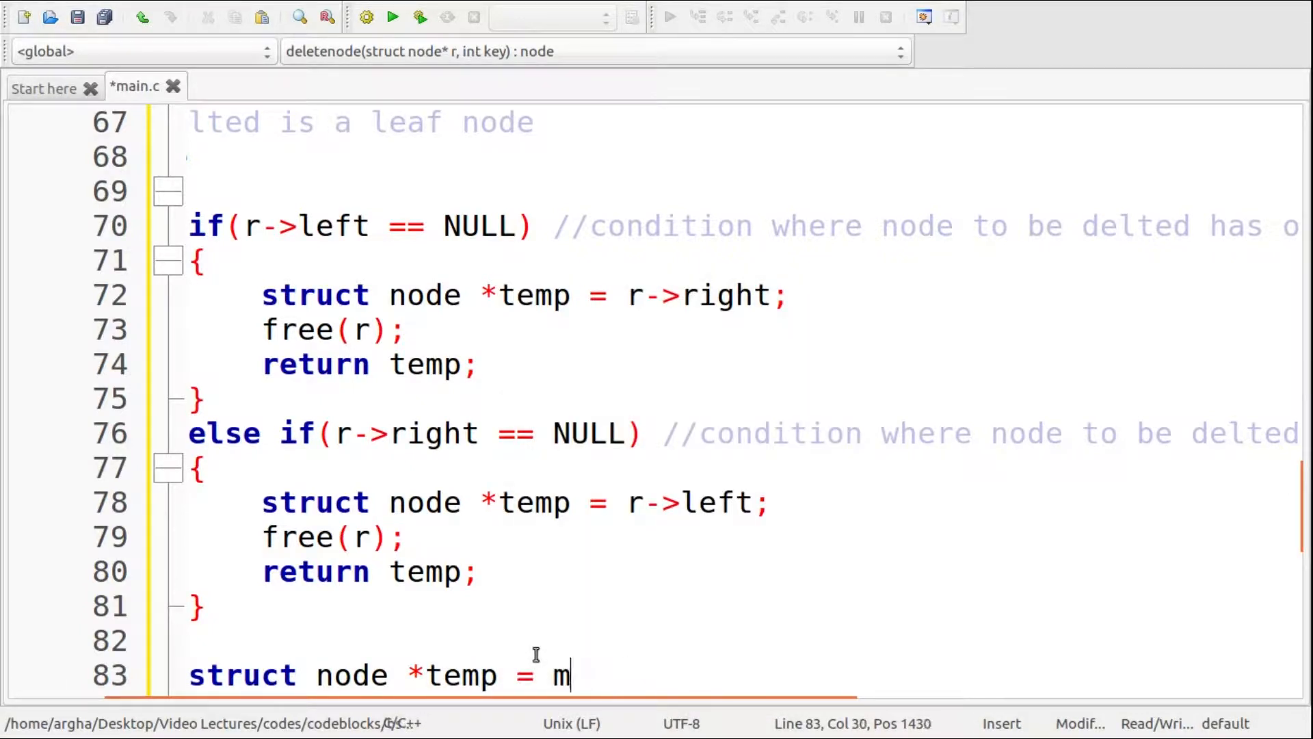
{"action": "type", "text": "inorder"}
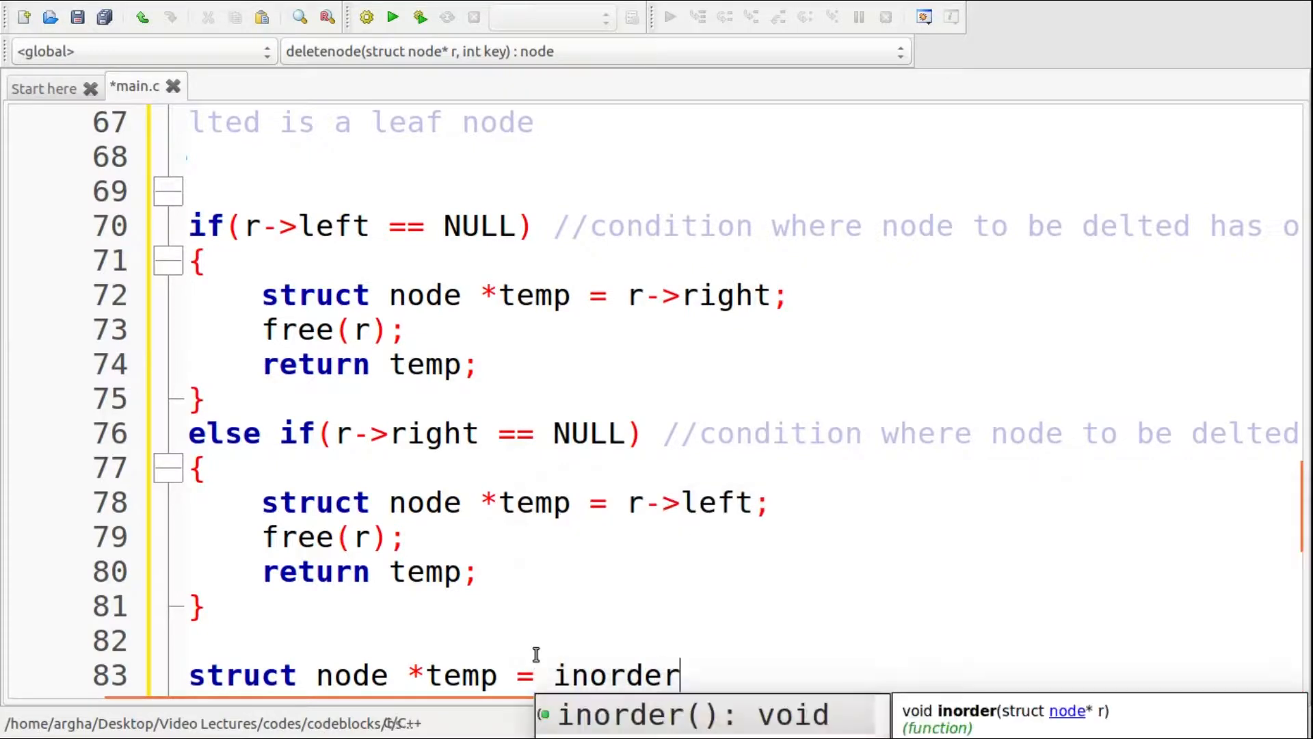
{"action": "type", "text": "_succes"}
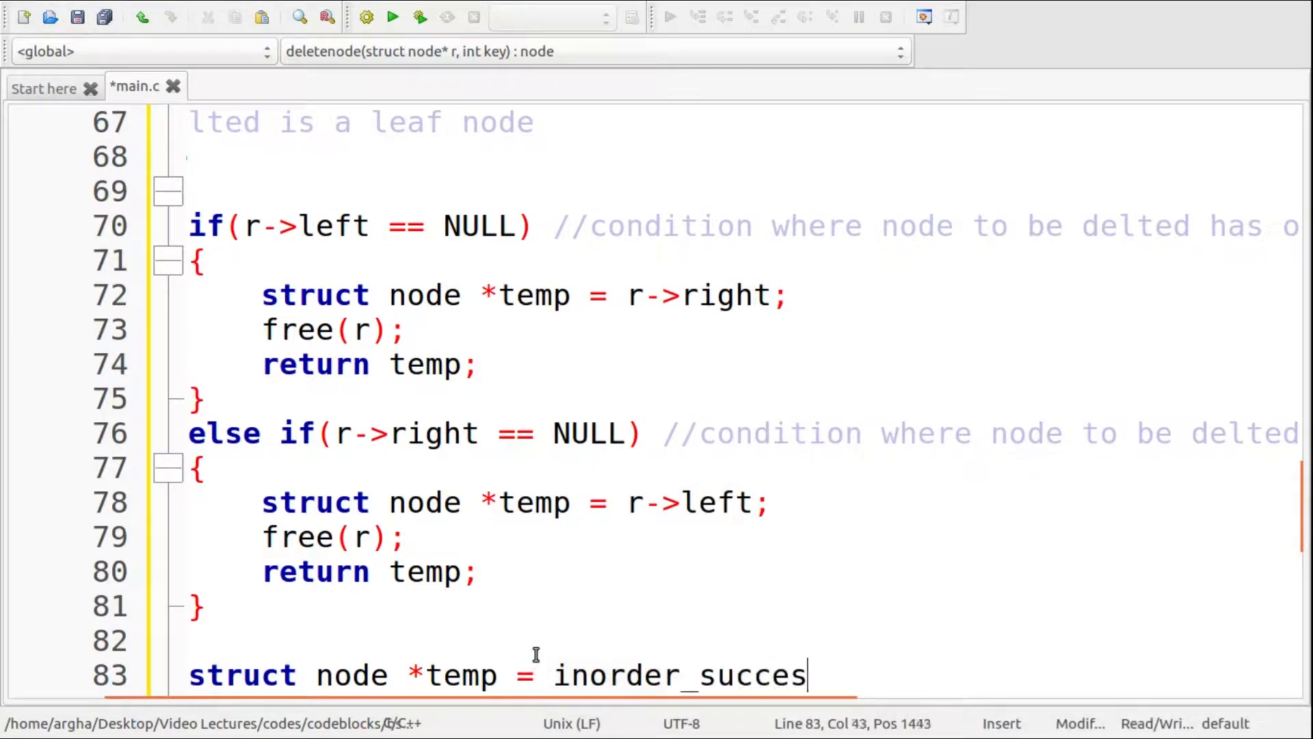
{"action": "type", "text": "sor()"}
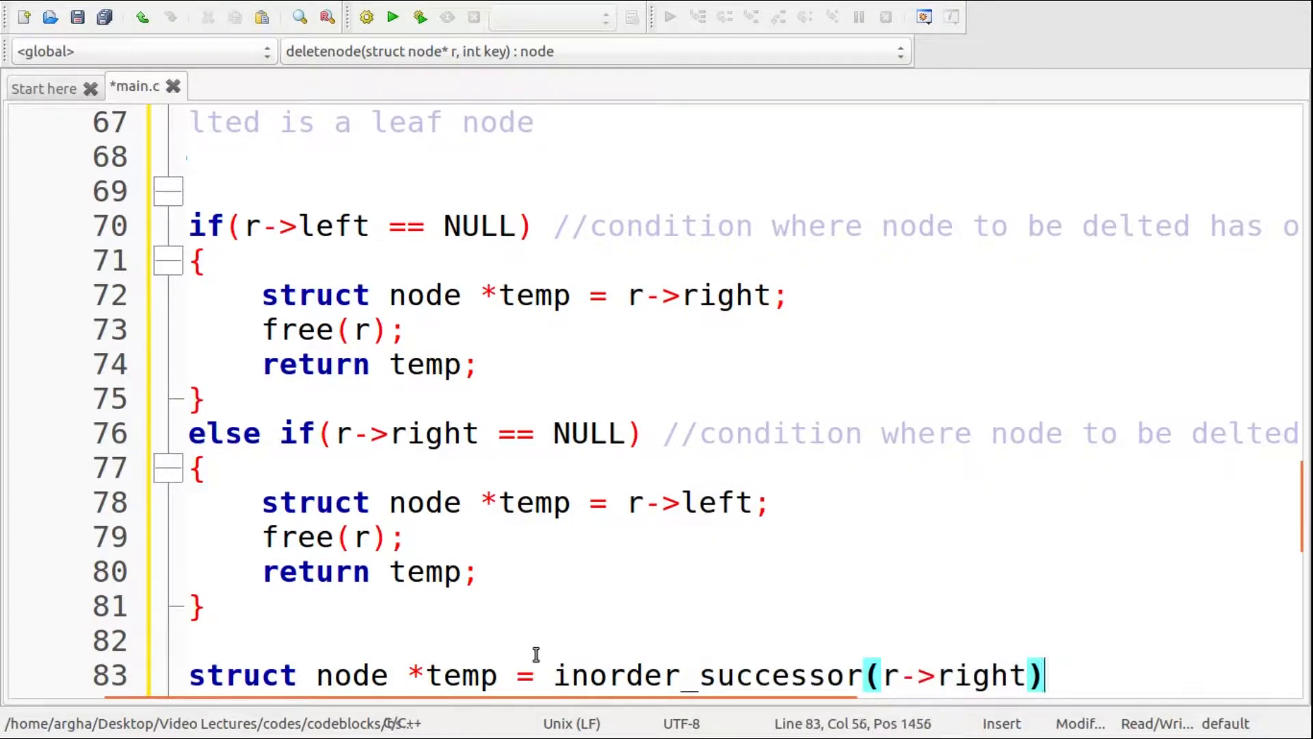
{"action": "type", "text": ";"}
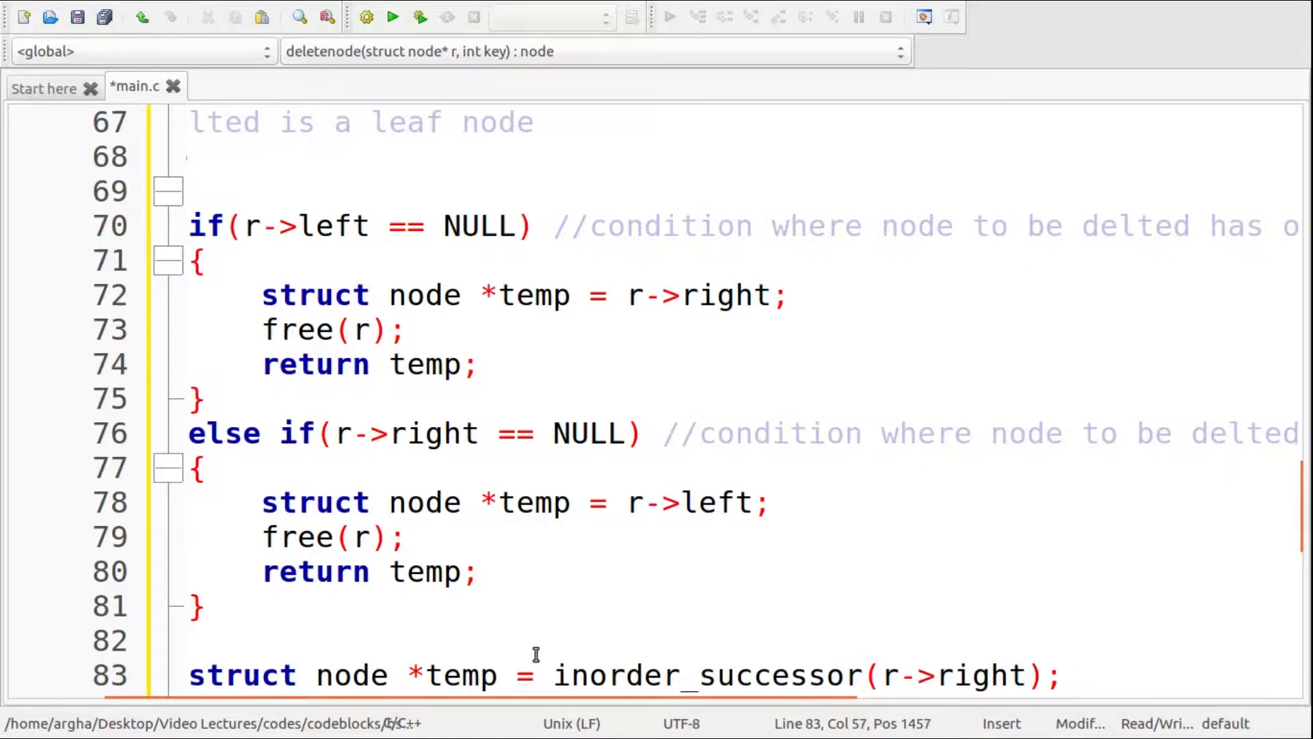
- Comment that the line is finding the inorder successor of the node to be deleted
{"action": "type", "text": "//f"}
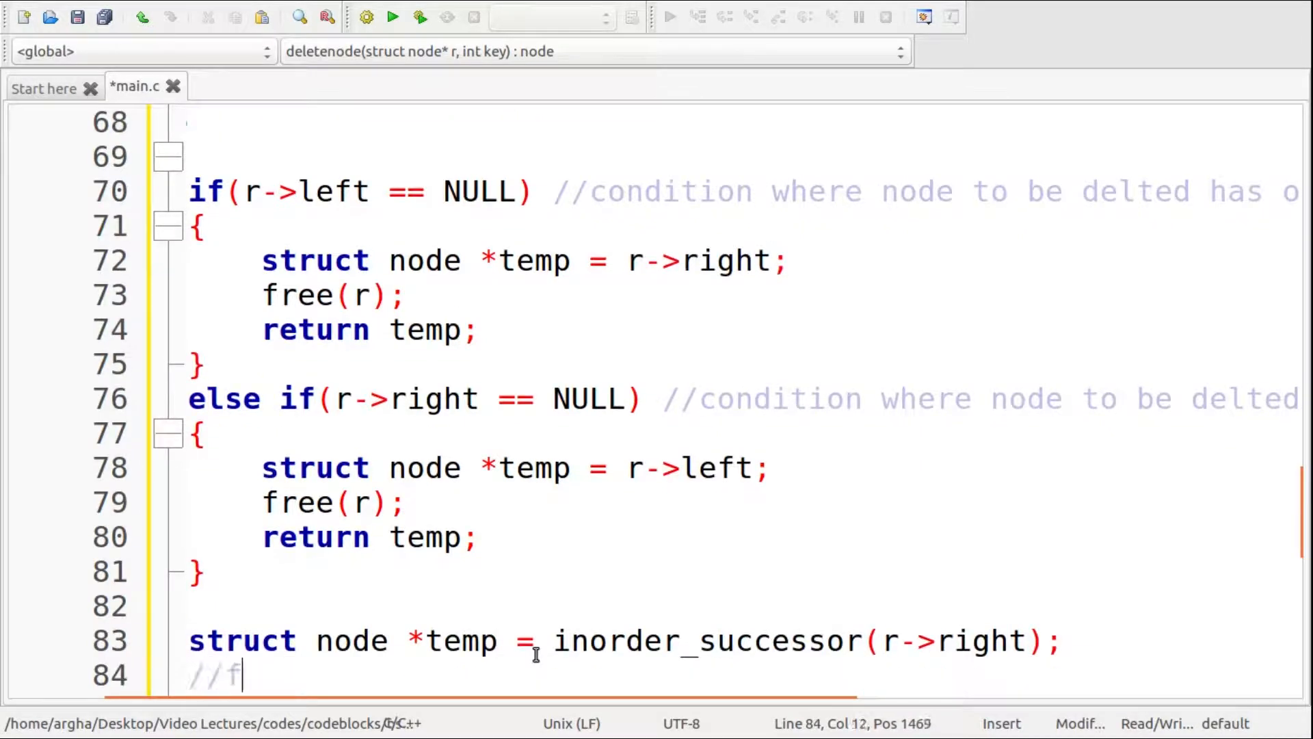
{"action": "type", "text": "inding ino"}
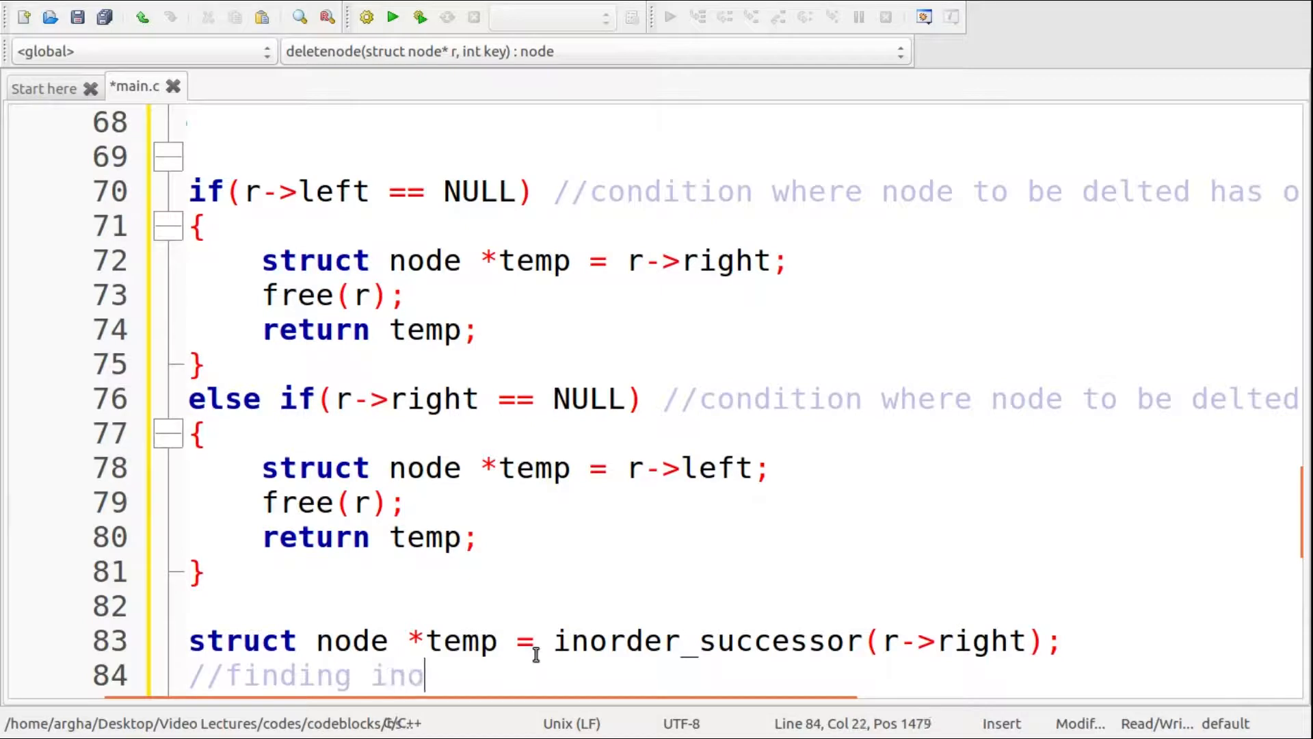
{"action": "type", "text": "rder succe"}
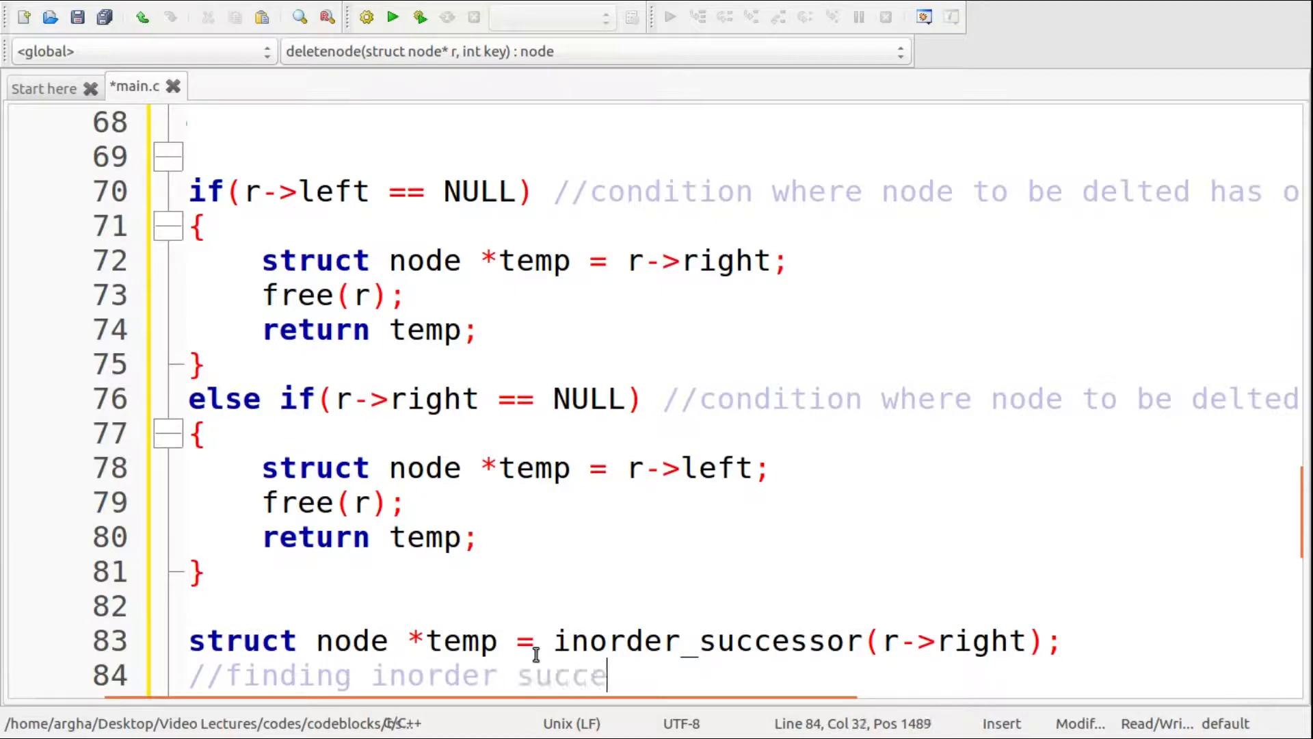
{"action": "type", "text": "ssor of the node to be deleted"}
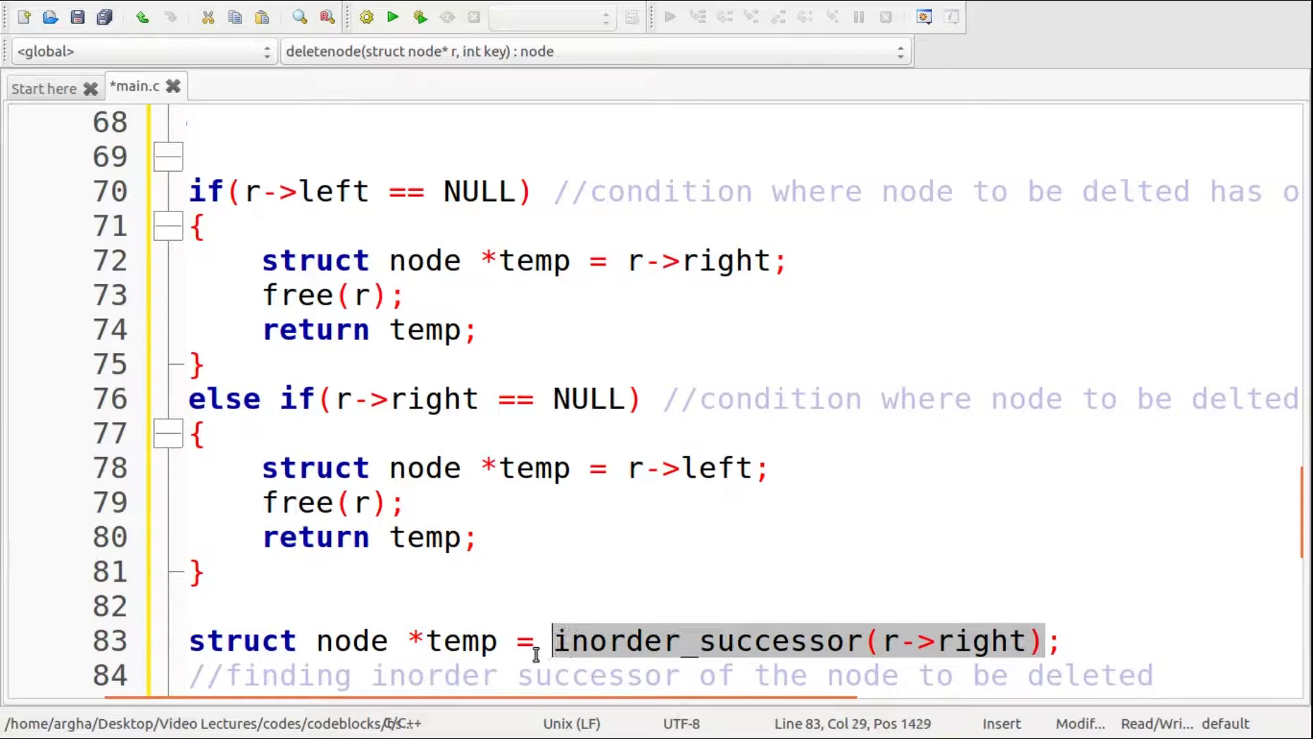
- Start struct node* inorder_successor(struct node *node) above deletenode with struct node *demo = node;
{"action": "scroll", "scroll_direction": "up", "scroll_amount": 3}
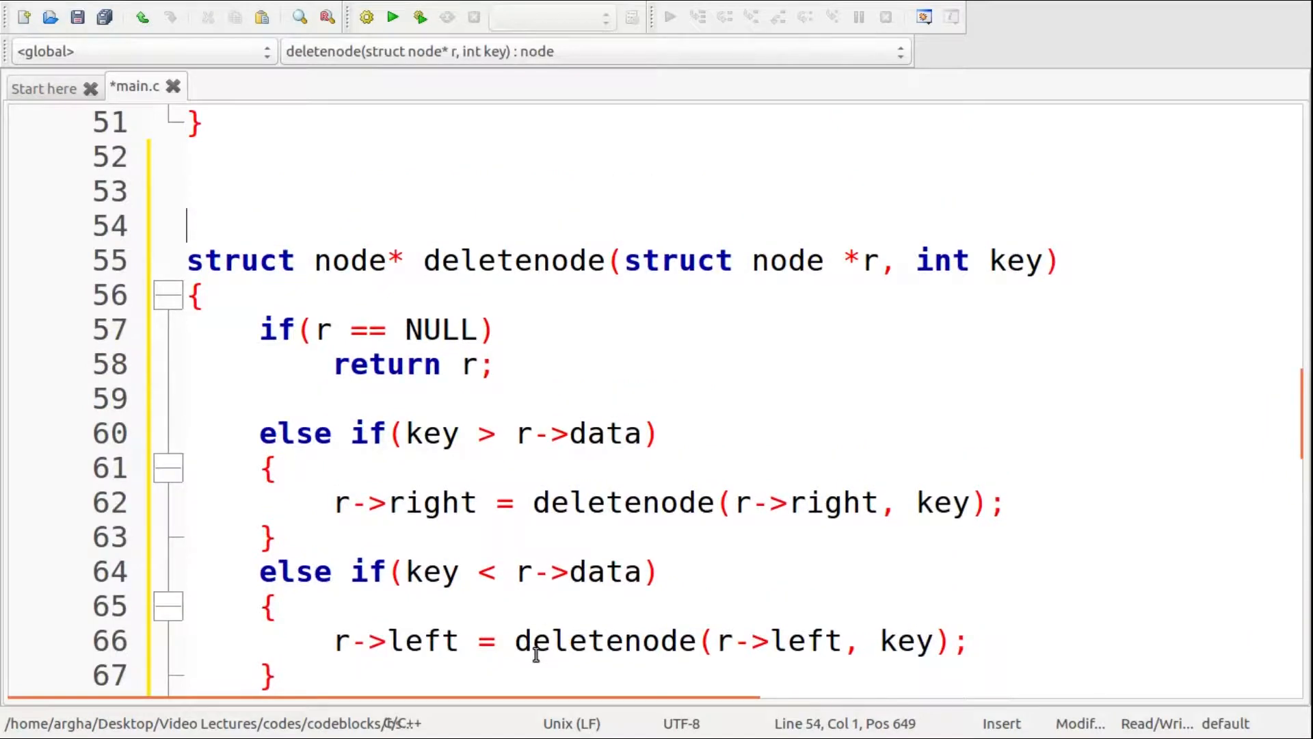
{"action": "type", "text": "str"}
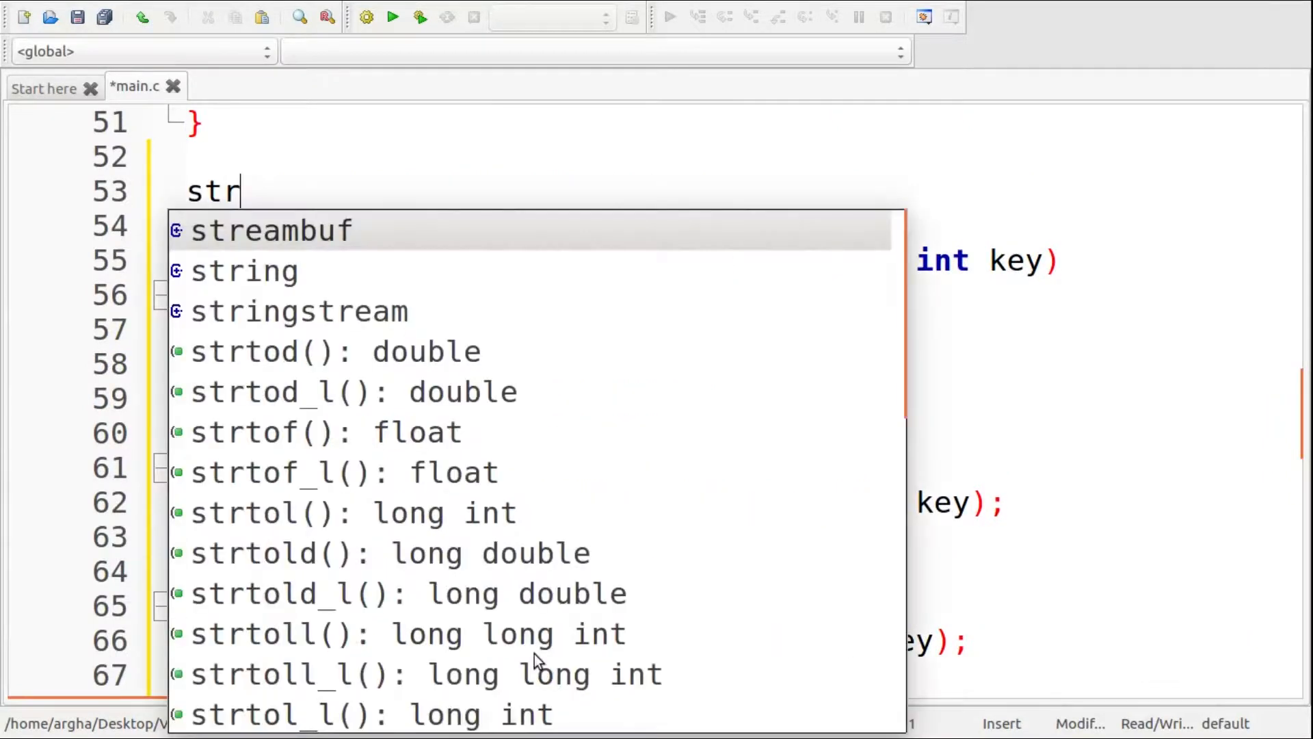
{"action": "type", "text": "uct node*"}
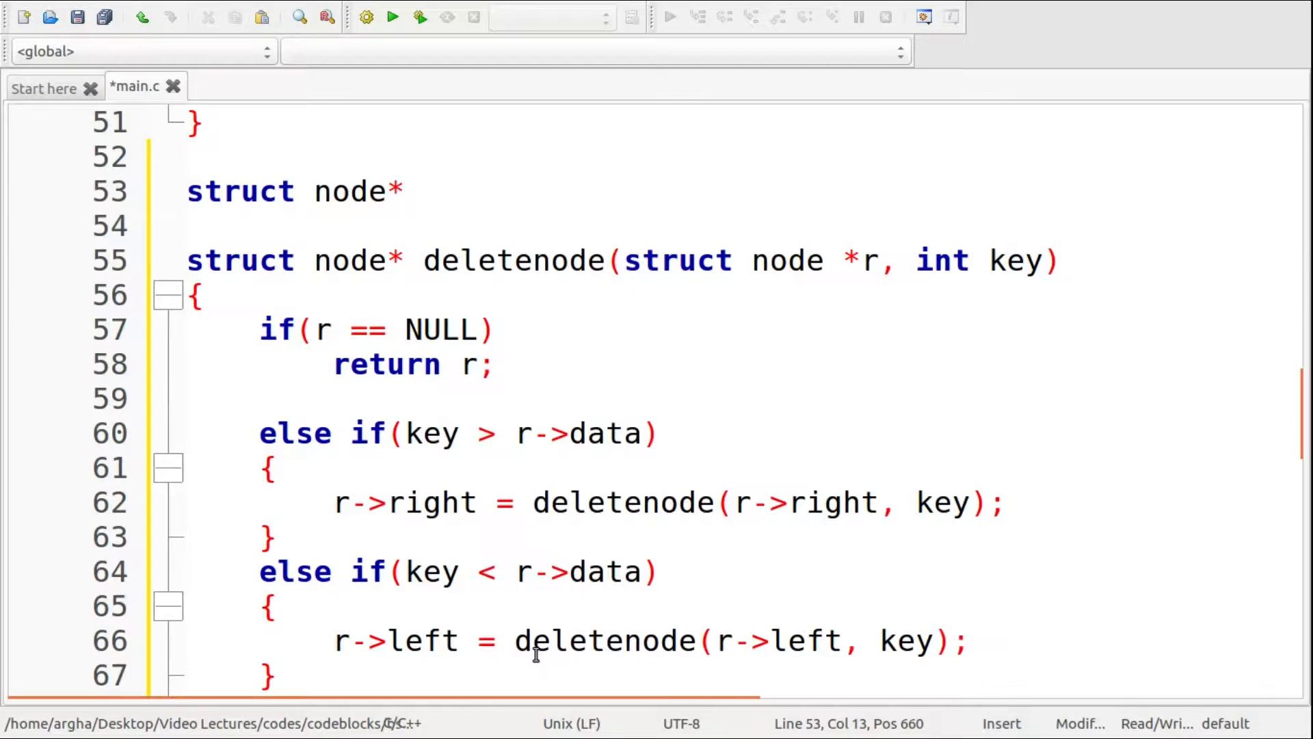
{"action": "type", "text": "inorder_successor(r->right)"}
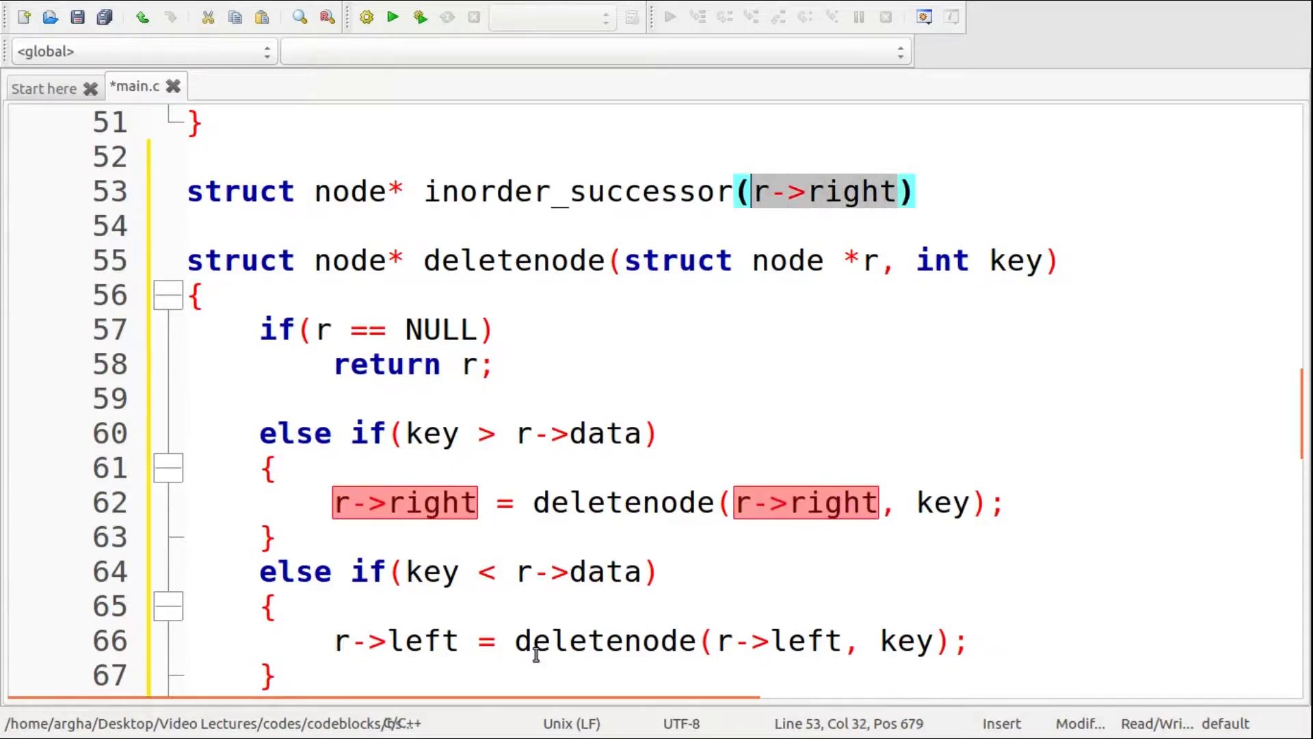
{"action": "type", "text": "struct node *node"}
{"action": "left_click", "coordinate": [738, 225]}
{"action": "type", "text": "{"}
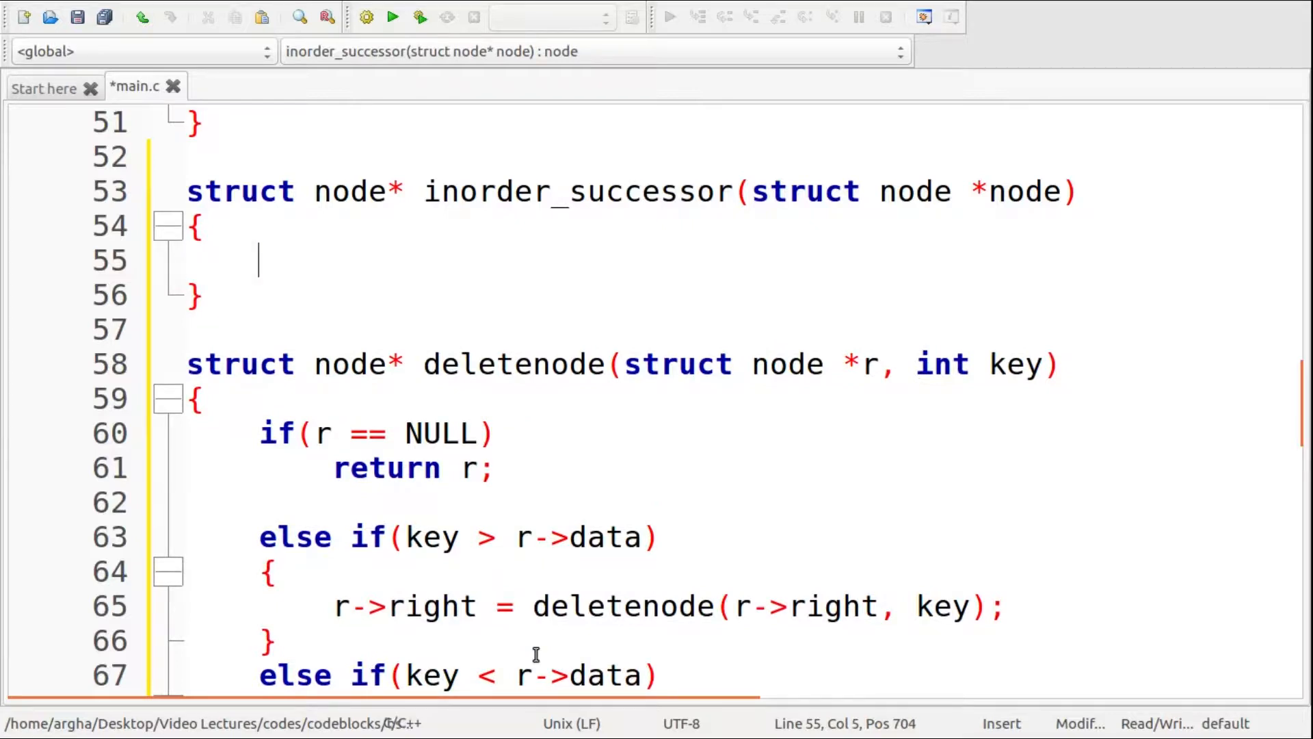
{"action": "type", "text": "struct no"}
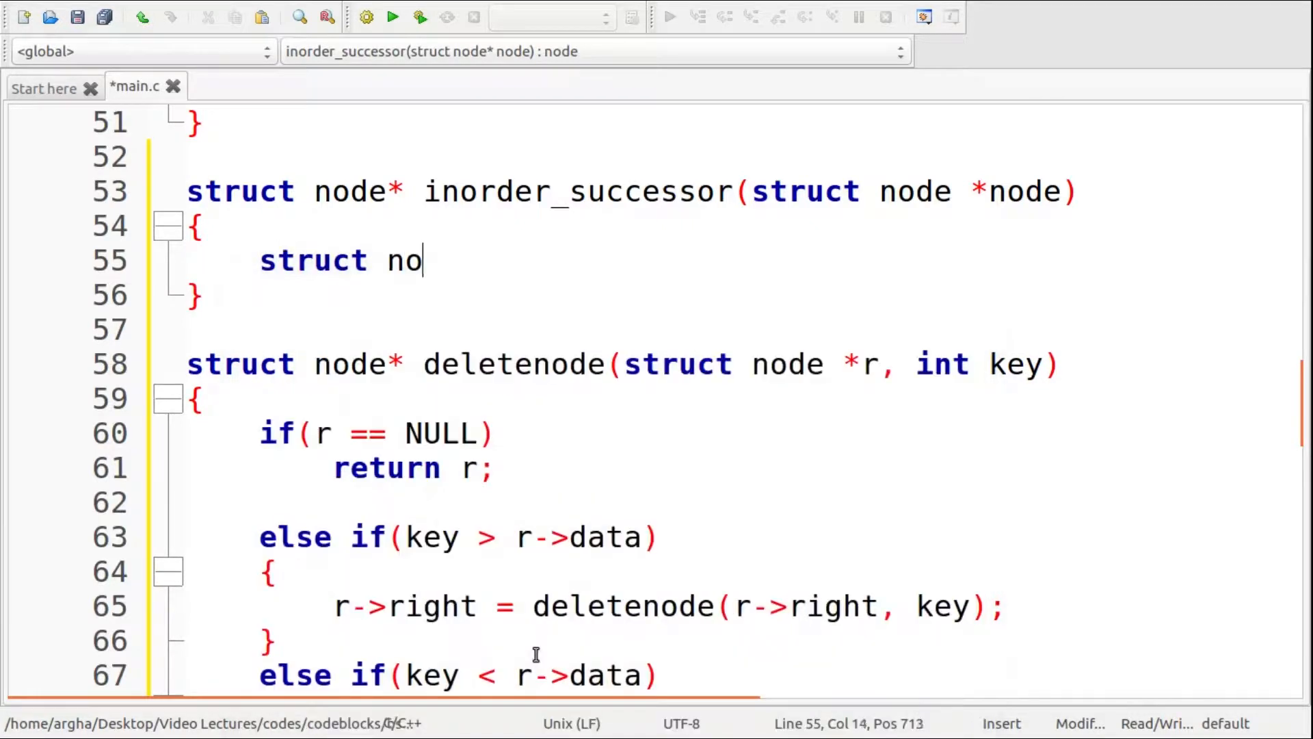
{"action": "type", "text": "de *dem"}
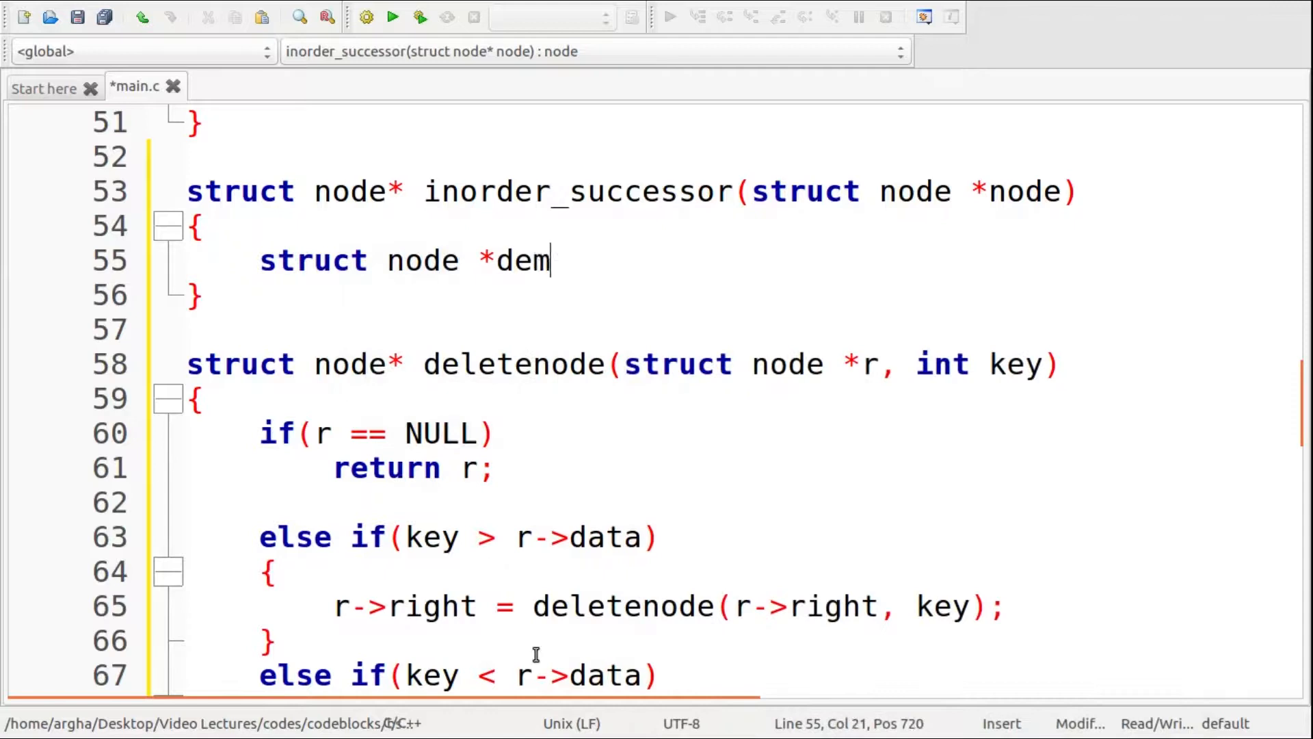
{"action": "type", "text": "o ="}
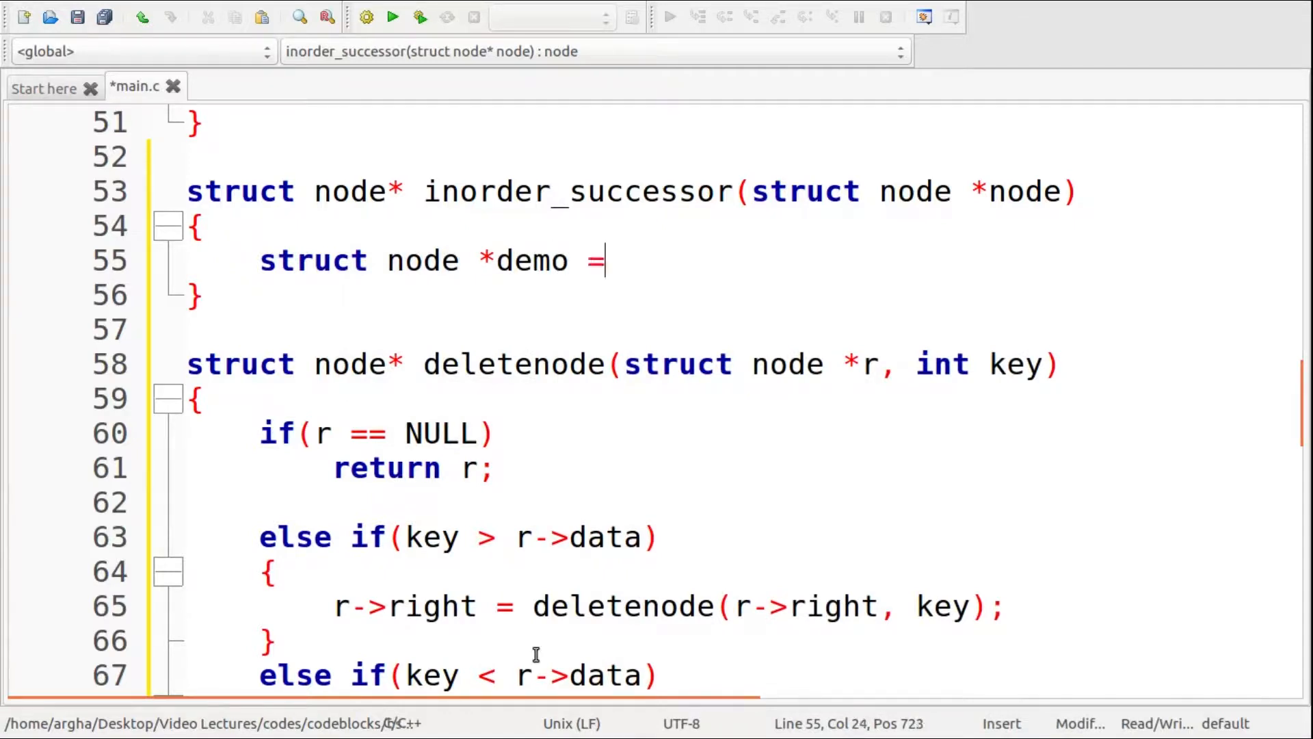
{"action": "type", "text": "node;"}
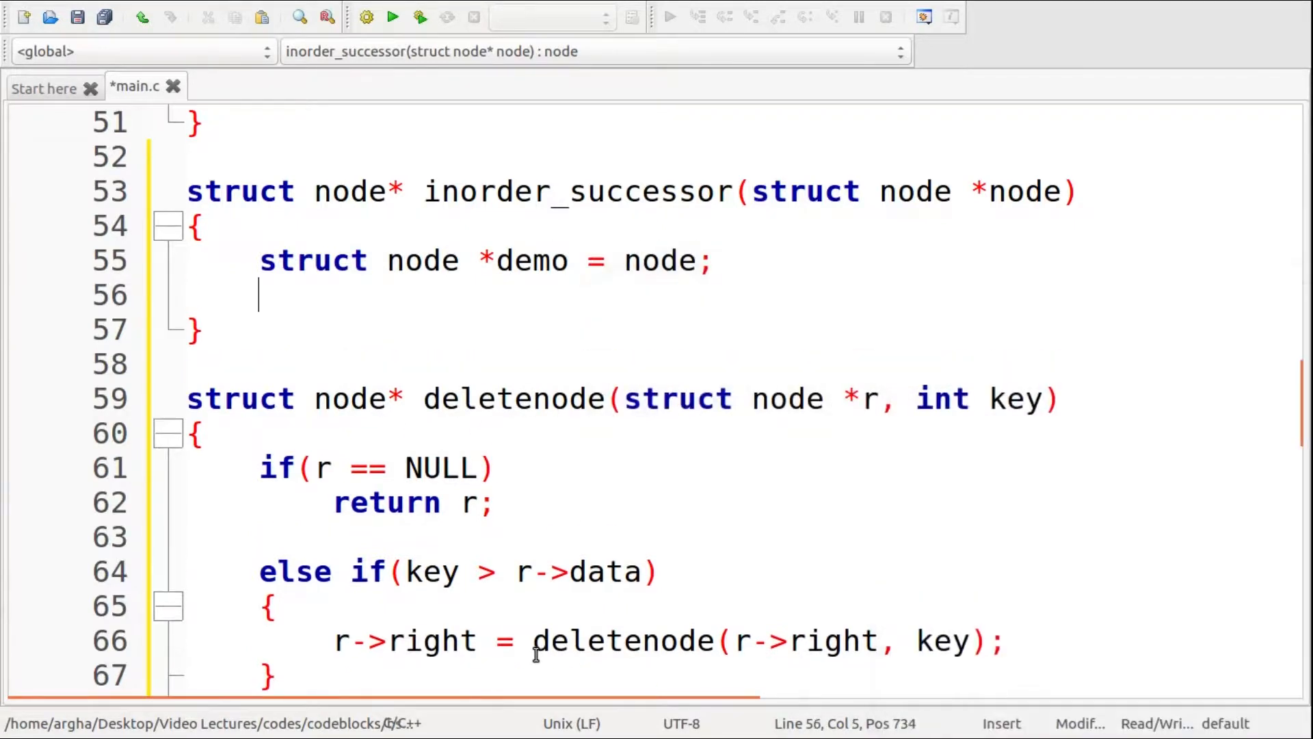
- Loop while demo->left != NULL moving demo to demo->left, then return demo
{"action": "type", "text": "while()"}
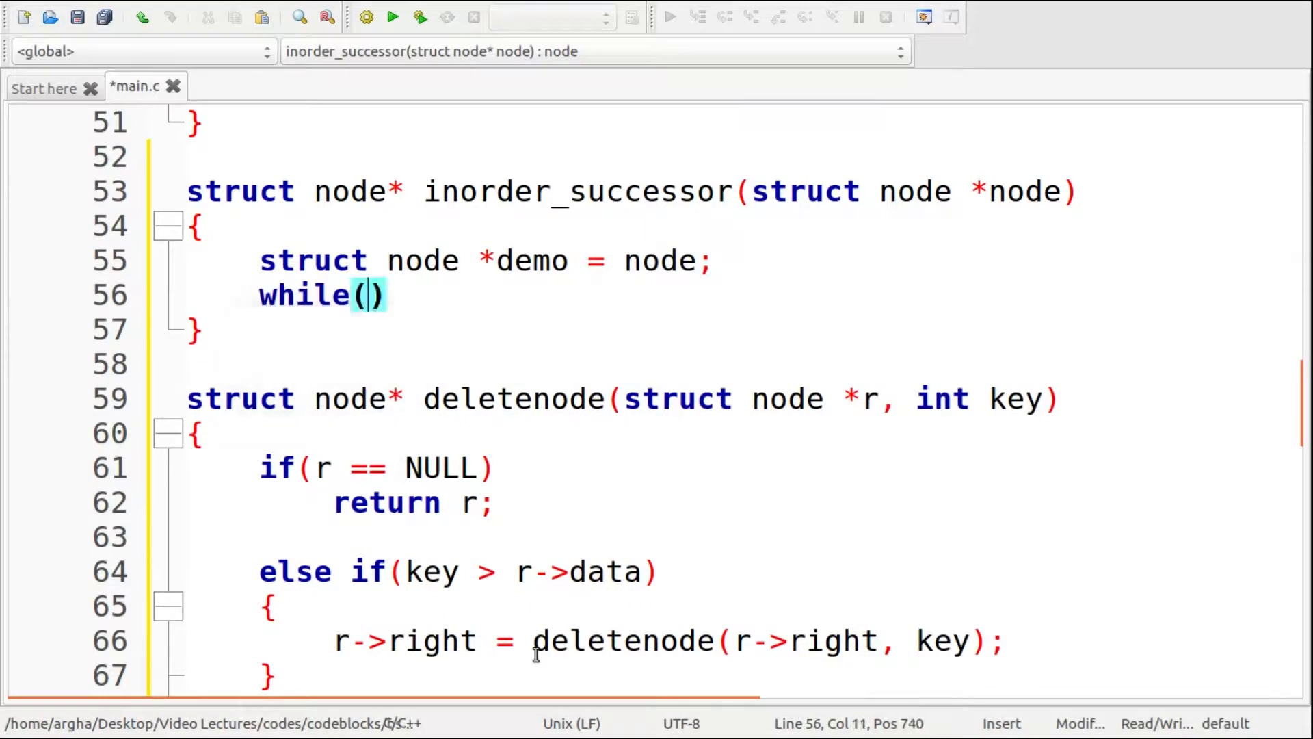
{"action": "type", "text": "r->lef"}
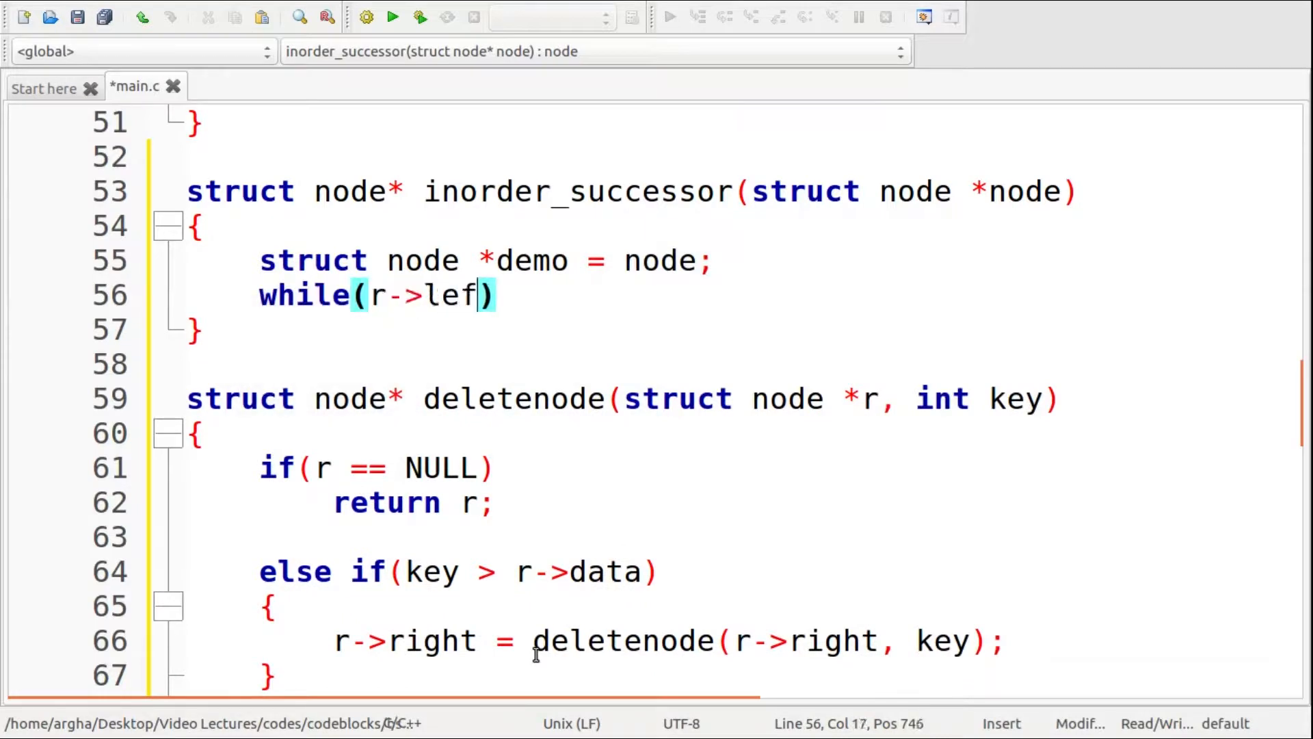
{"action": "key", "text": "Backspace"}
{"action": "type", "text": "nod"}
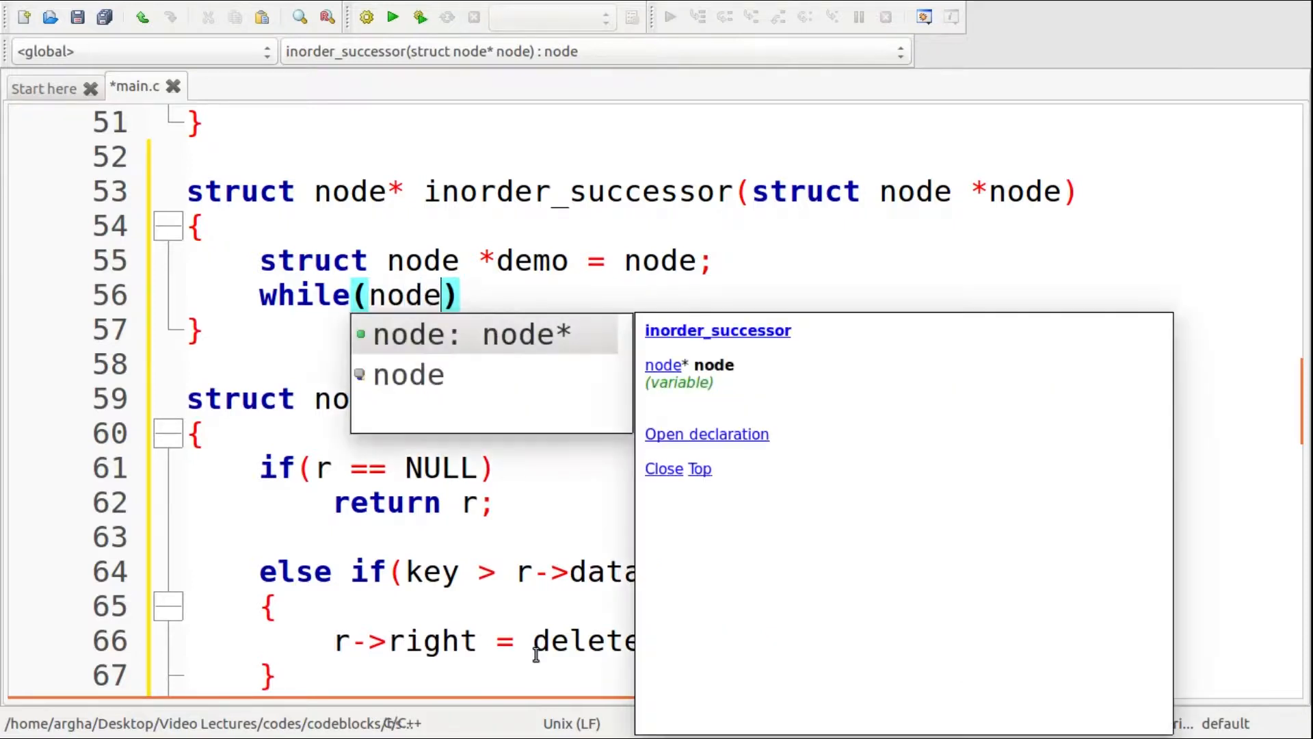
{"action": "type", "text": "->left"}
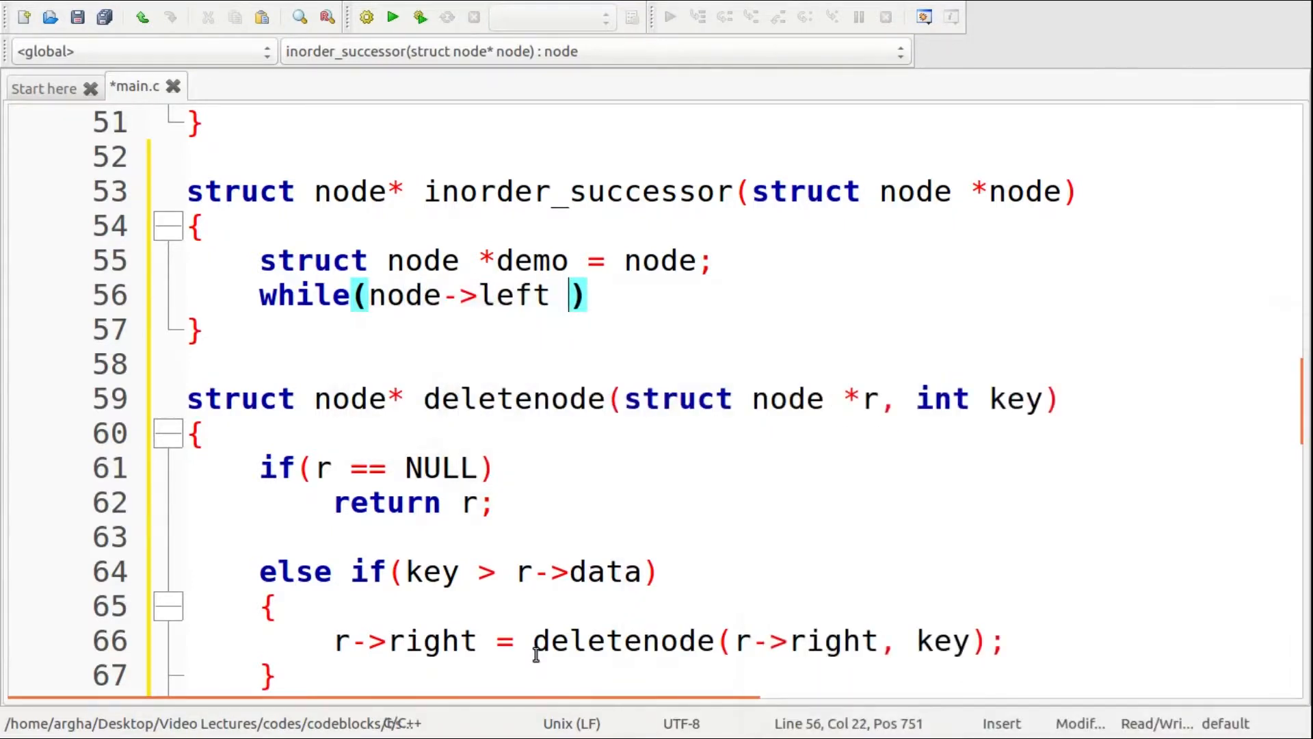
{"action": "type", "text": "!= NULL"}
{"action": "type", "text": "{"}
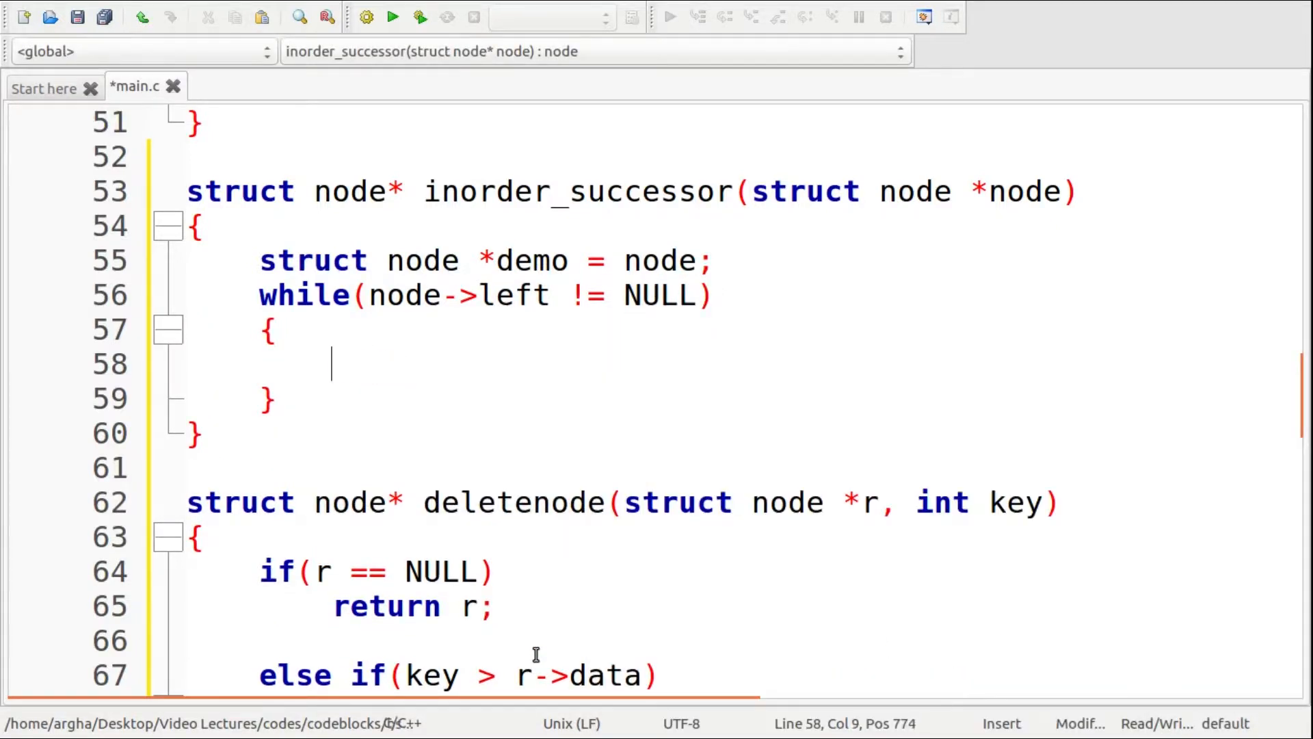
{"action": "double_click", "coordinate": [383, 296]}
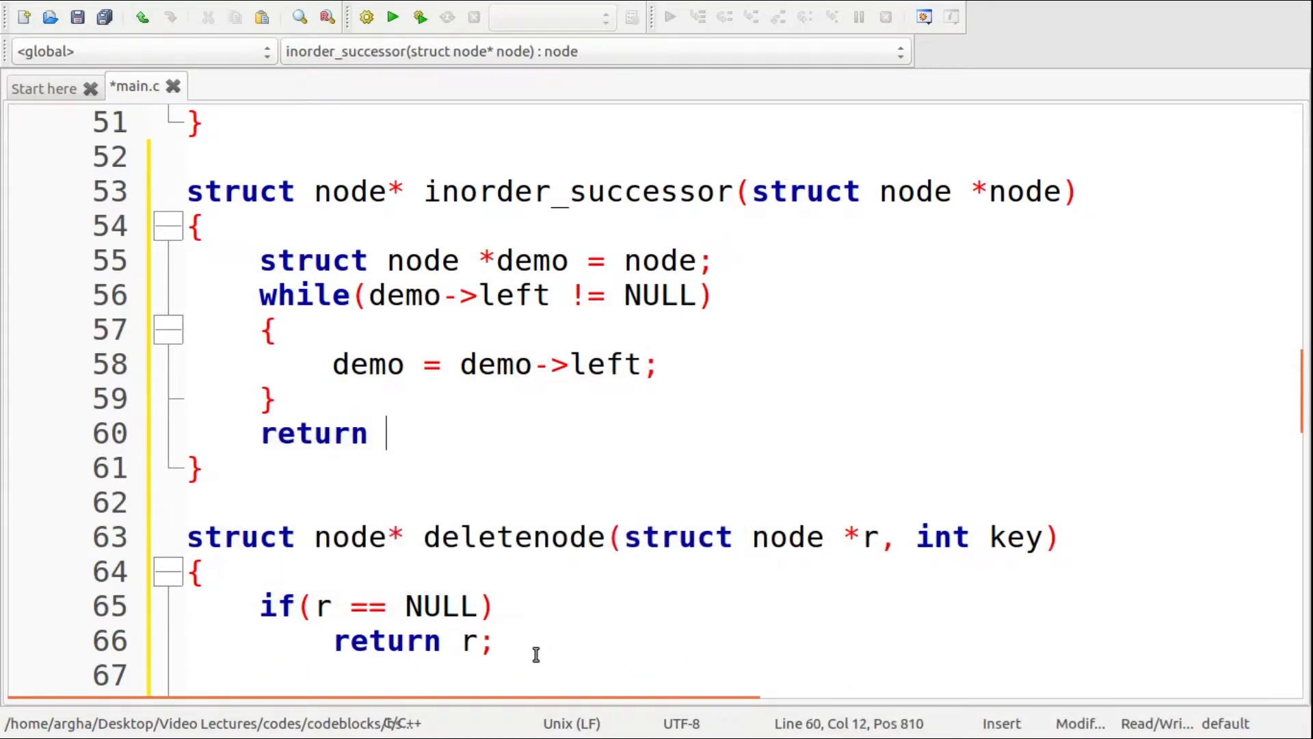
{"action": "type", "text": "demo;"}
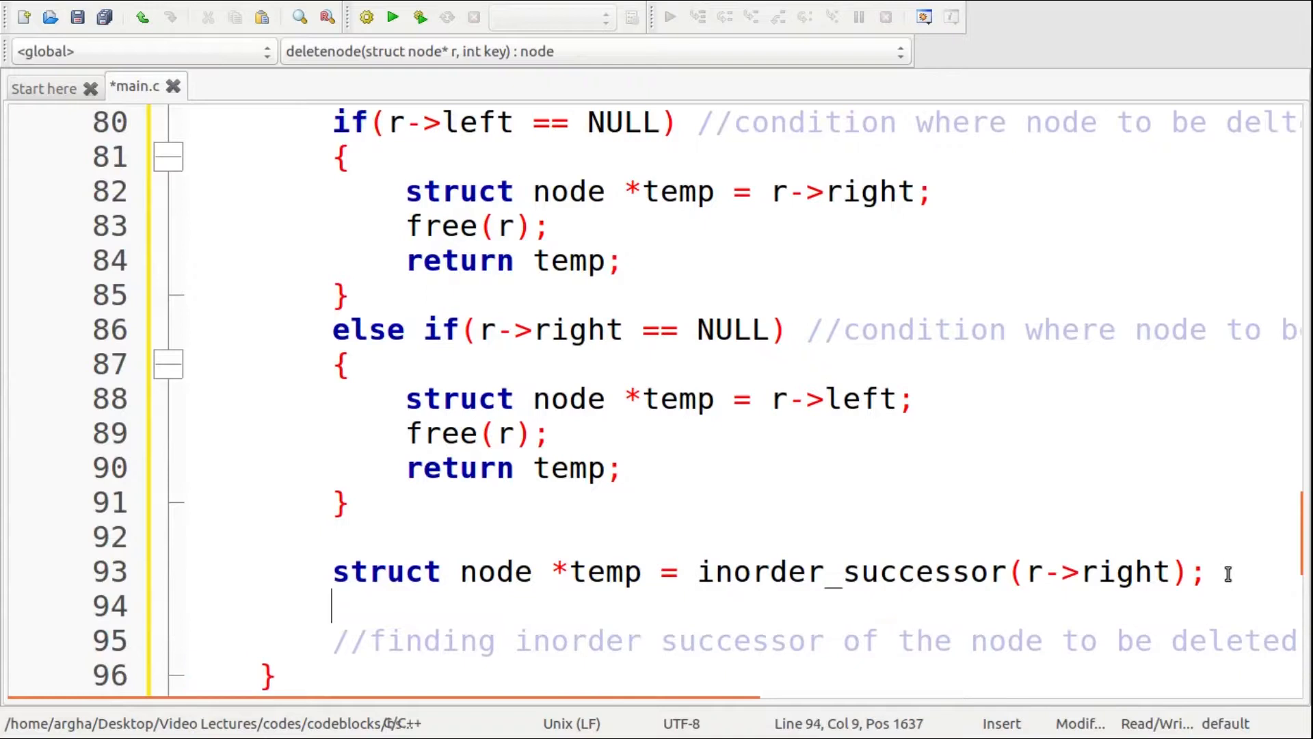
- Copy temp->data into r->data, set r->right = deletenode(r->right, temp->data), and return r at the end
{"action": "type", "text": "r->d"}
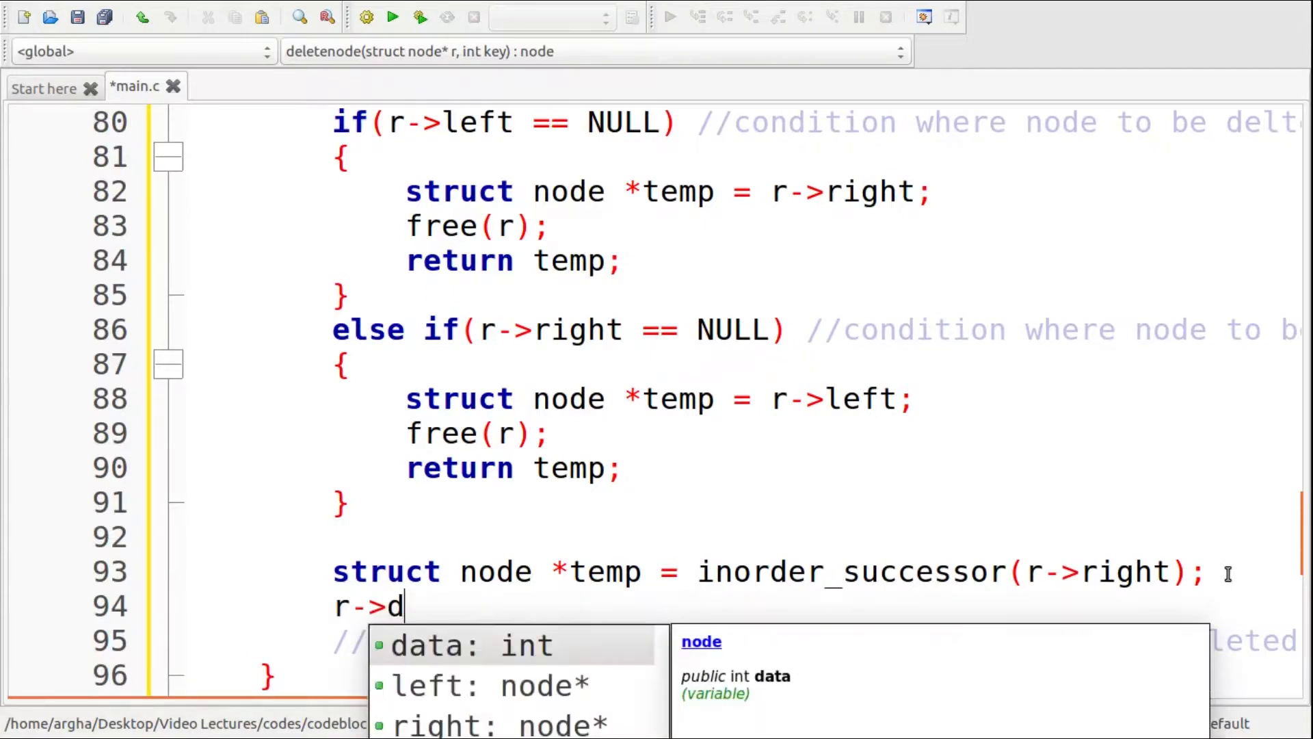
{"action": "type", "text": "ata ="}
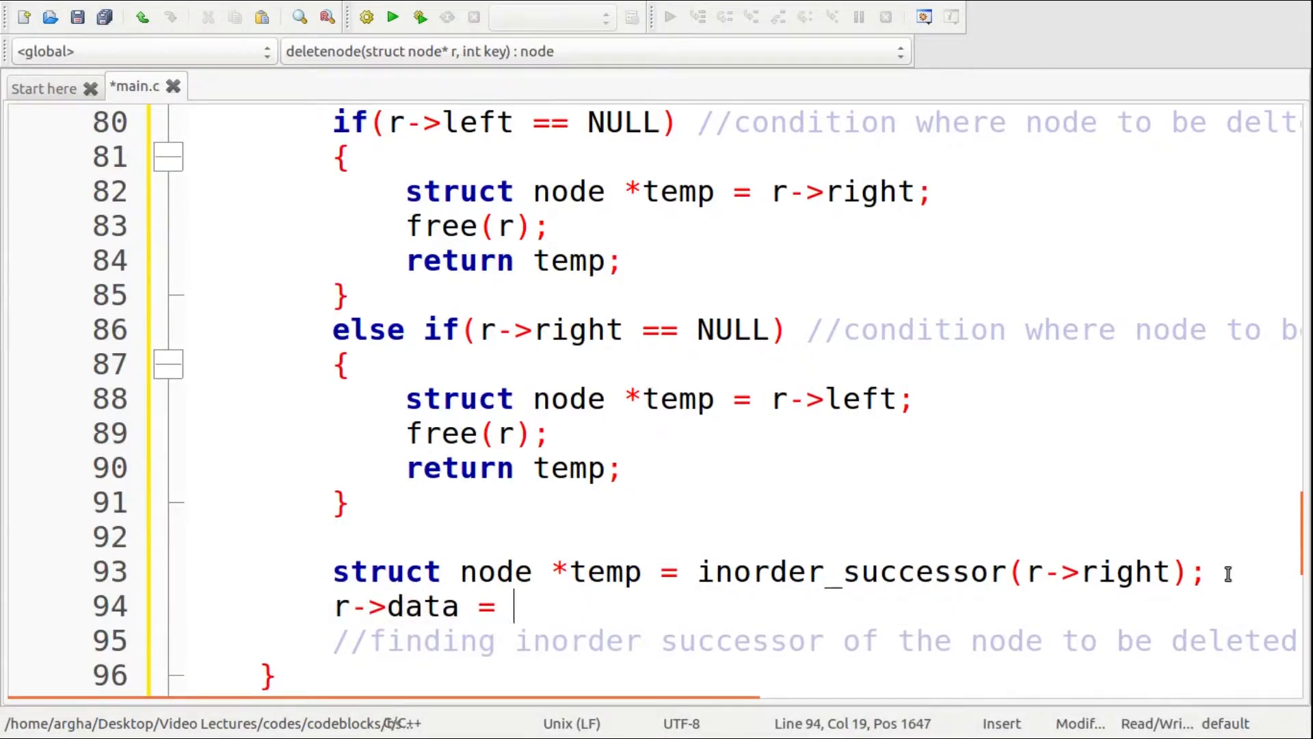
{"action": "type", "text": "tem"}
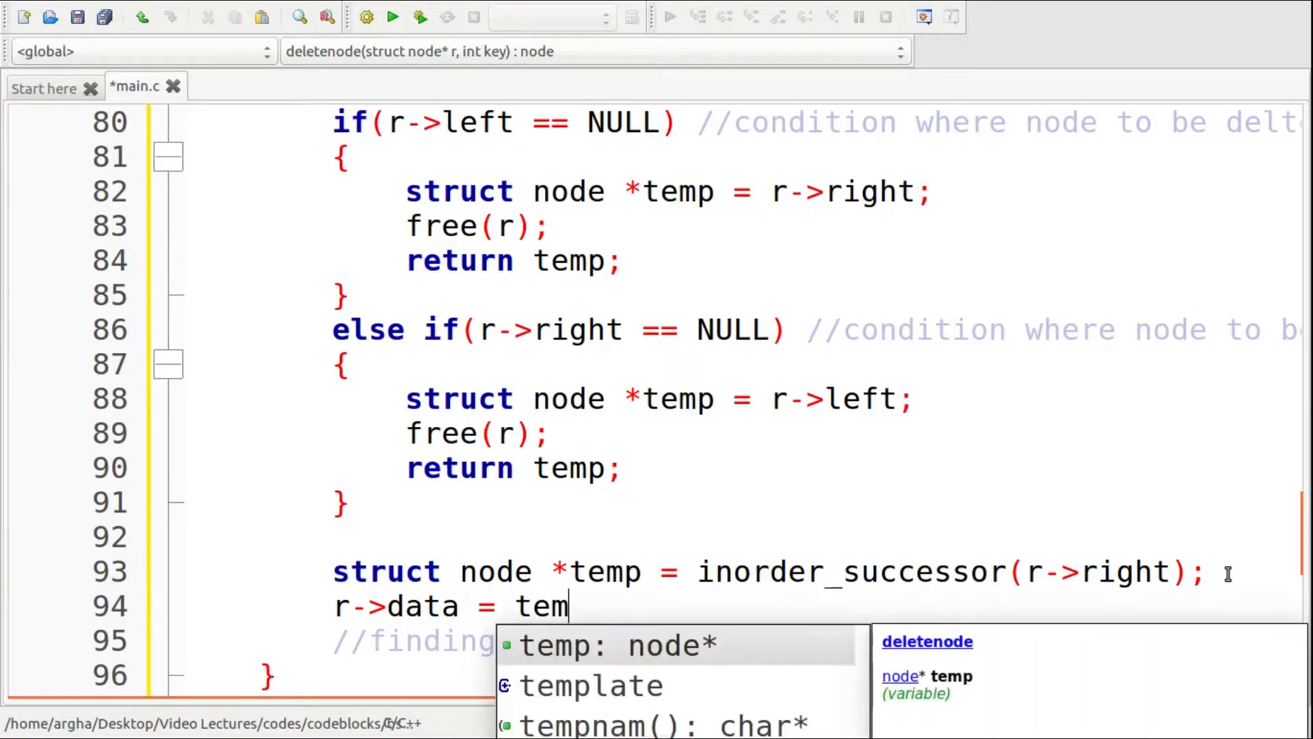
{"action": "type", "text": "p->da"}
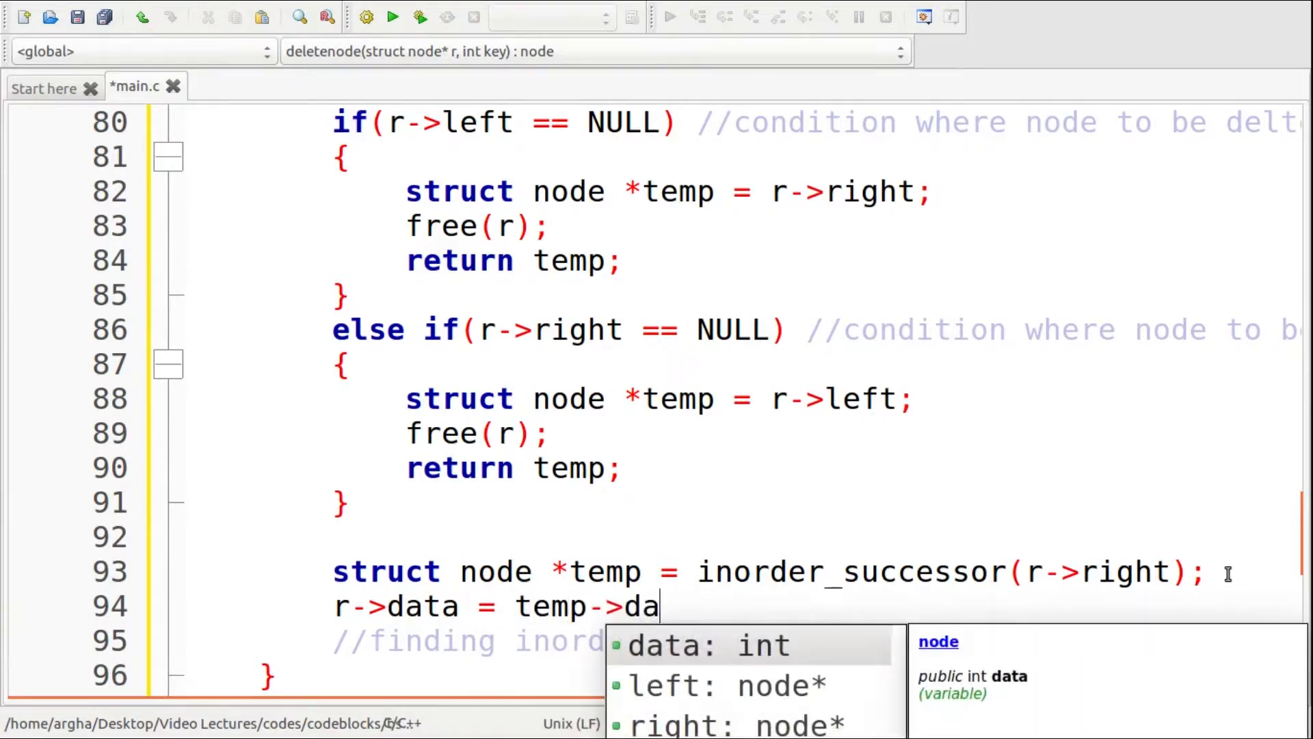
{"action": "type", "text": "ta;"}
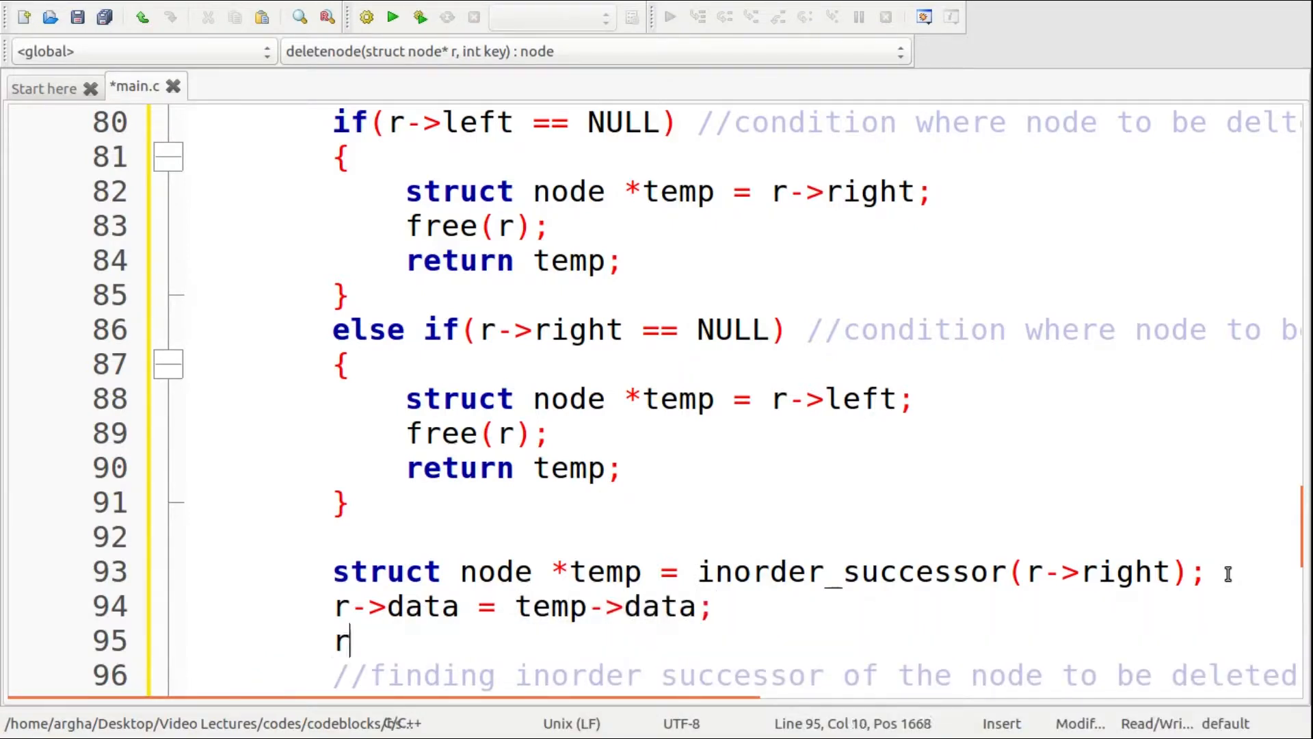
{"action": "type", "text": "->right = deletenode("}
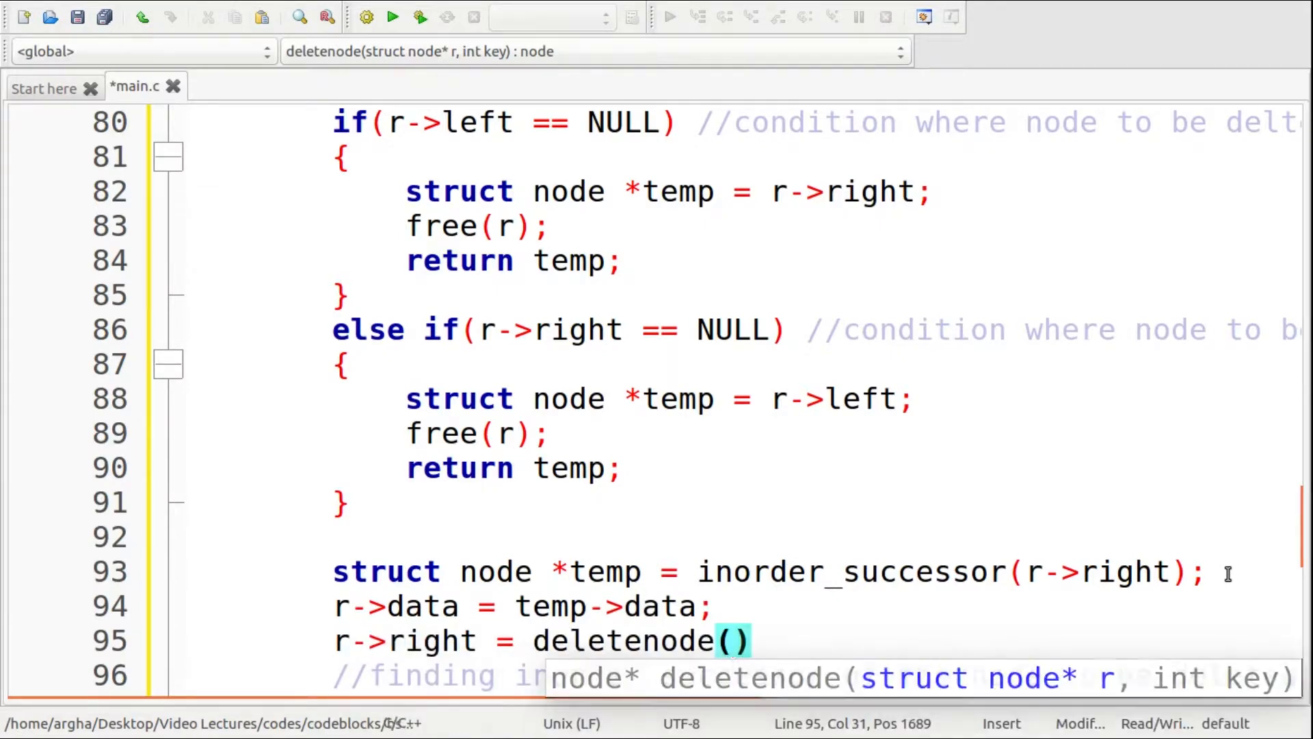
{"action": "type", "text": "r->right,"}
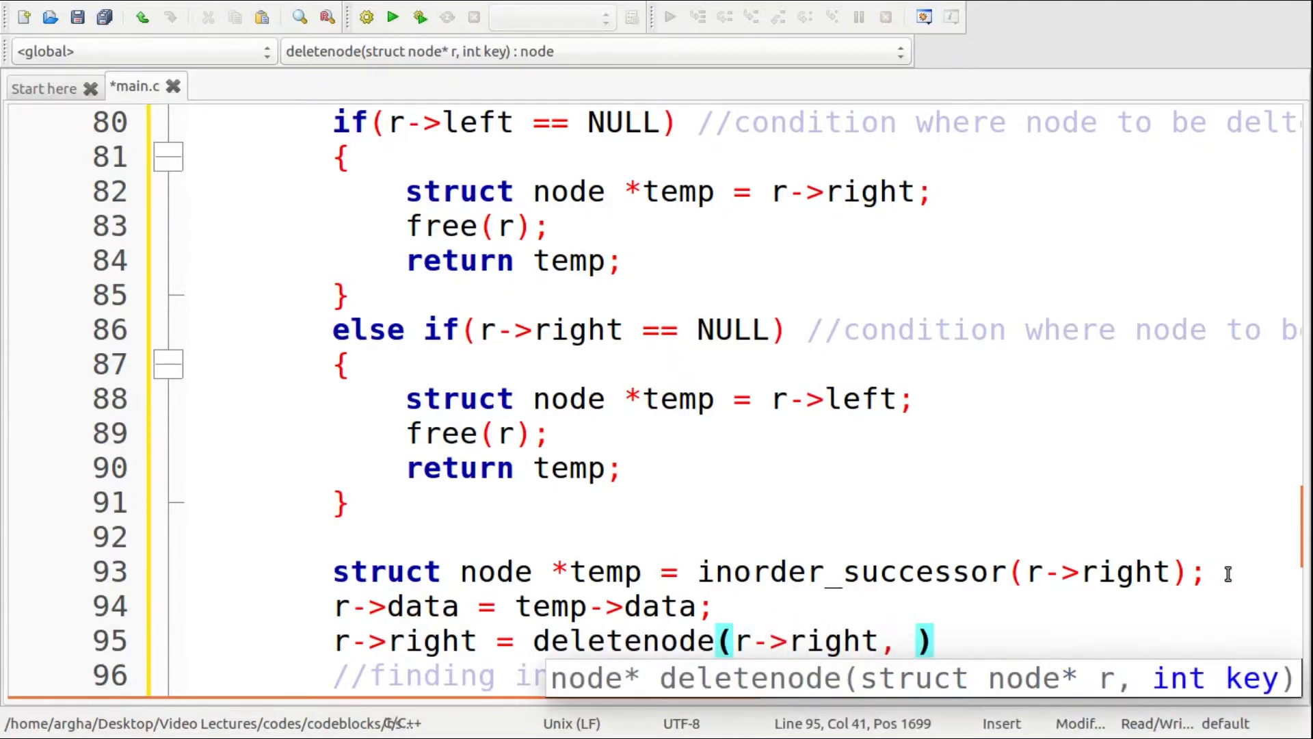
{"action": "type", "text": "key"}
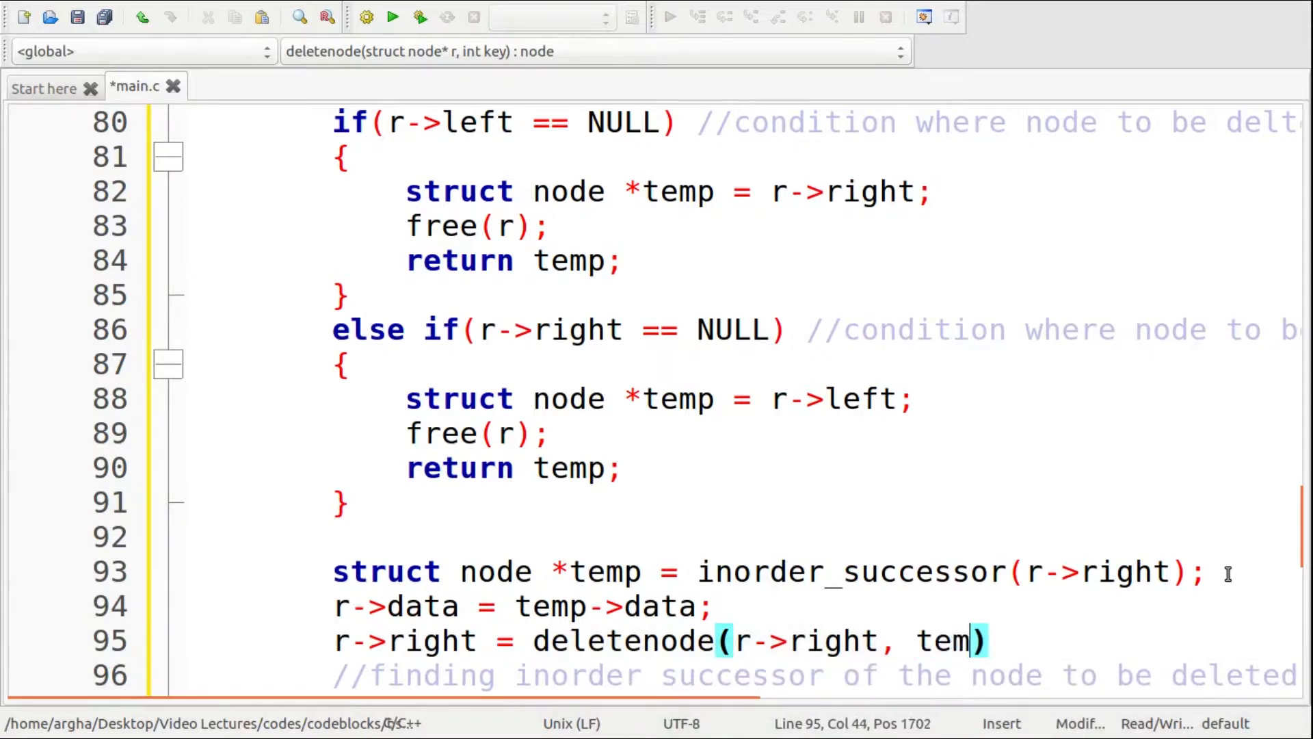
{"action": "type", "text": "p->data"}
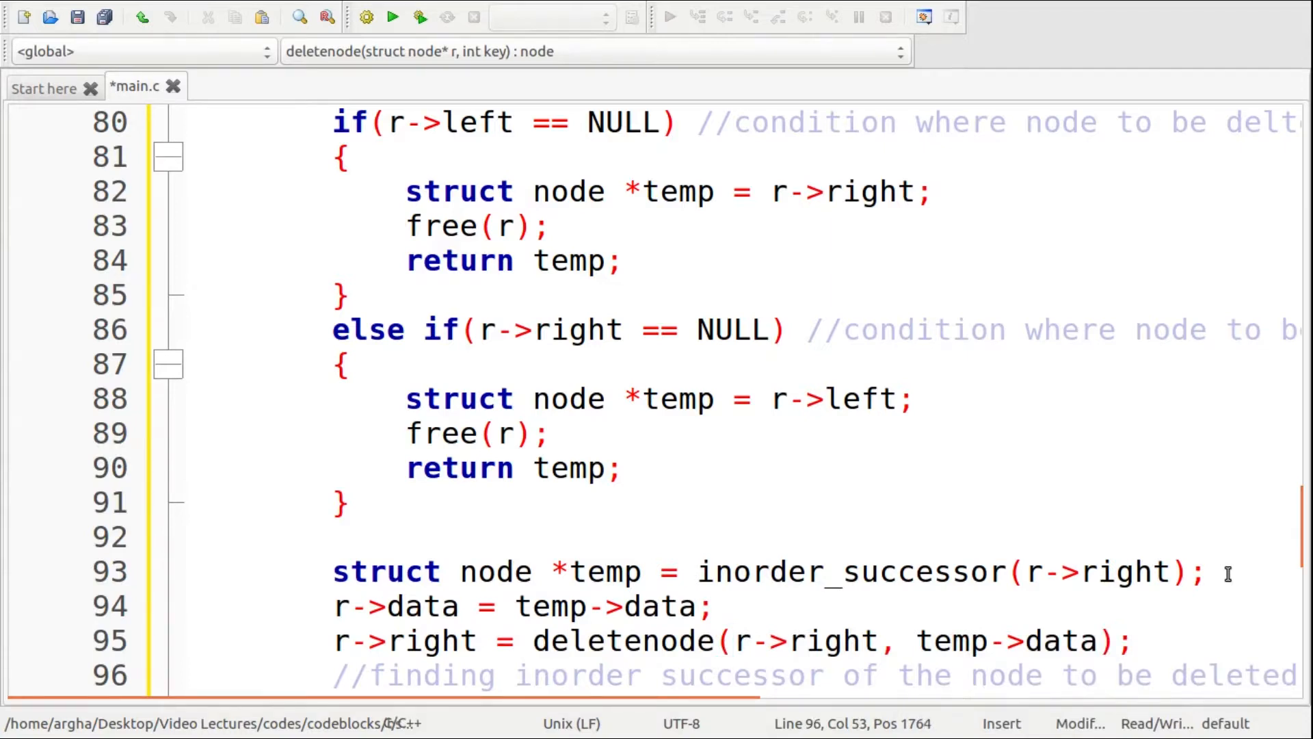
{"action": "type", "text": "ret"}
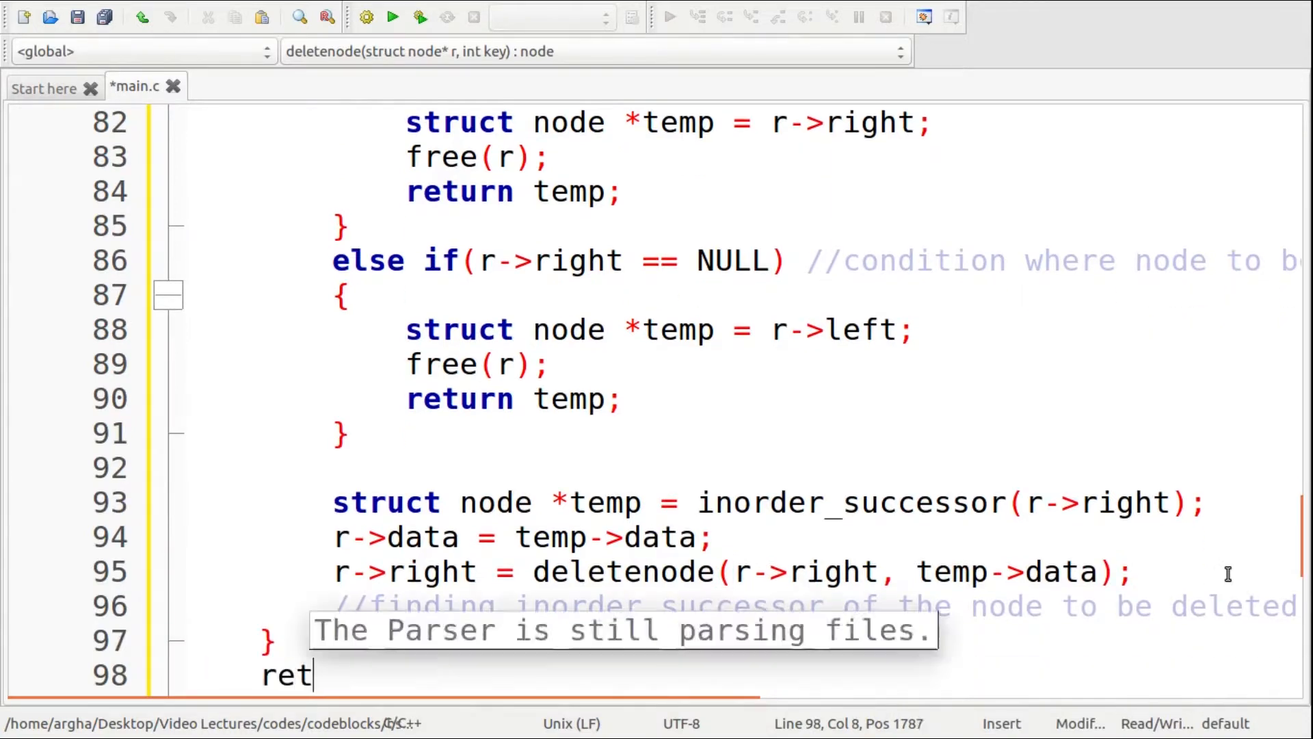
{"action": "type", "text": "urn r;"}
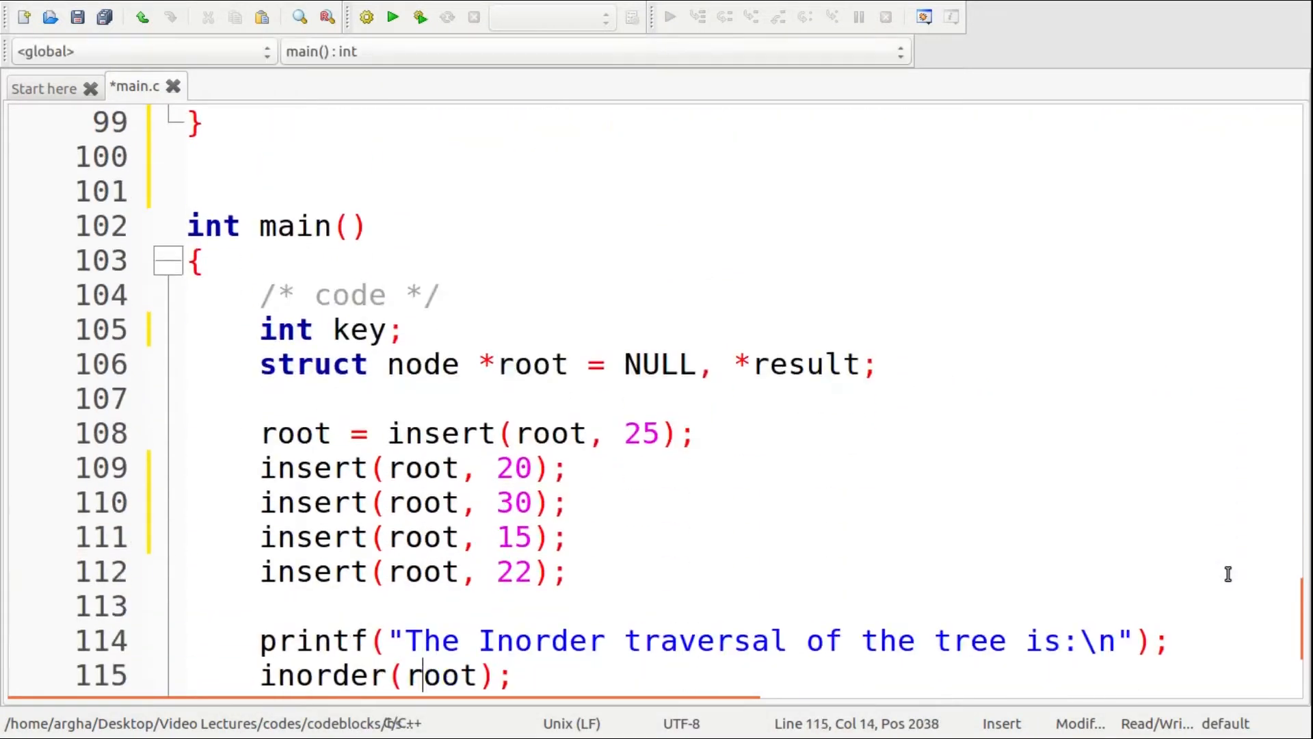
- Print a heading saying the inorder traversal of the BST is now shown, after the deletenode call in main
{"action": "scroll", "scroll_direction": "down", "scroll_amount": 3}
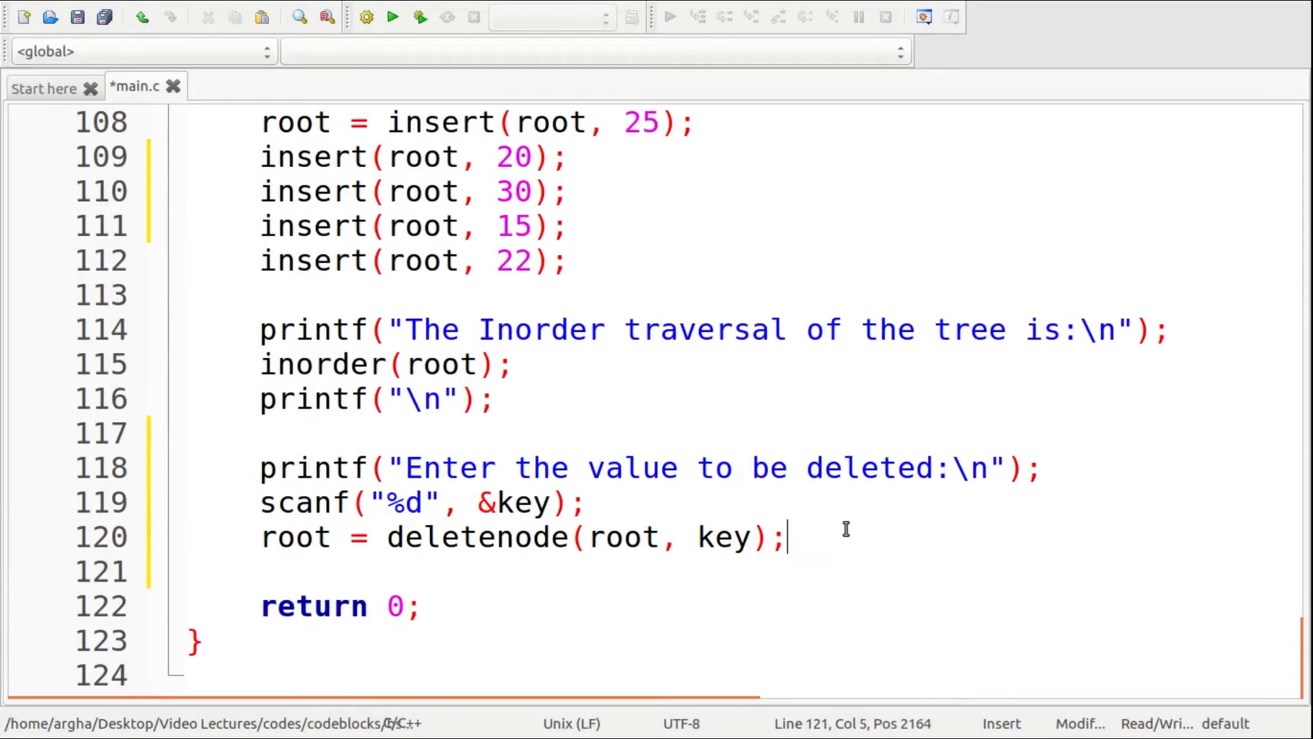
{"action": "type", "text": "printf("}
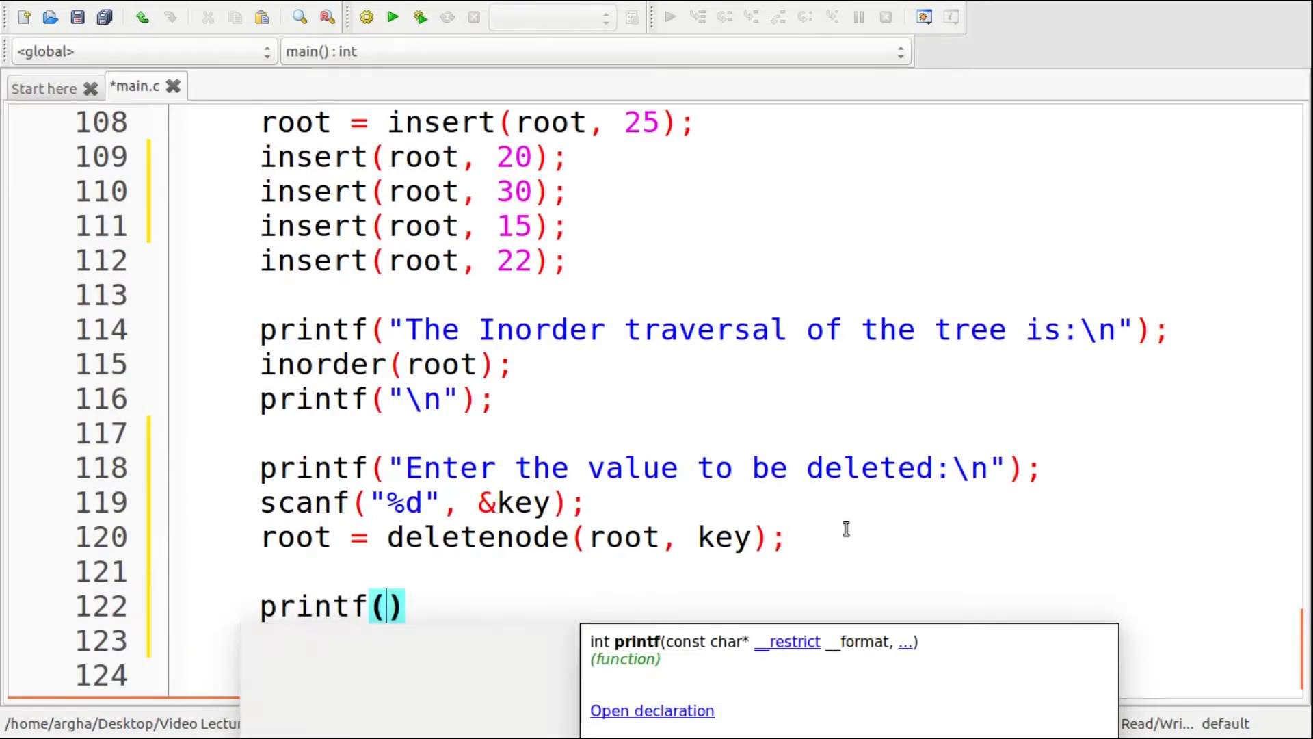
{"action": "type", "text": "\""}
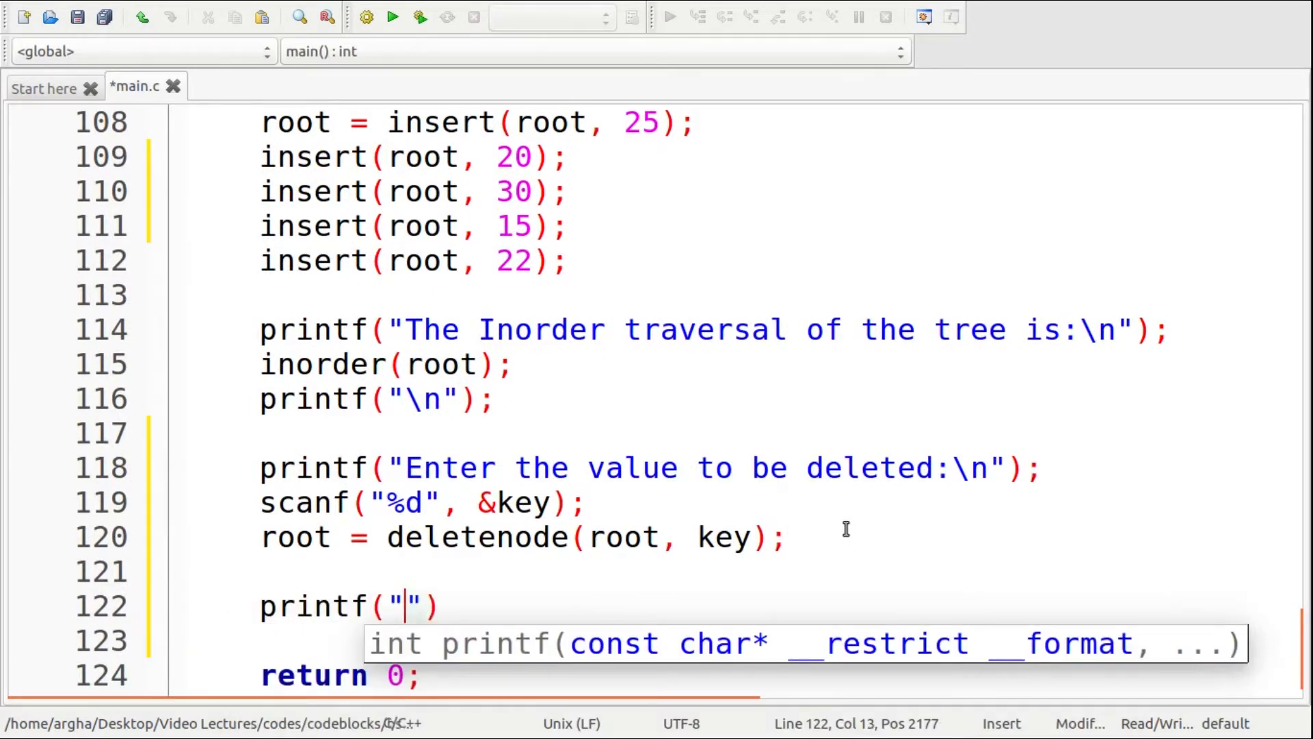
{"action": "type", "text": "Now thr"}
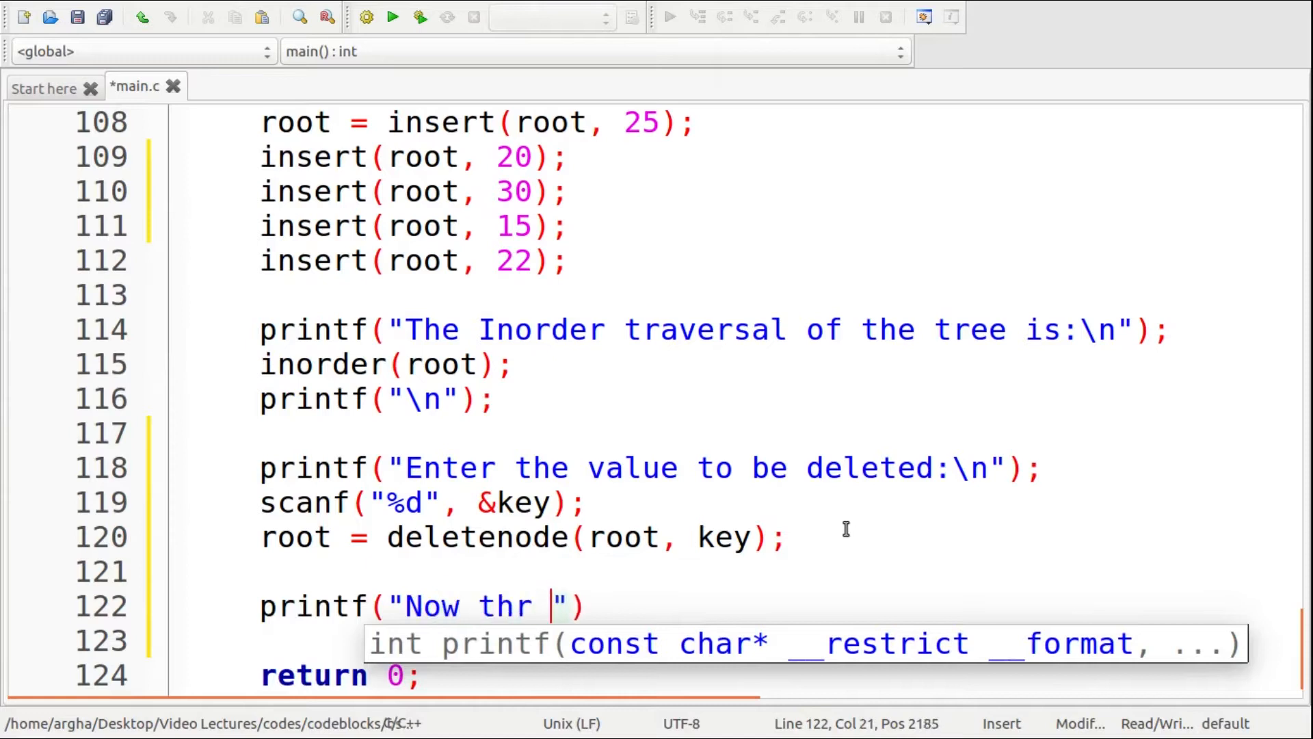
{"action": "type", "text": "inorder"}
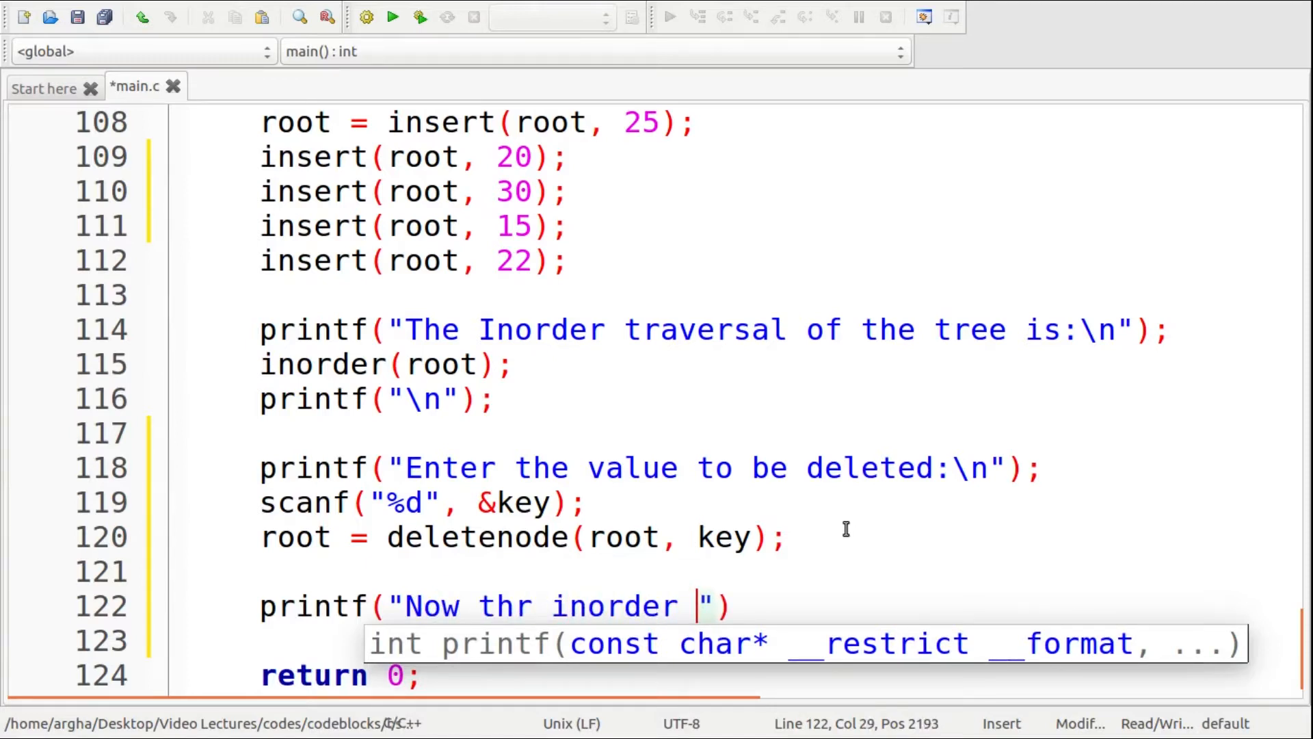
{"action": "type", "text": "traferr"}
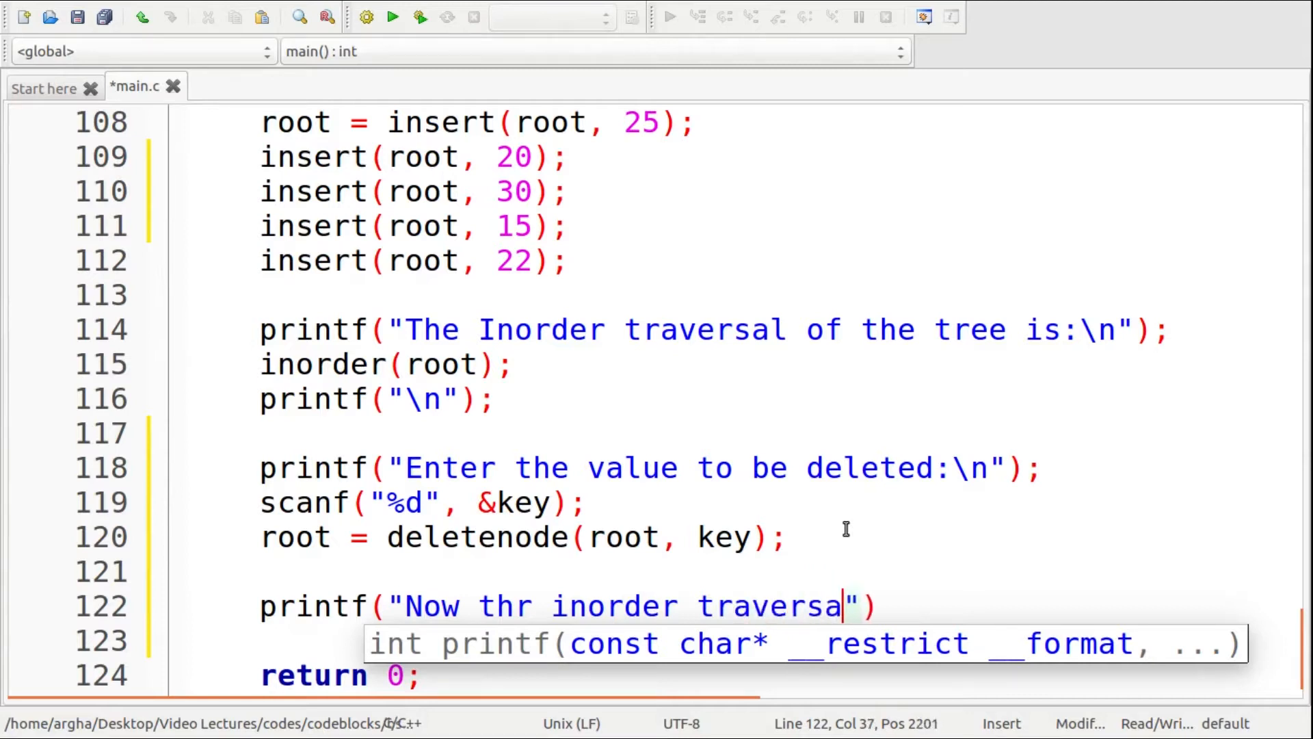
{"action": "type", "text": "of the BS"}
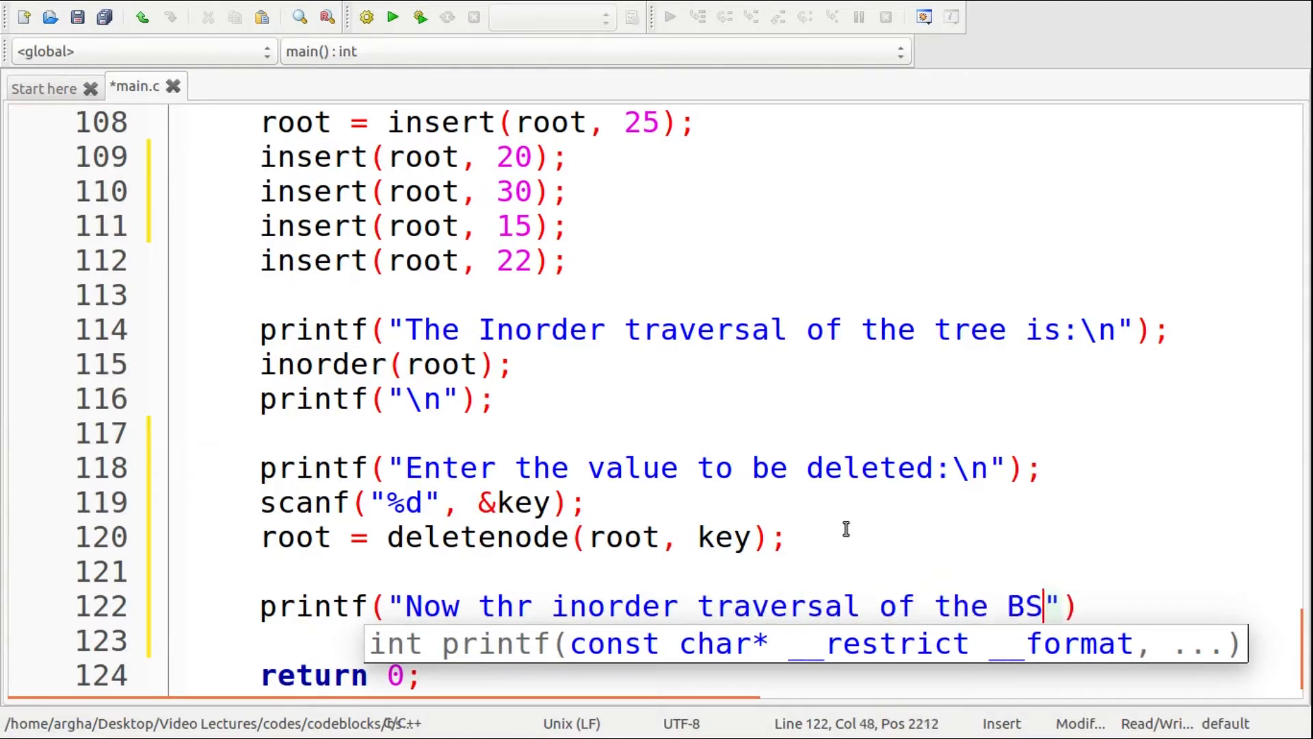
{"action": "type", "text": "T is"}
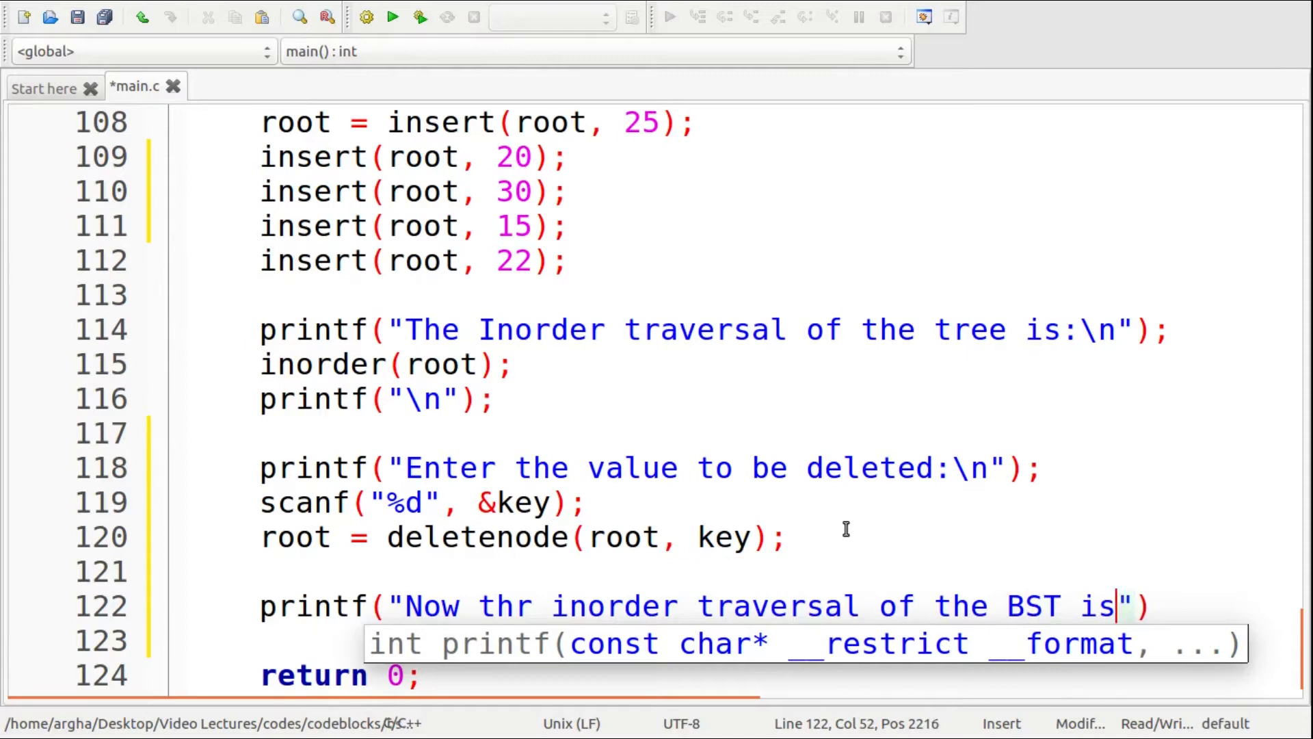
{"action": "type", "text": ";\\n"}
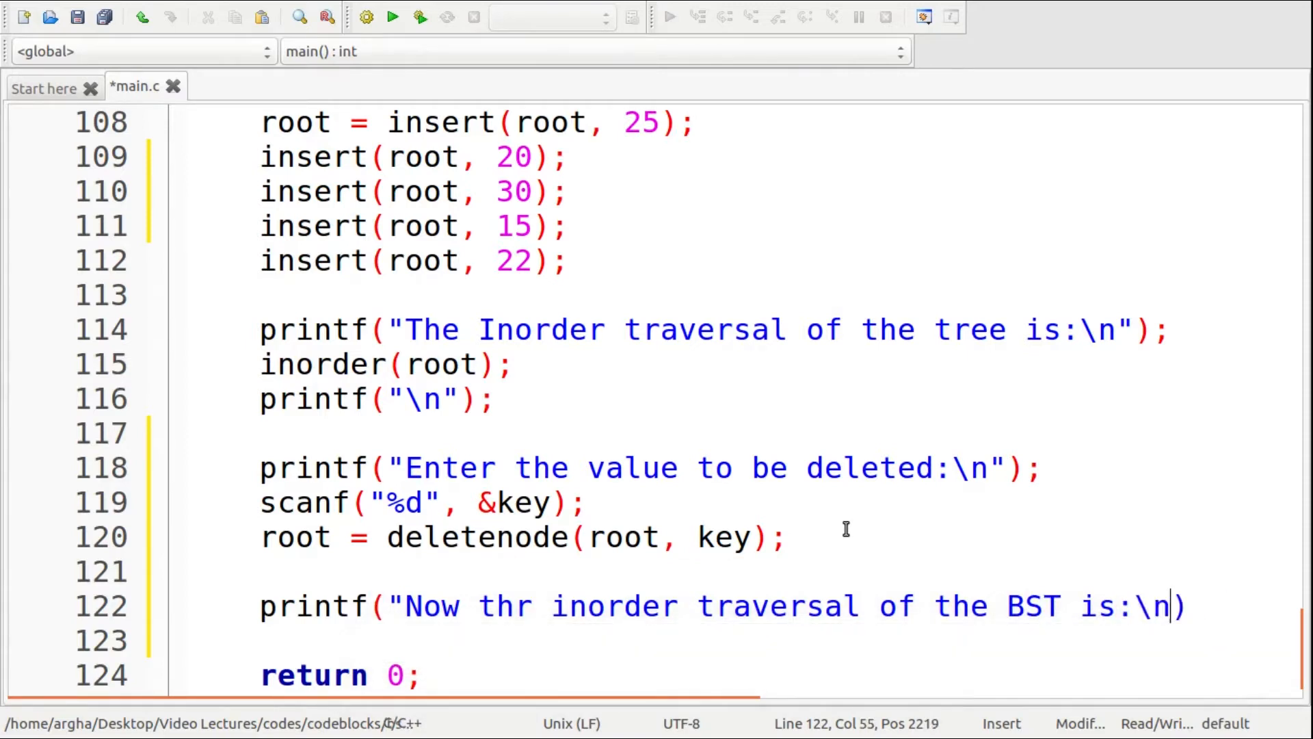
{"action": "type", "text": "\");"}
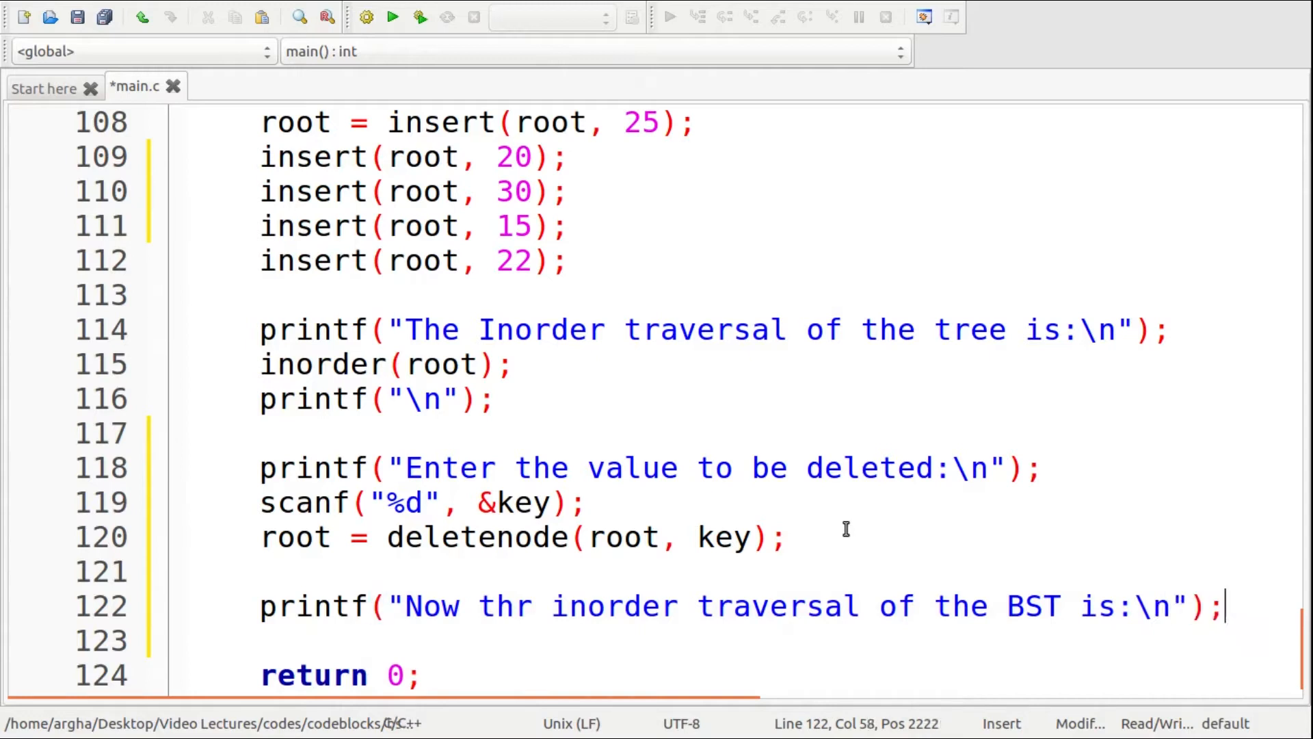
- Call inorder(root) and print a newline after the heading
{"action": "type", "text": "inorder("}
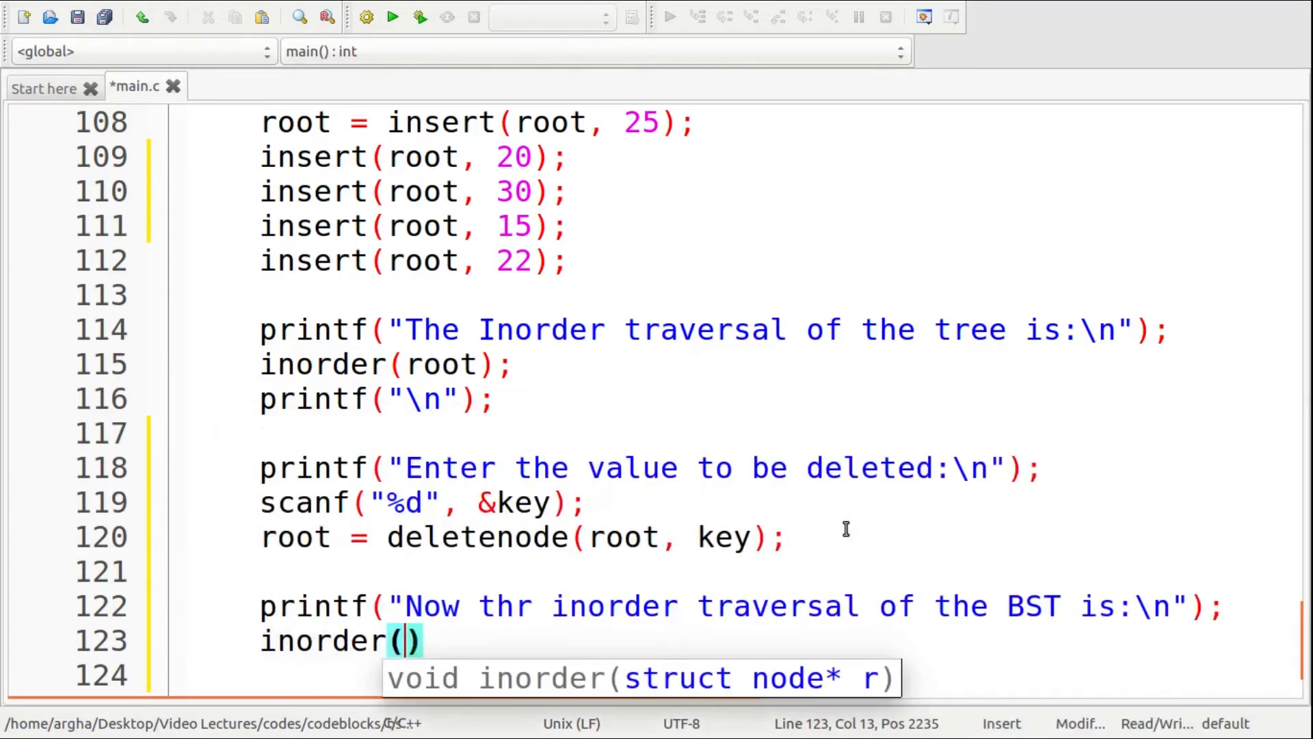
{"action": "type", "text": "root"}
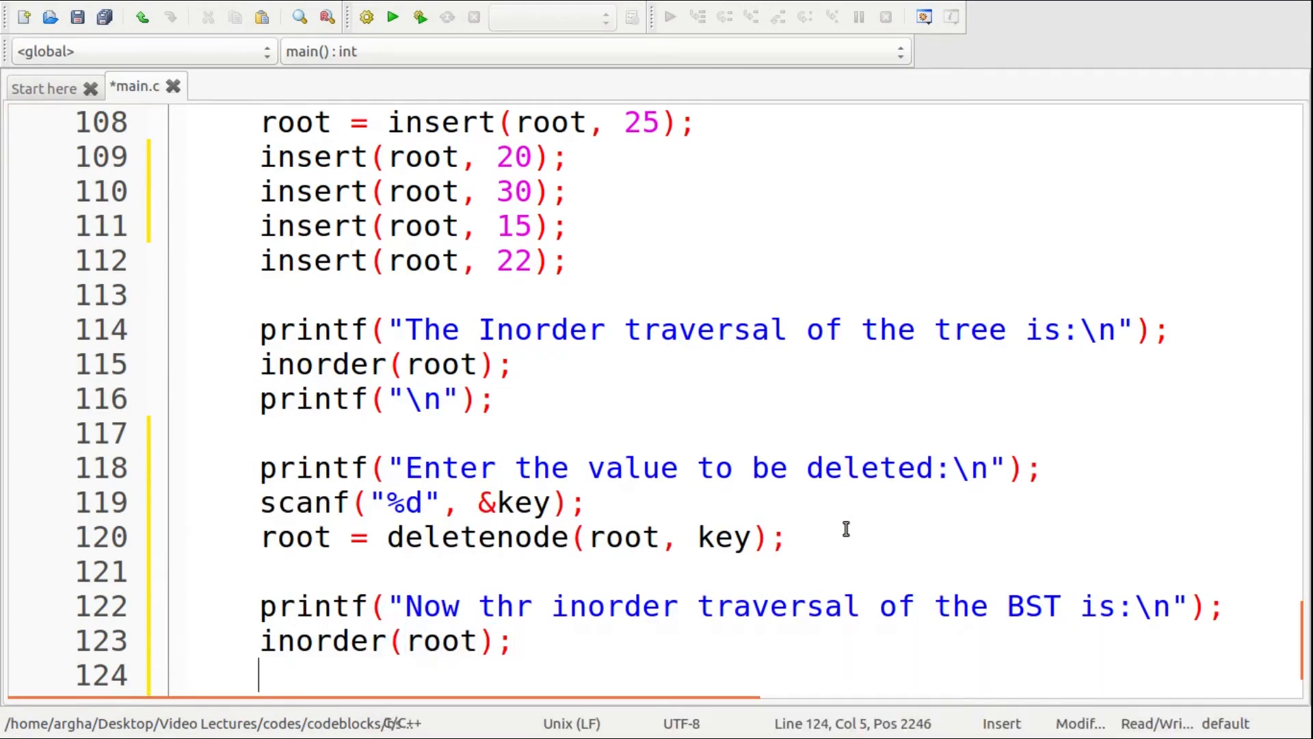
{"action": "type", "text": "printf(\"\\n\");"}
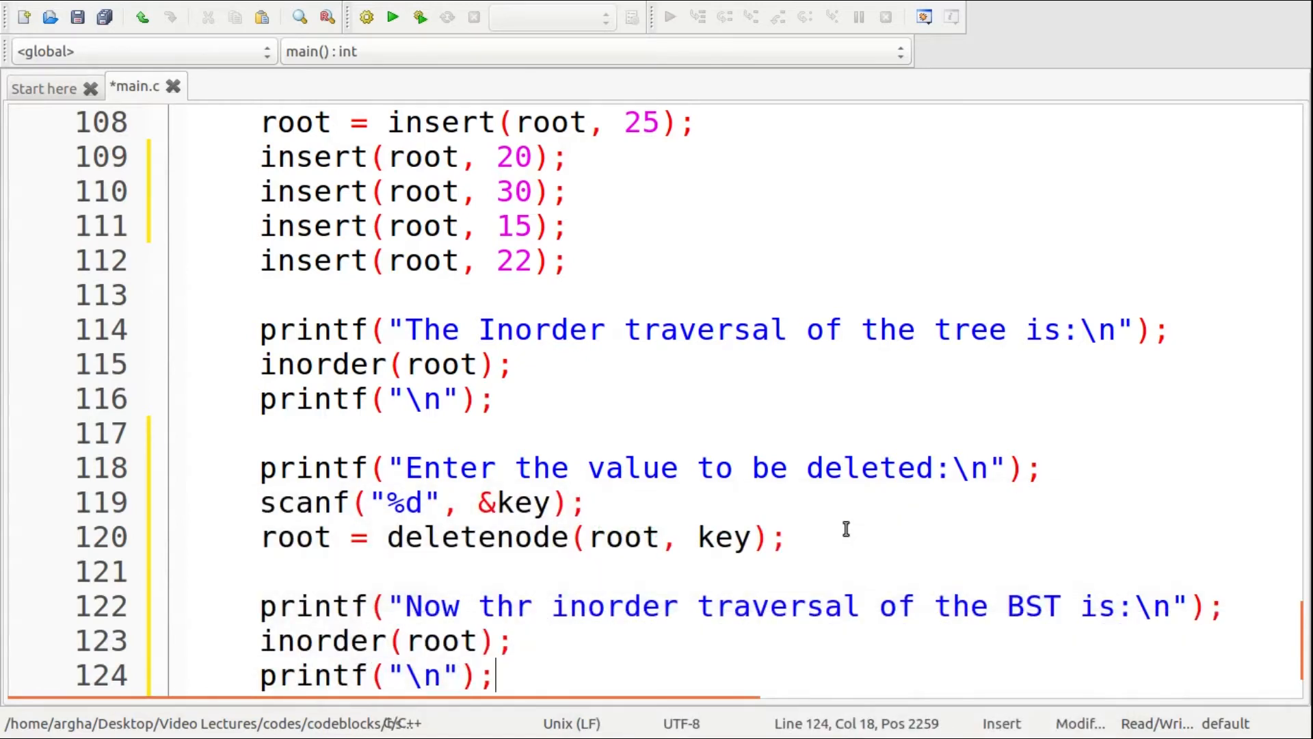
{"action": "scroll", "scroll_direction": "down", "scroll_amount": 3}
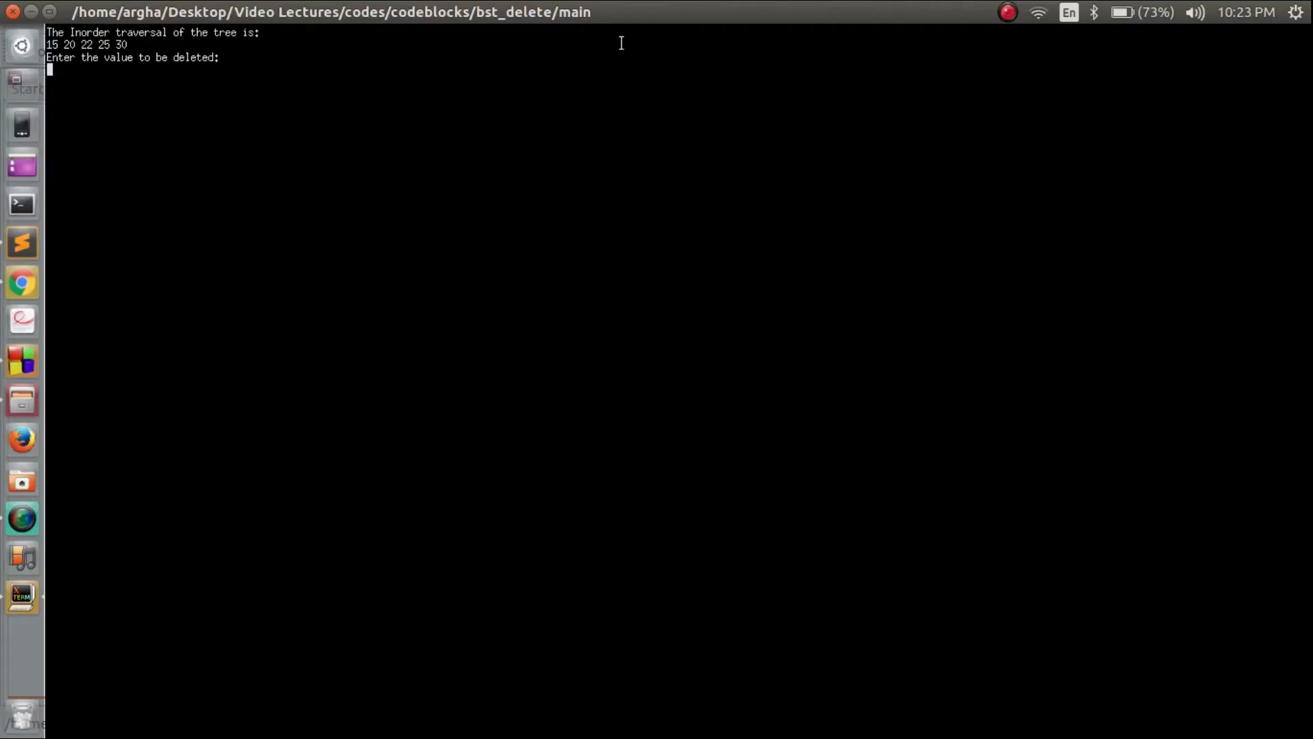
{"action": "mouse_move", "coordinate": [144, 57]}
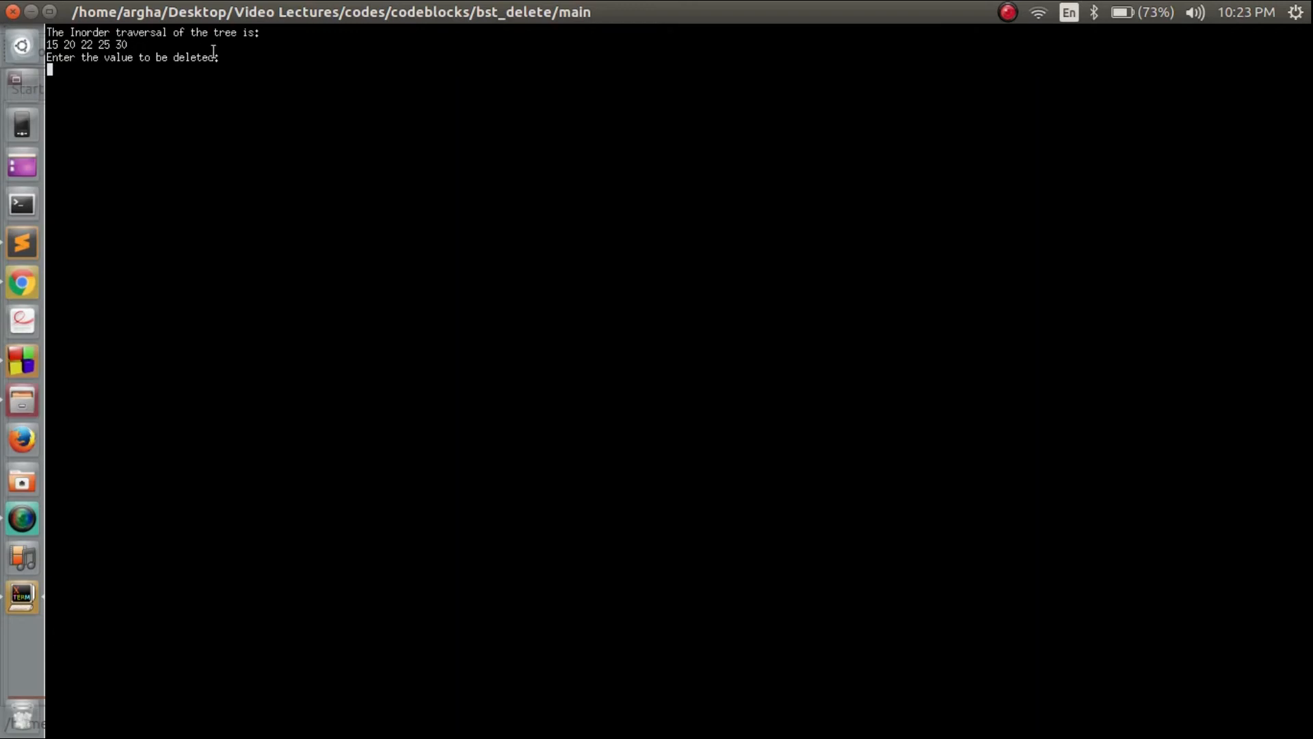
{"action": "type", "text": "2"}
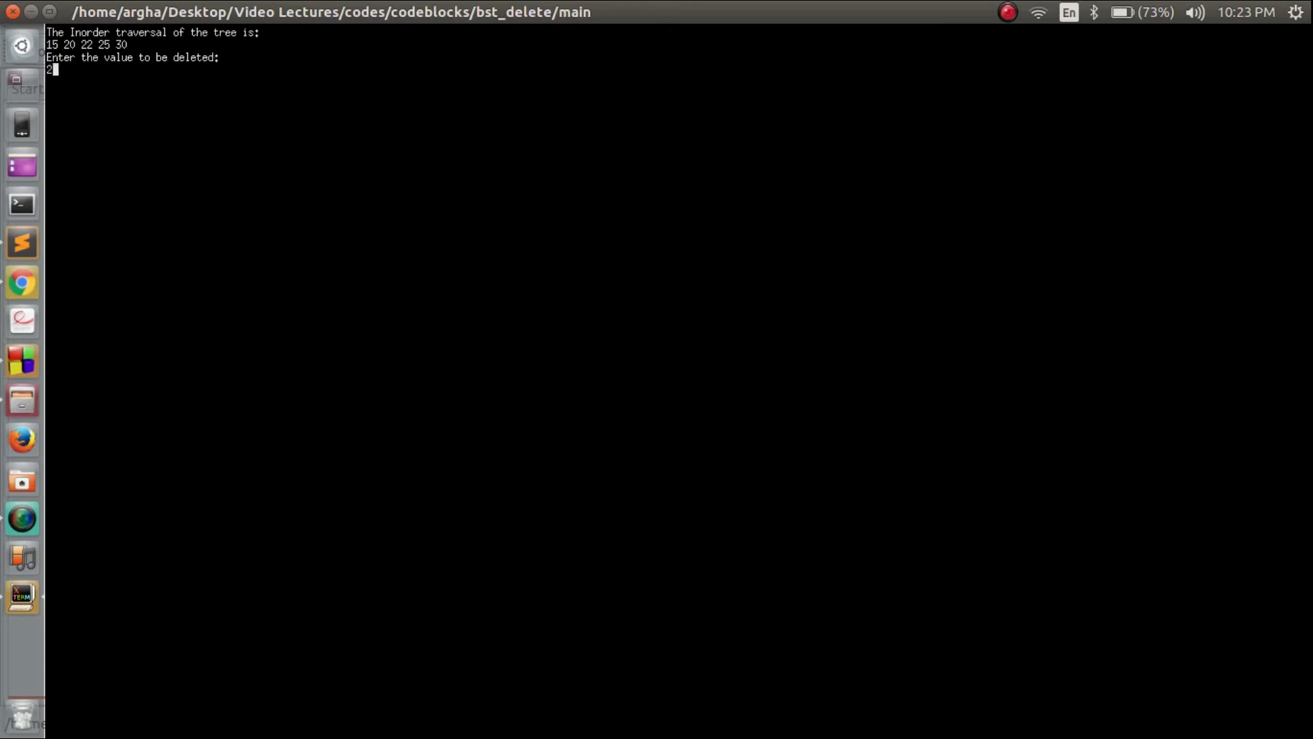